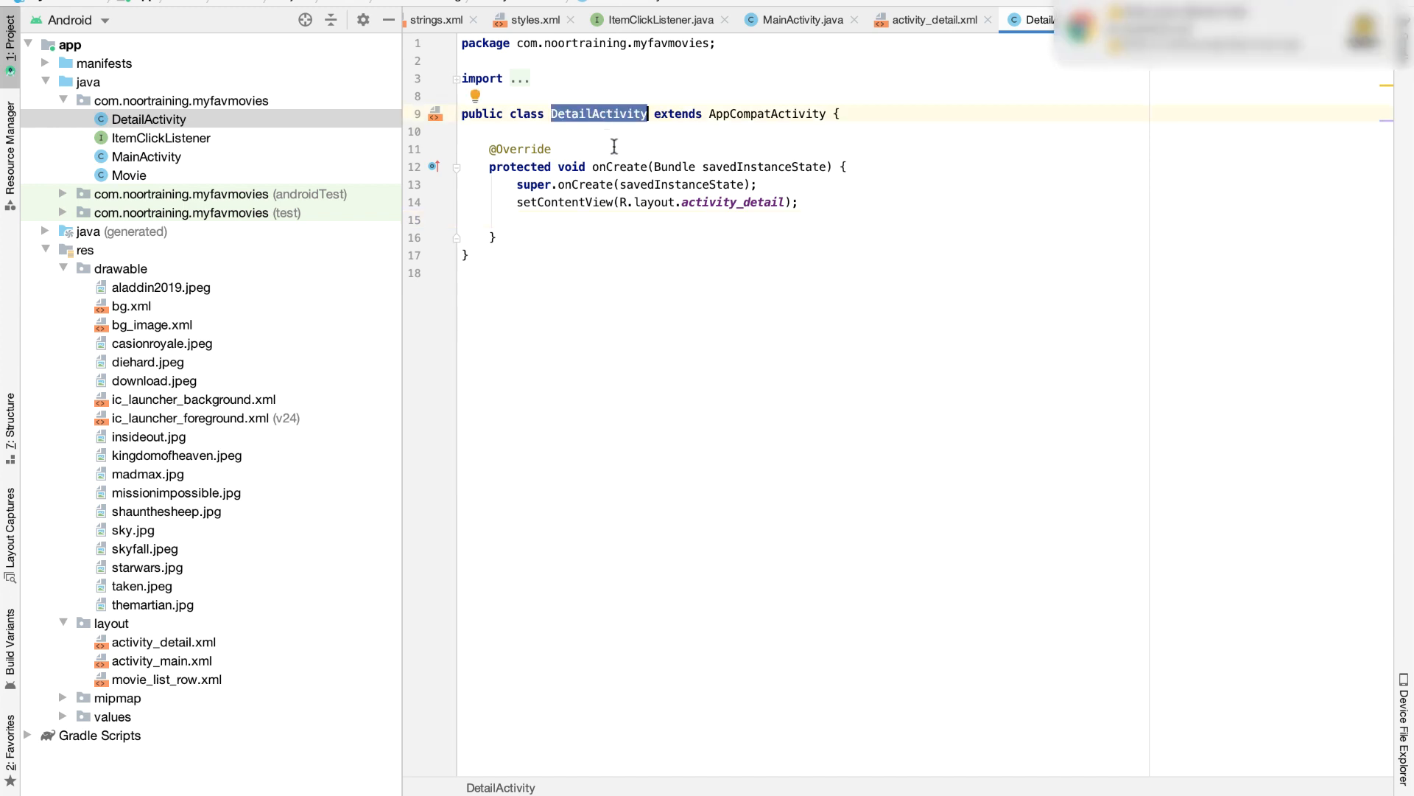
Step: Add a blank line after setContentView(R.layout.activity_detail) in DetailActivity's onCreate
left_click(620, 166)
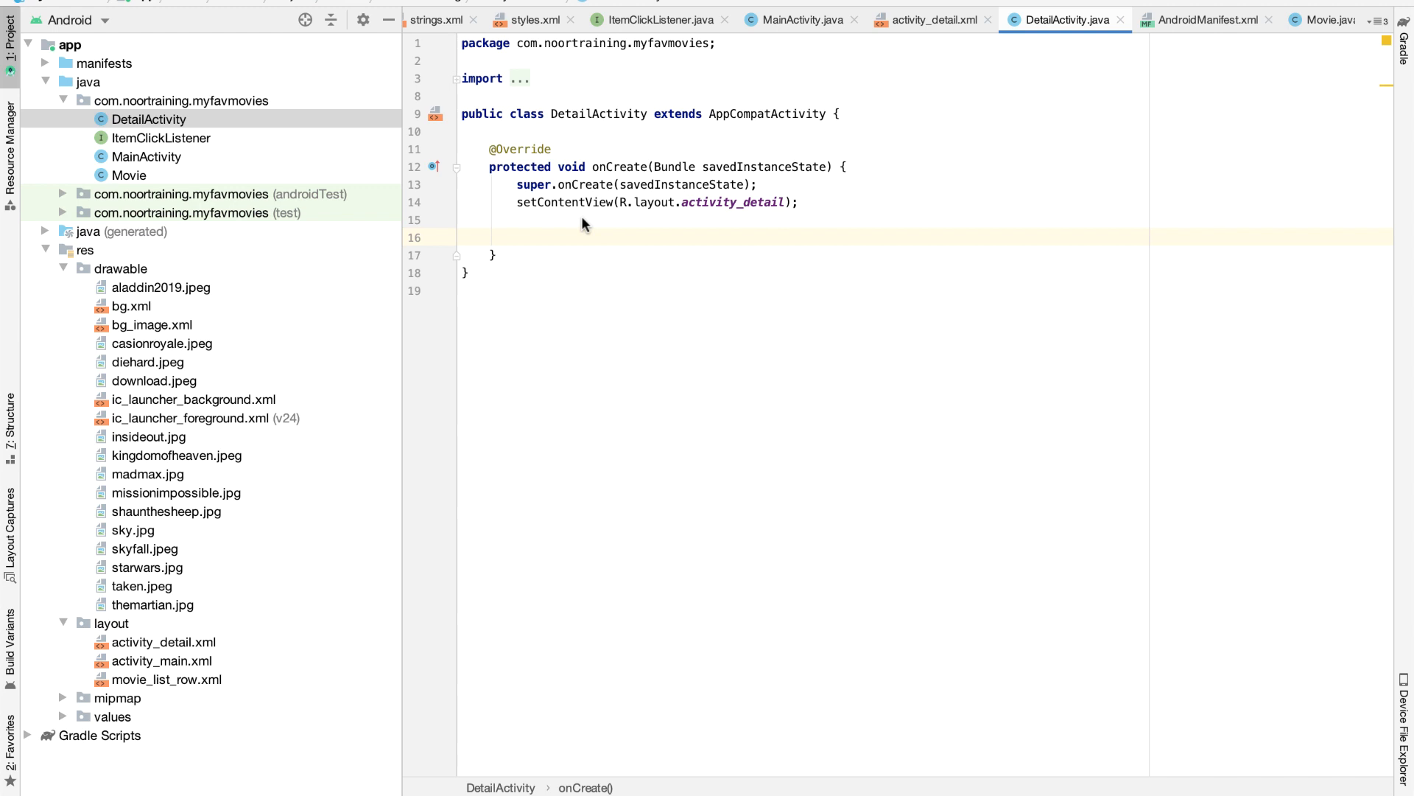
mouse_move(632, 288)
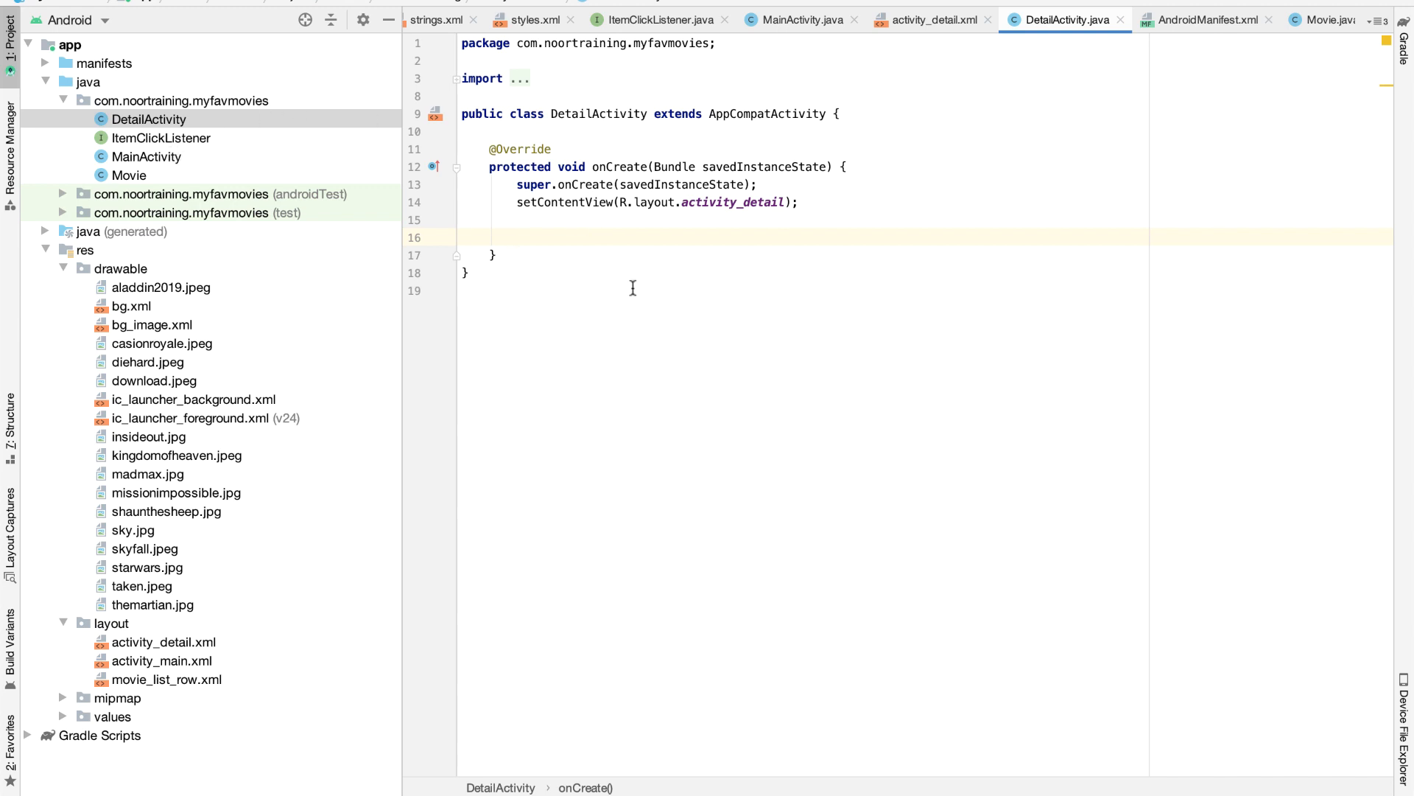
mouse_move(474, 224)
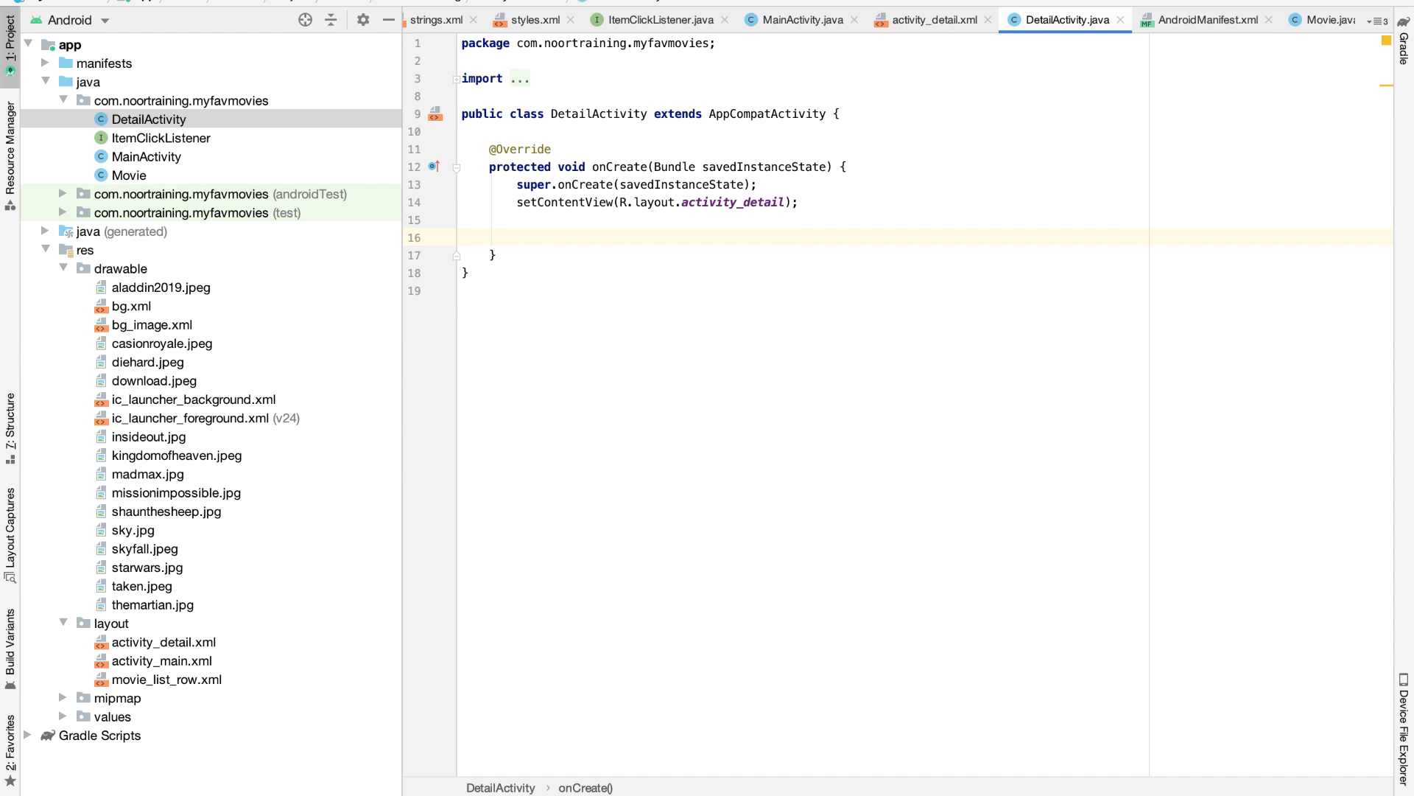
mouse_move(162, 157)
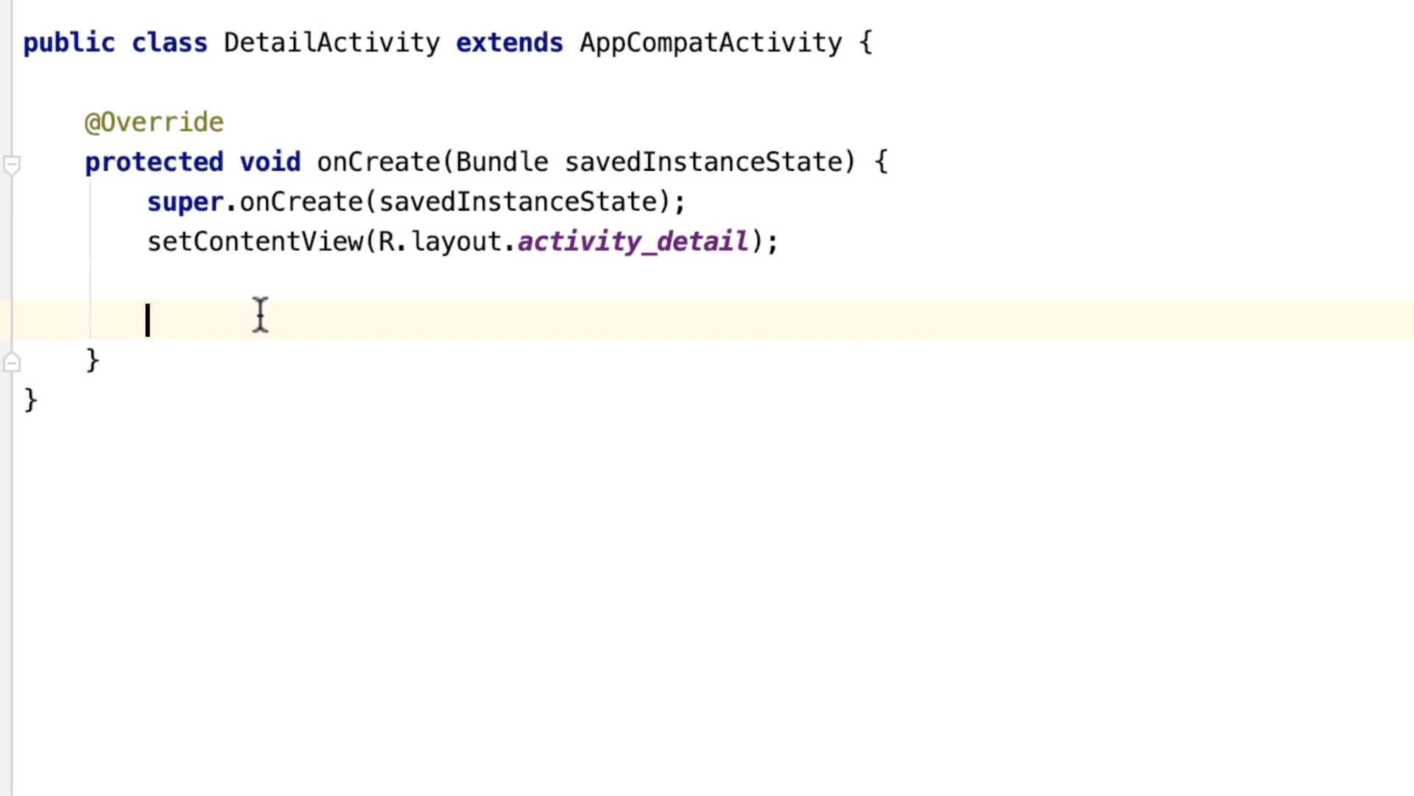
Step: Assign Movie movie = (Movie) getIntent().getSerializableExtra(MainActivity.MOVIE_OBJECT) in onCreate
type("Mo")
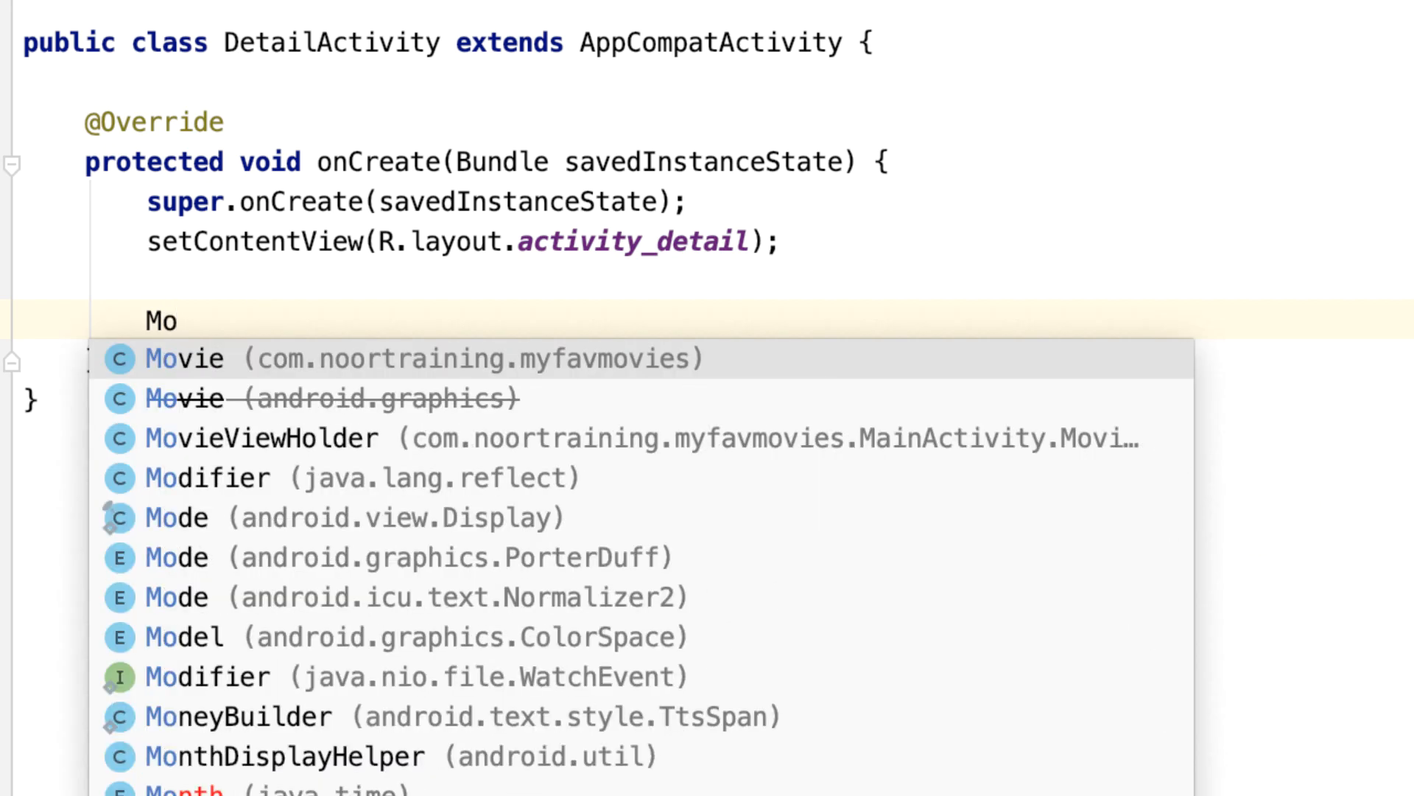
left_click(184, 358)
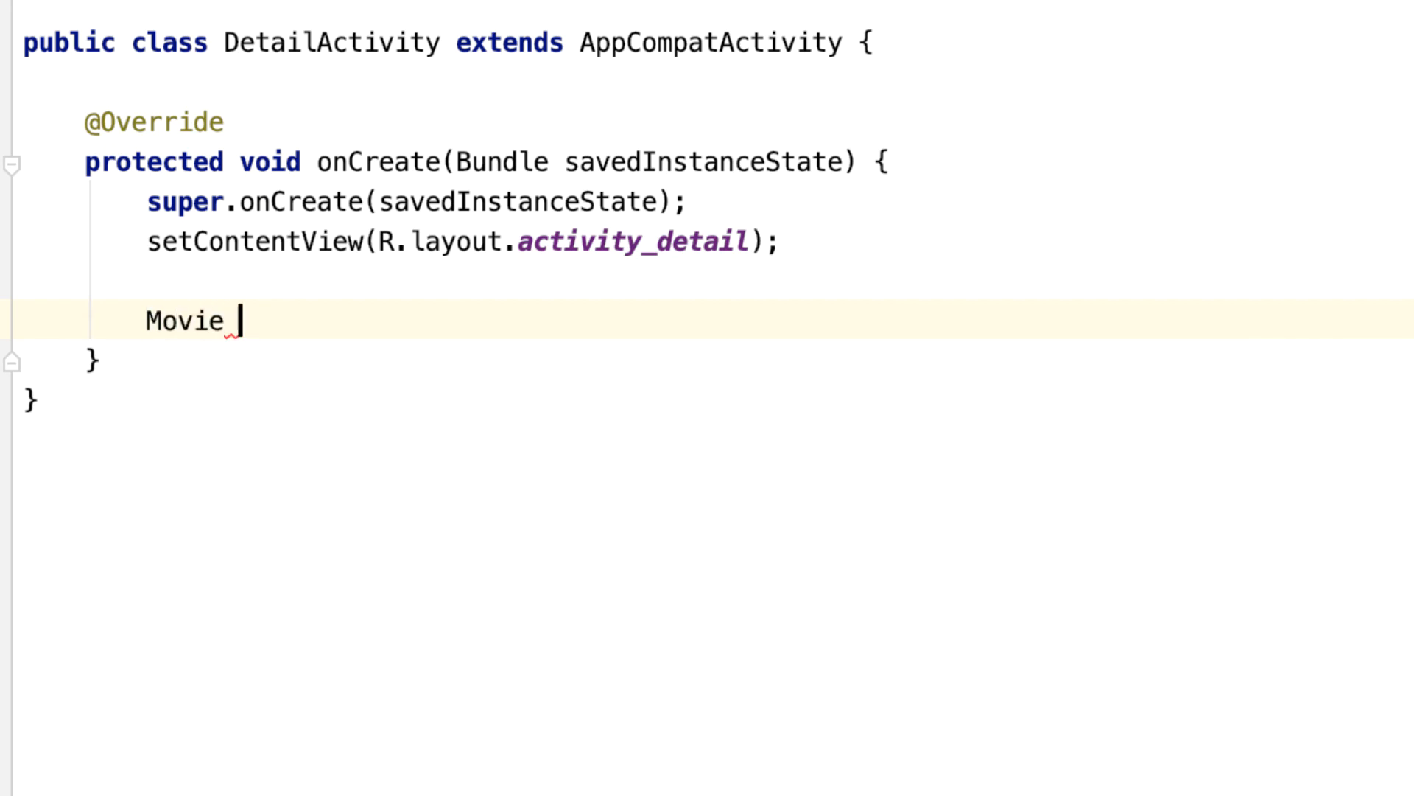
type("m")
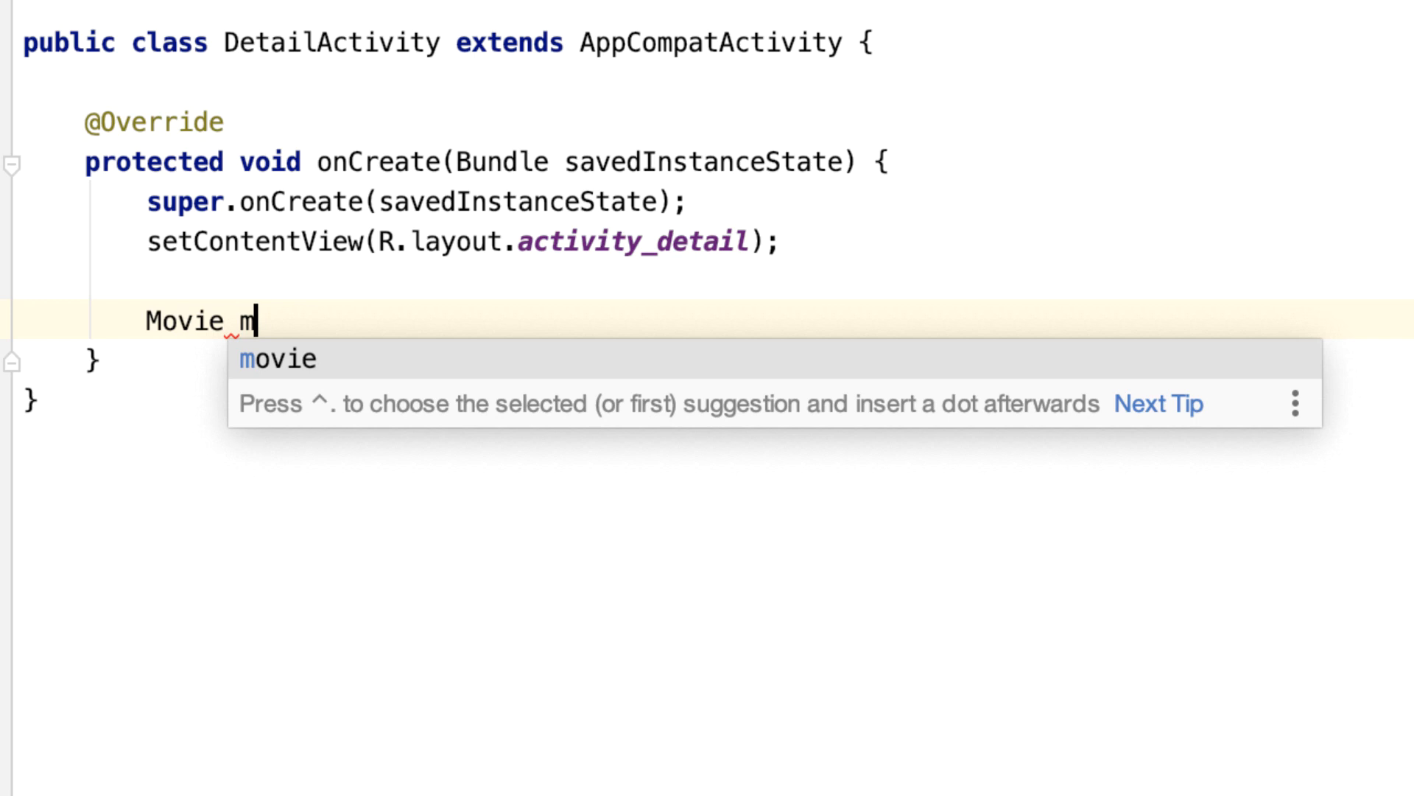
type("ovie = get")
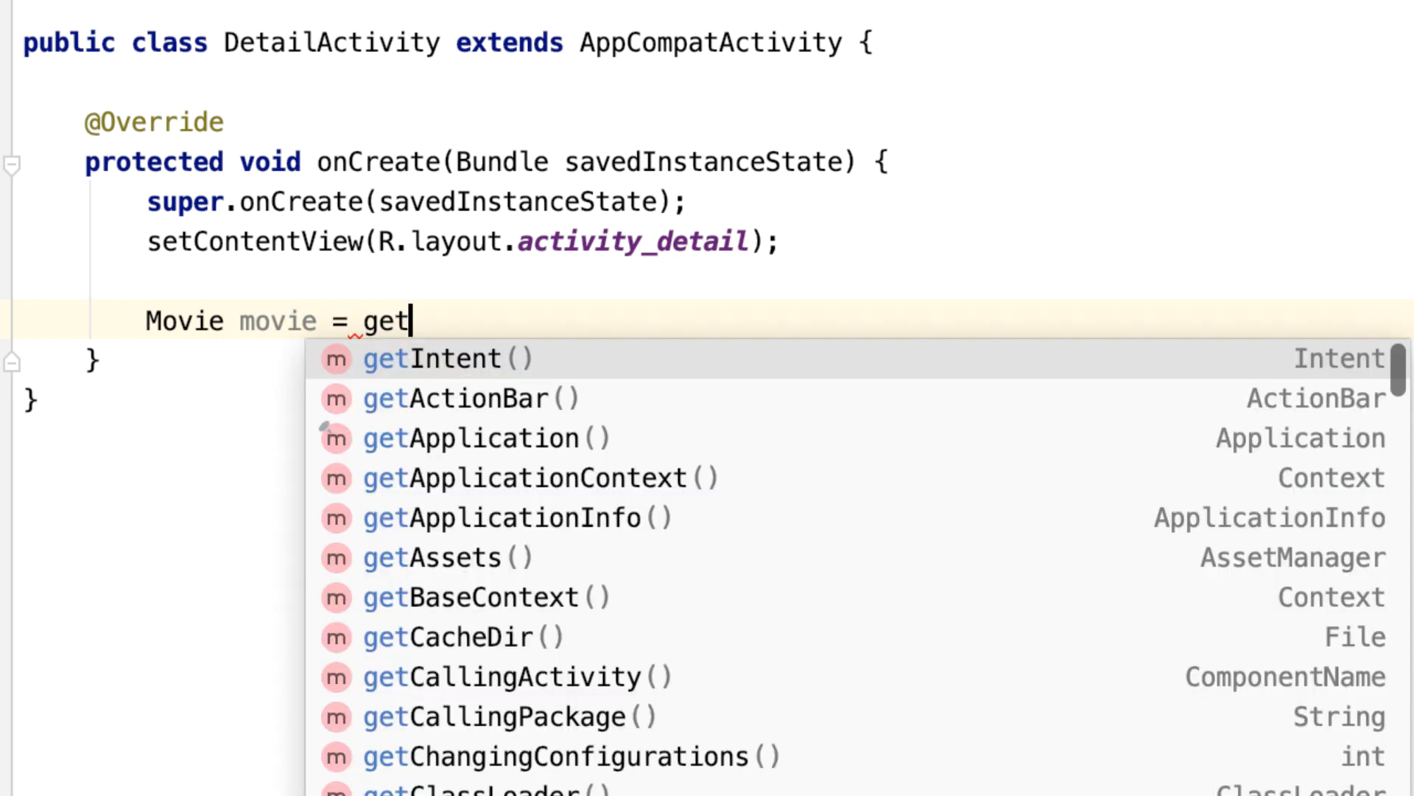
left_click(442, 357)
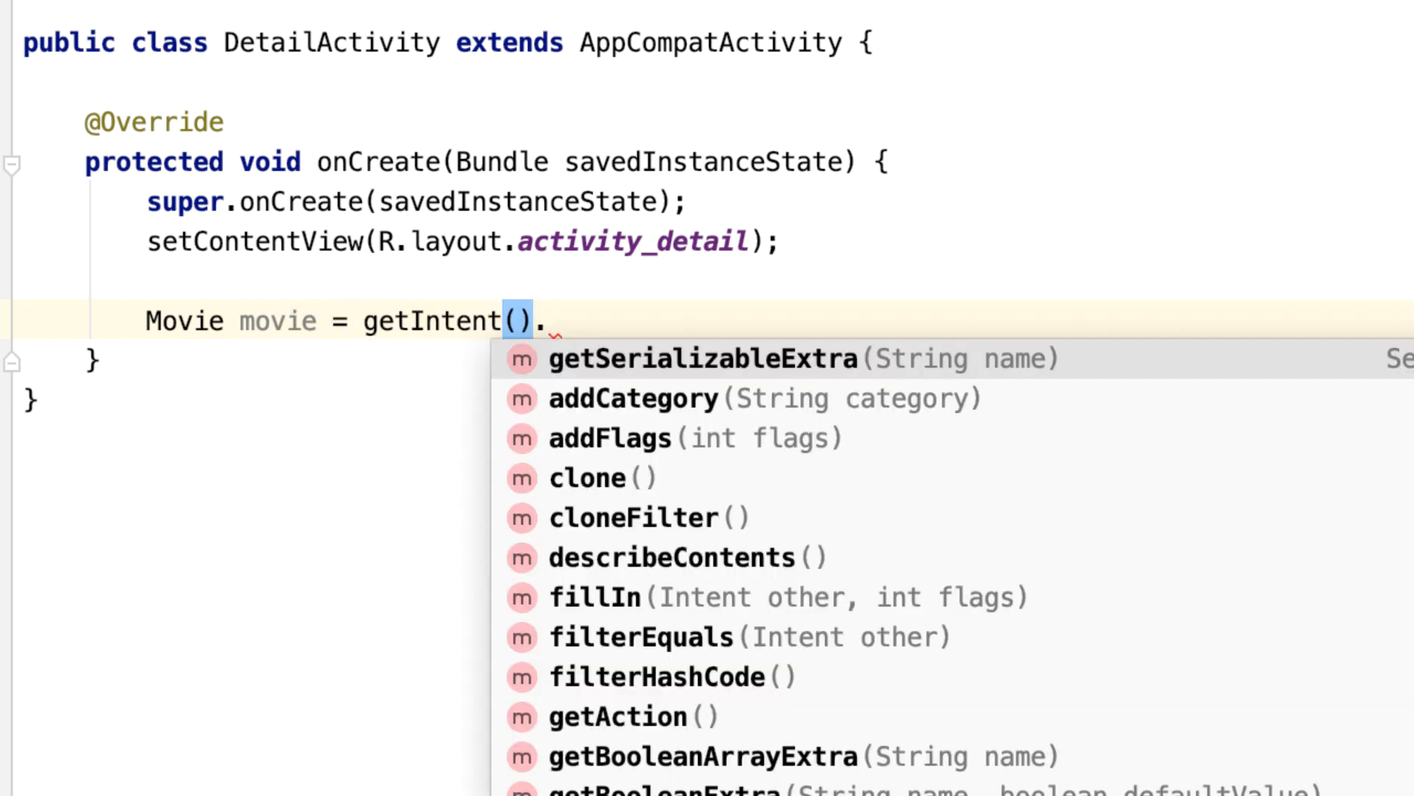
mouse_move(704, 358)
type("getSerializableExtra(Ma)")
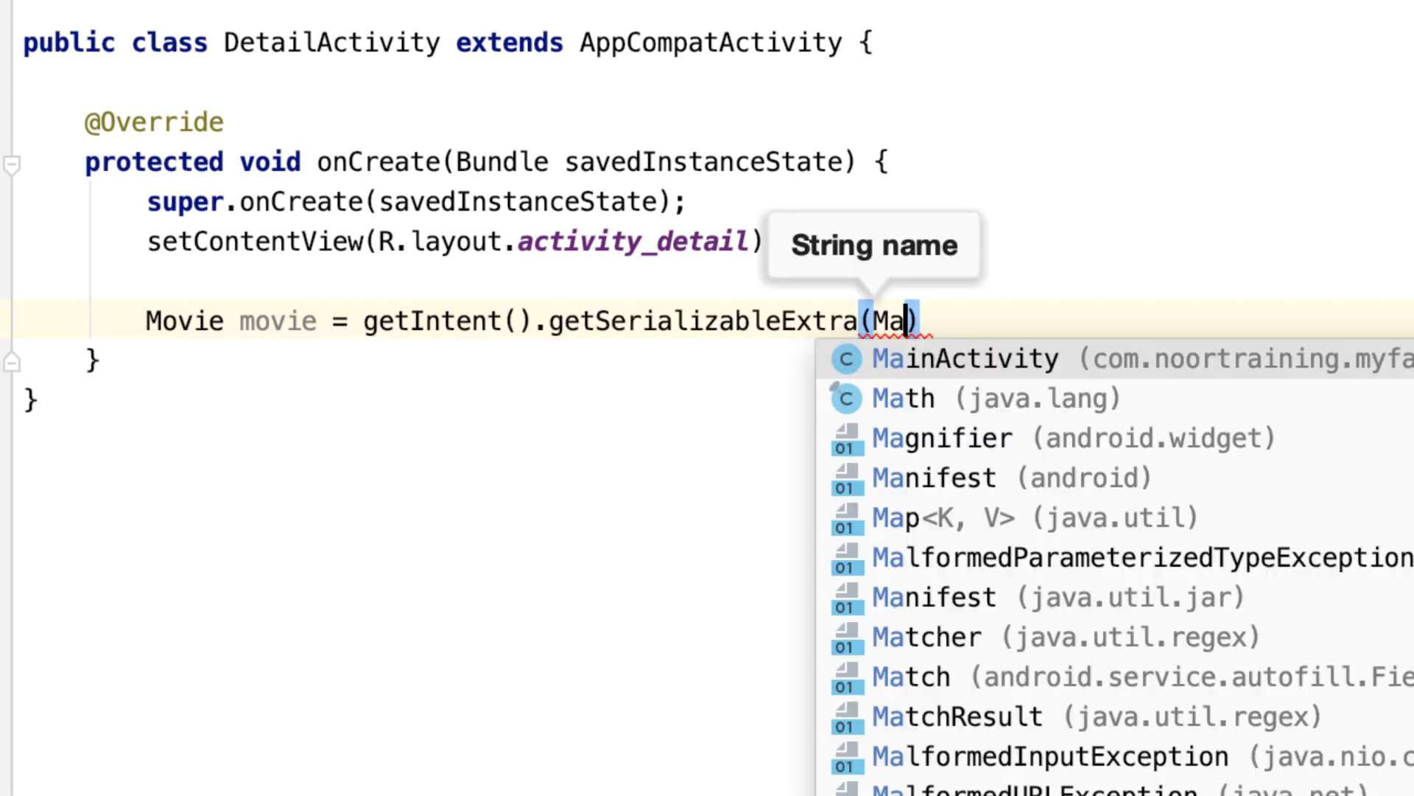
left_click(965, 358)
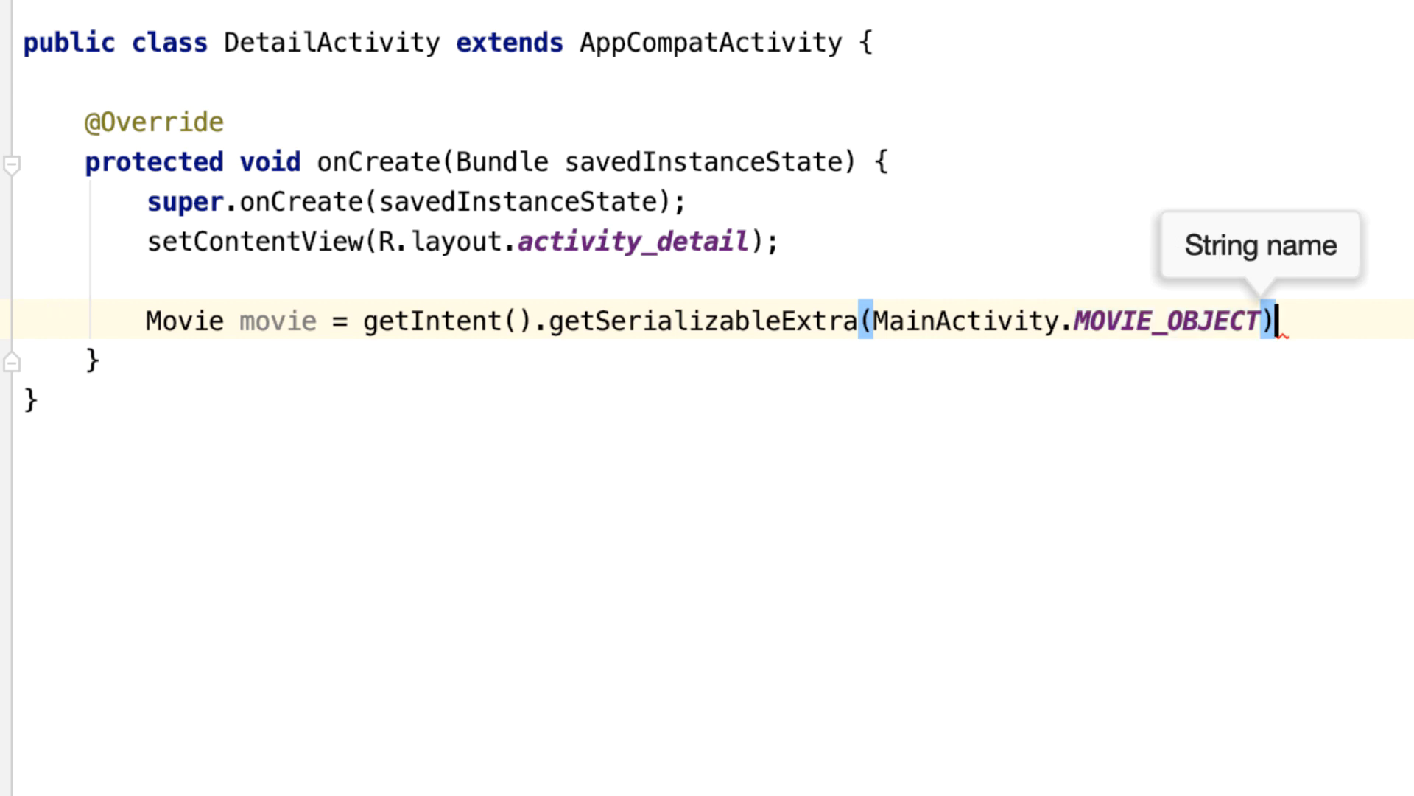
type(";")
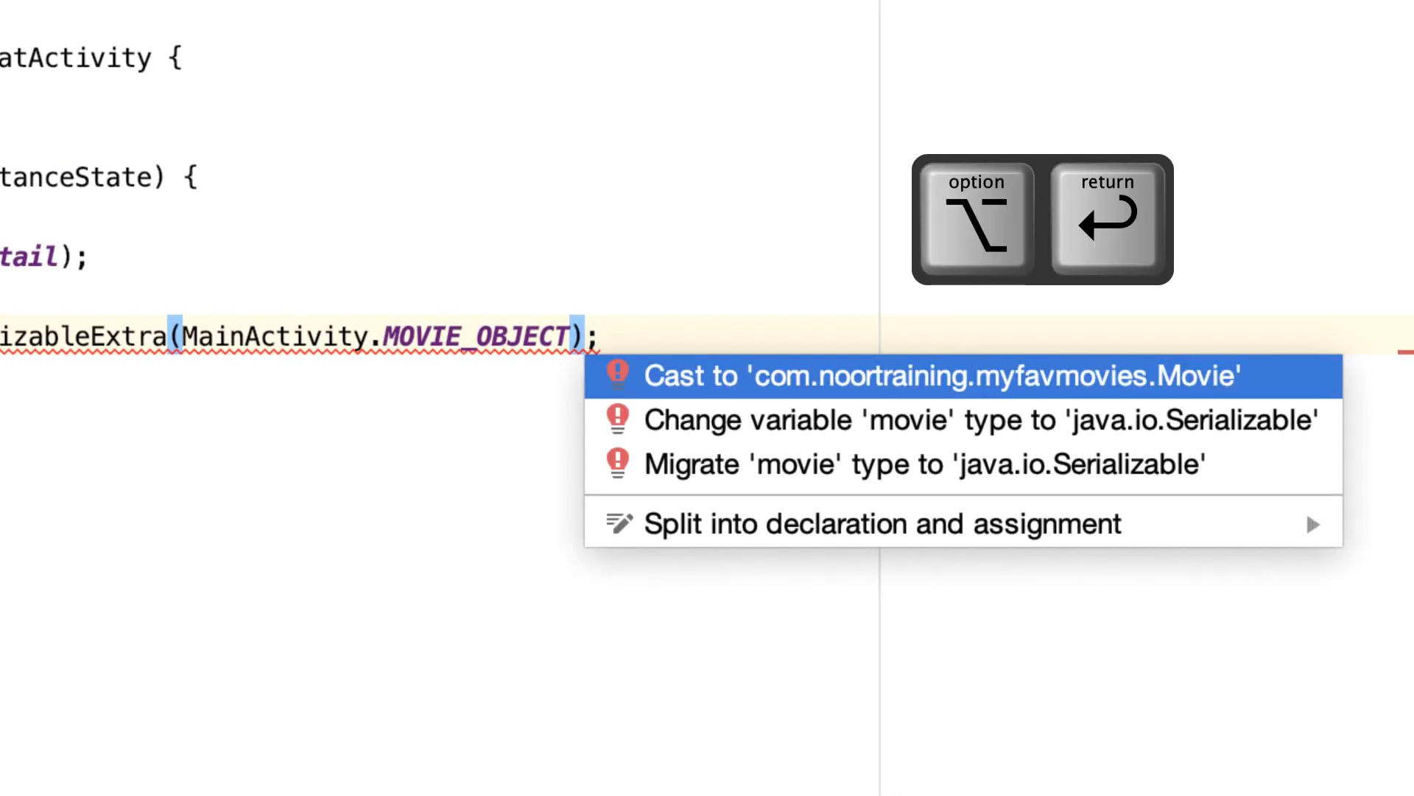
left_click(932, 377)
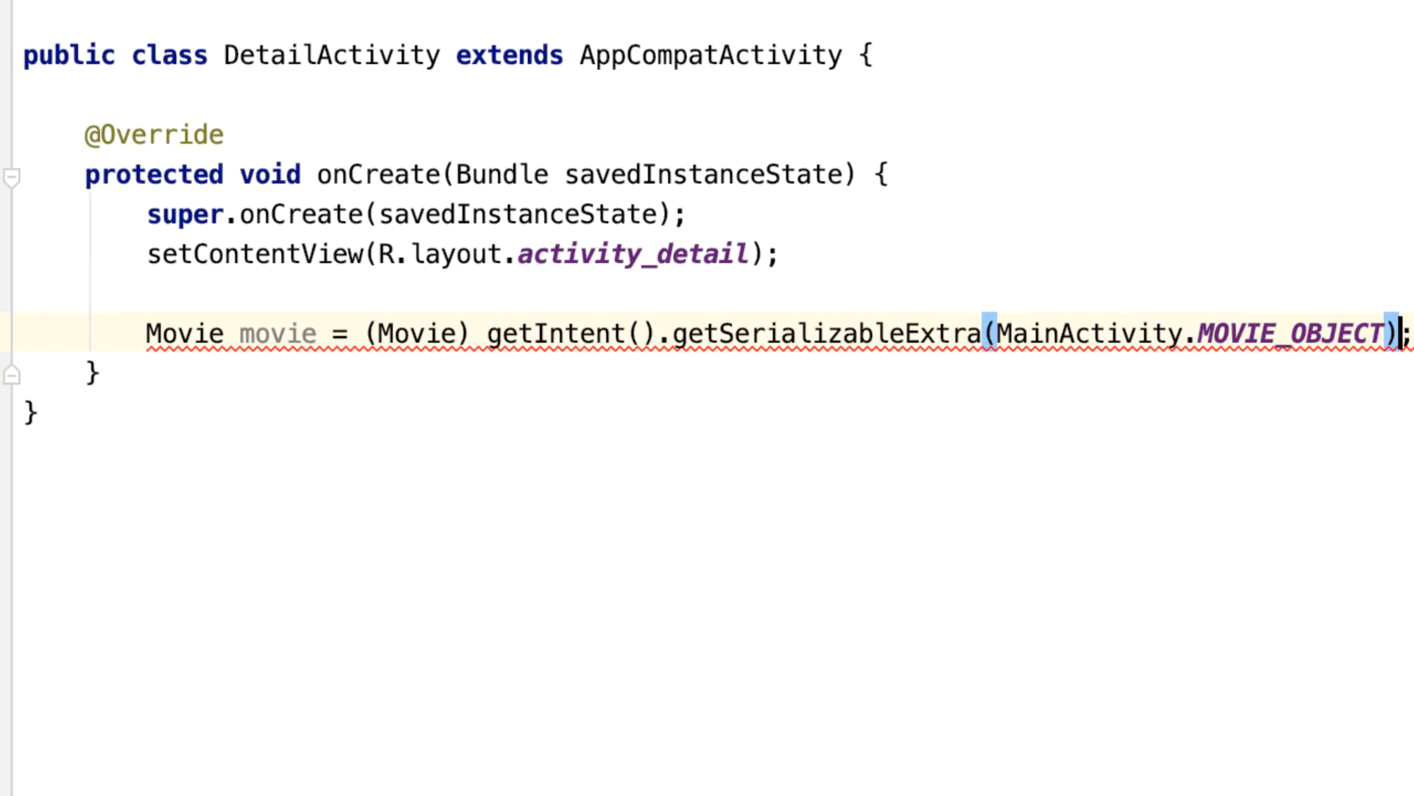
double_click(419, 333)
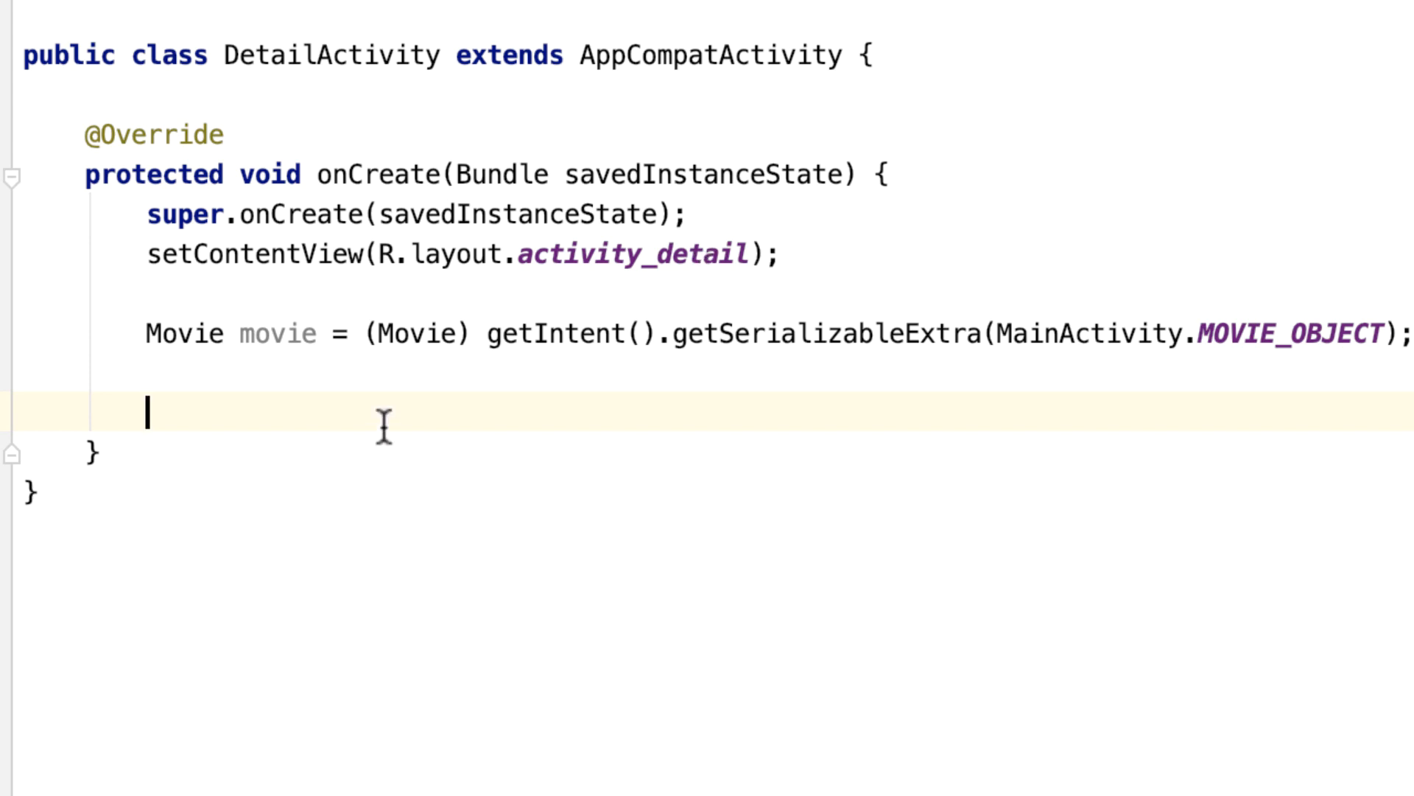
Step: Declare TextView tvMovieNameDetail = findViewById(R.id.tvMovieNameDetail)
type("T")
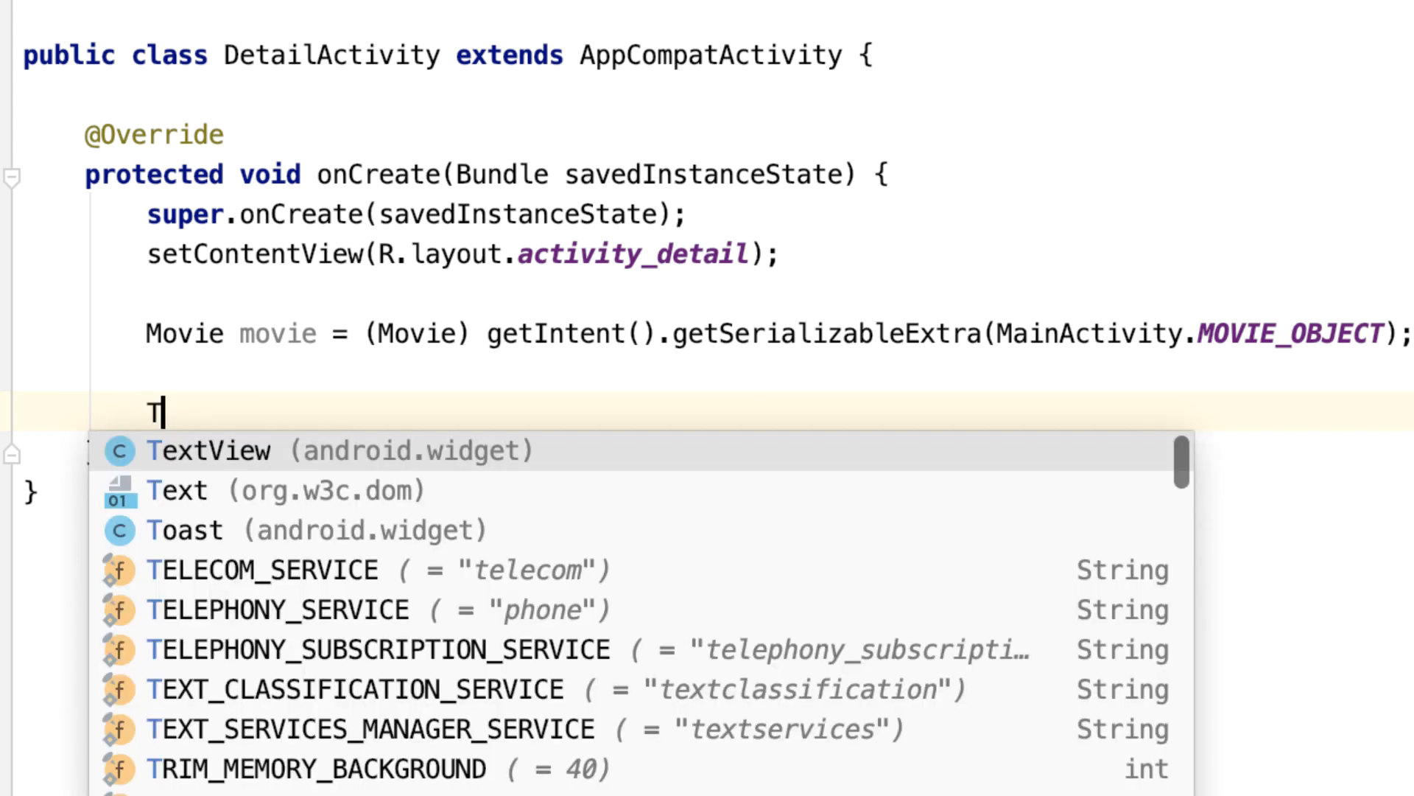
left_click(209, 450)
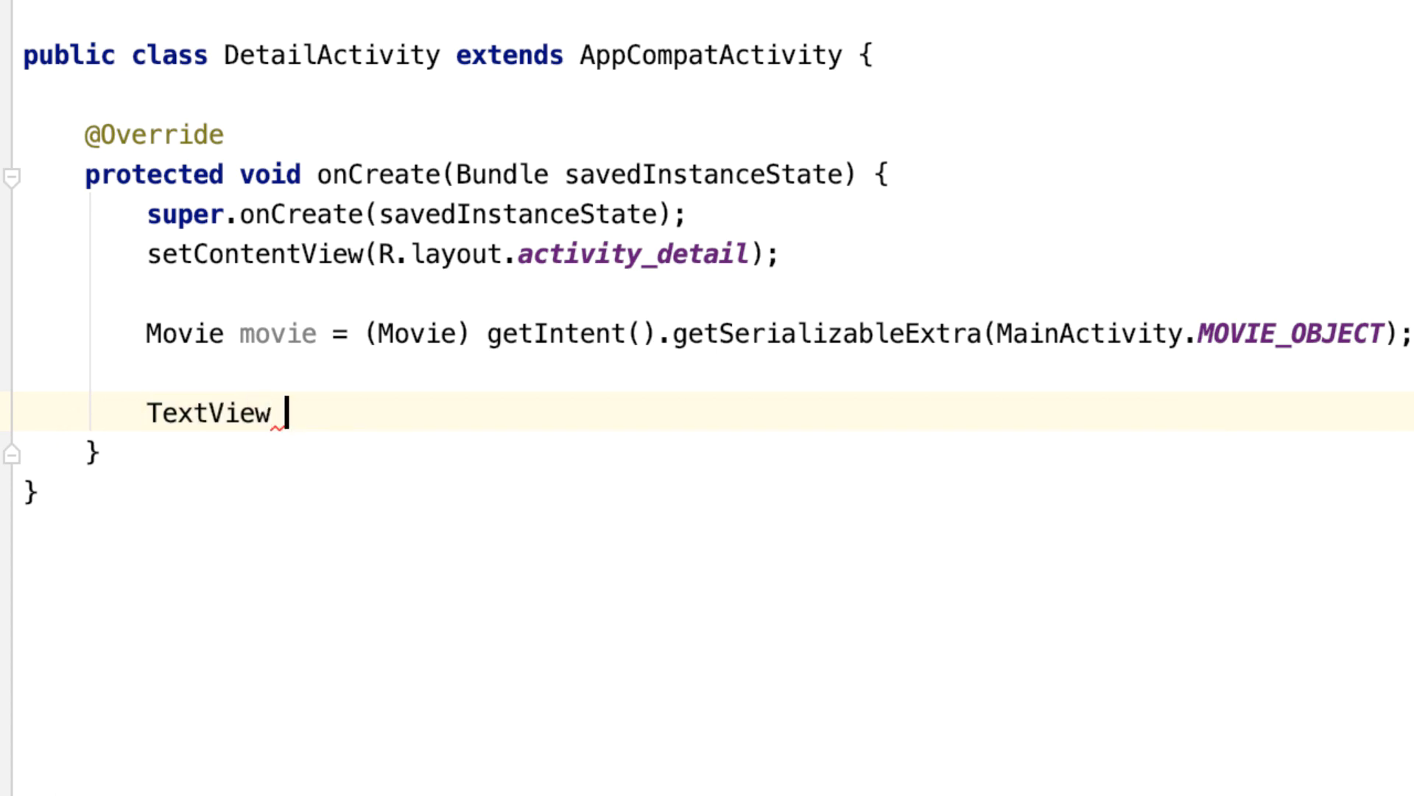
type("tv")
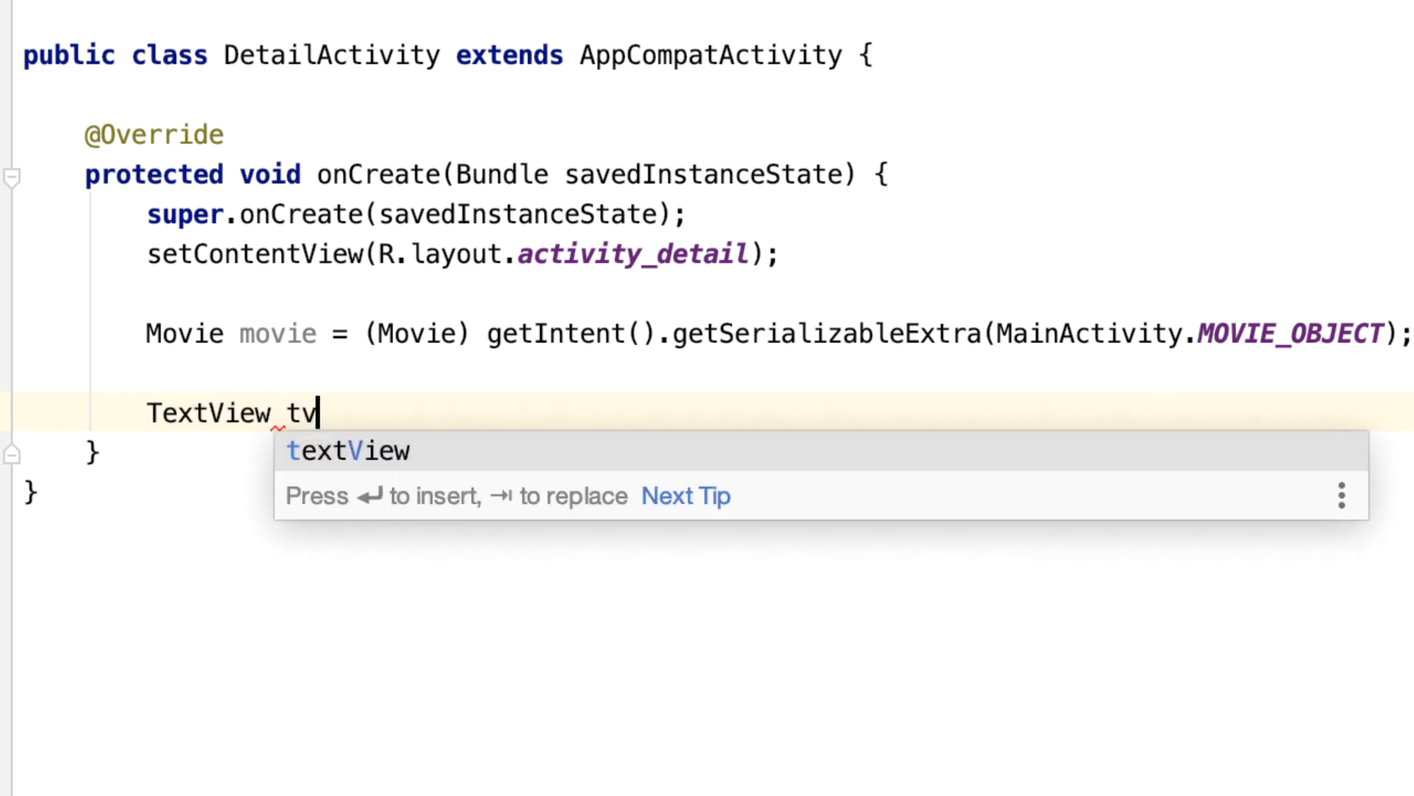
key("Escape")
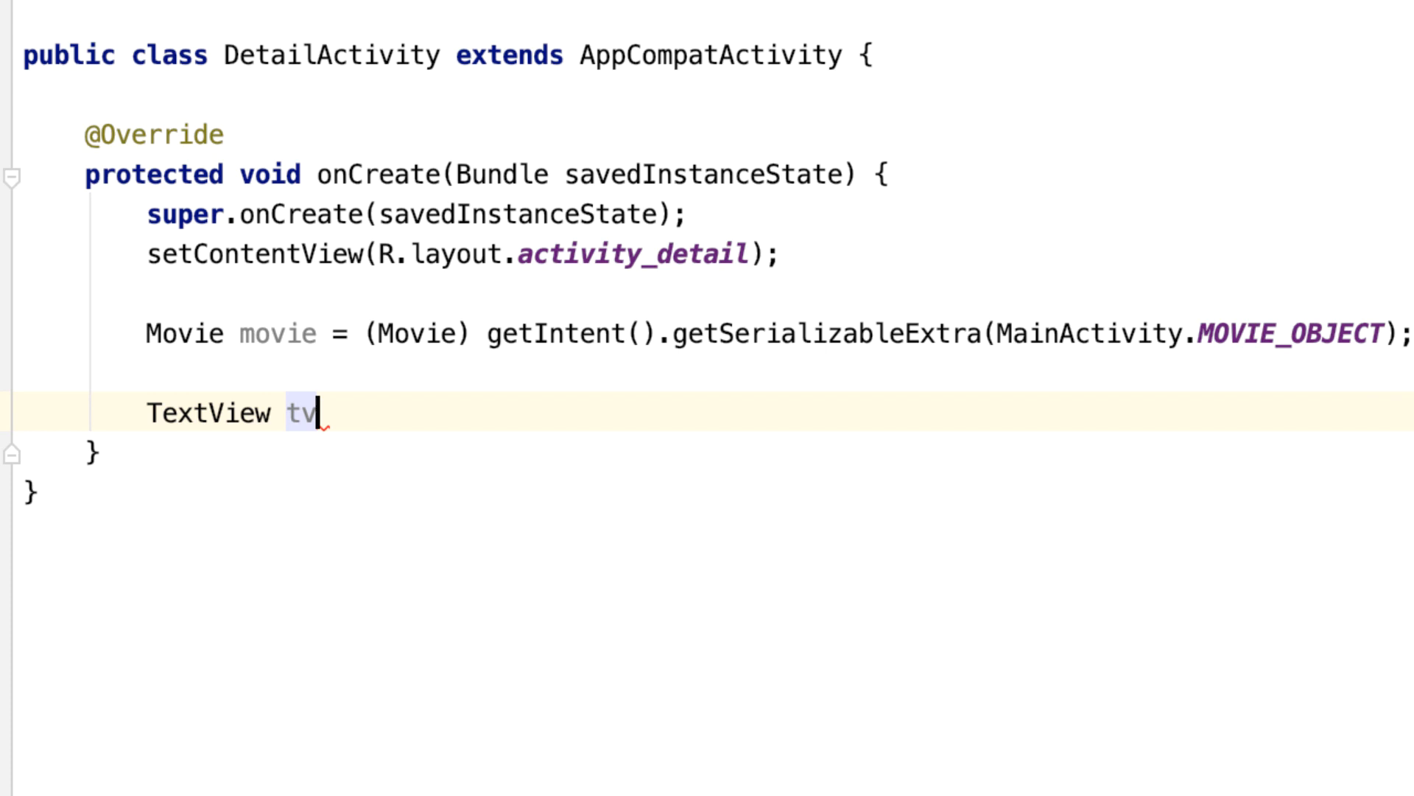
type("Mo")
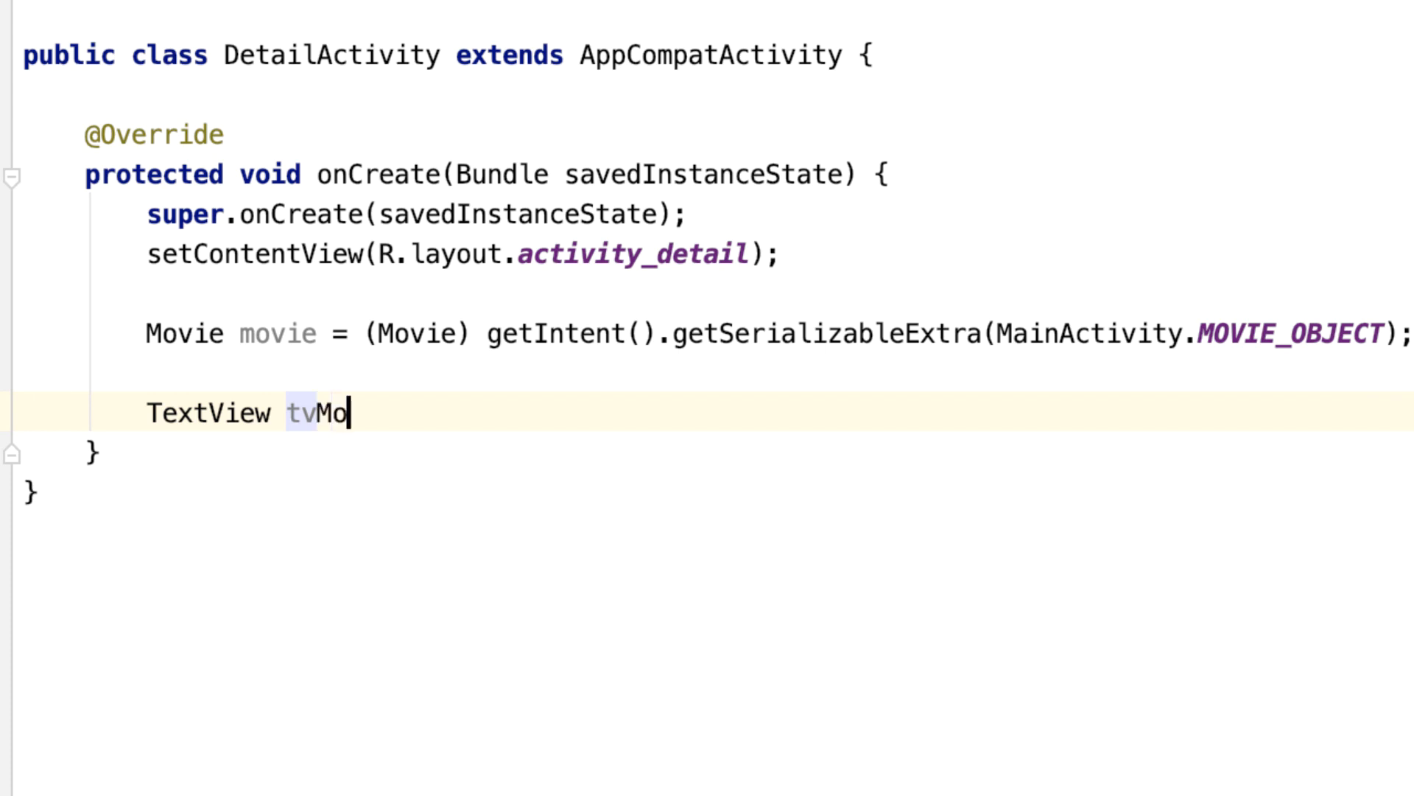
type("vieName")
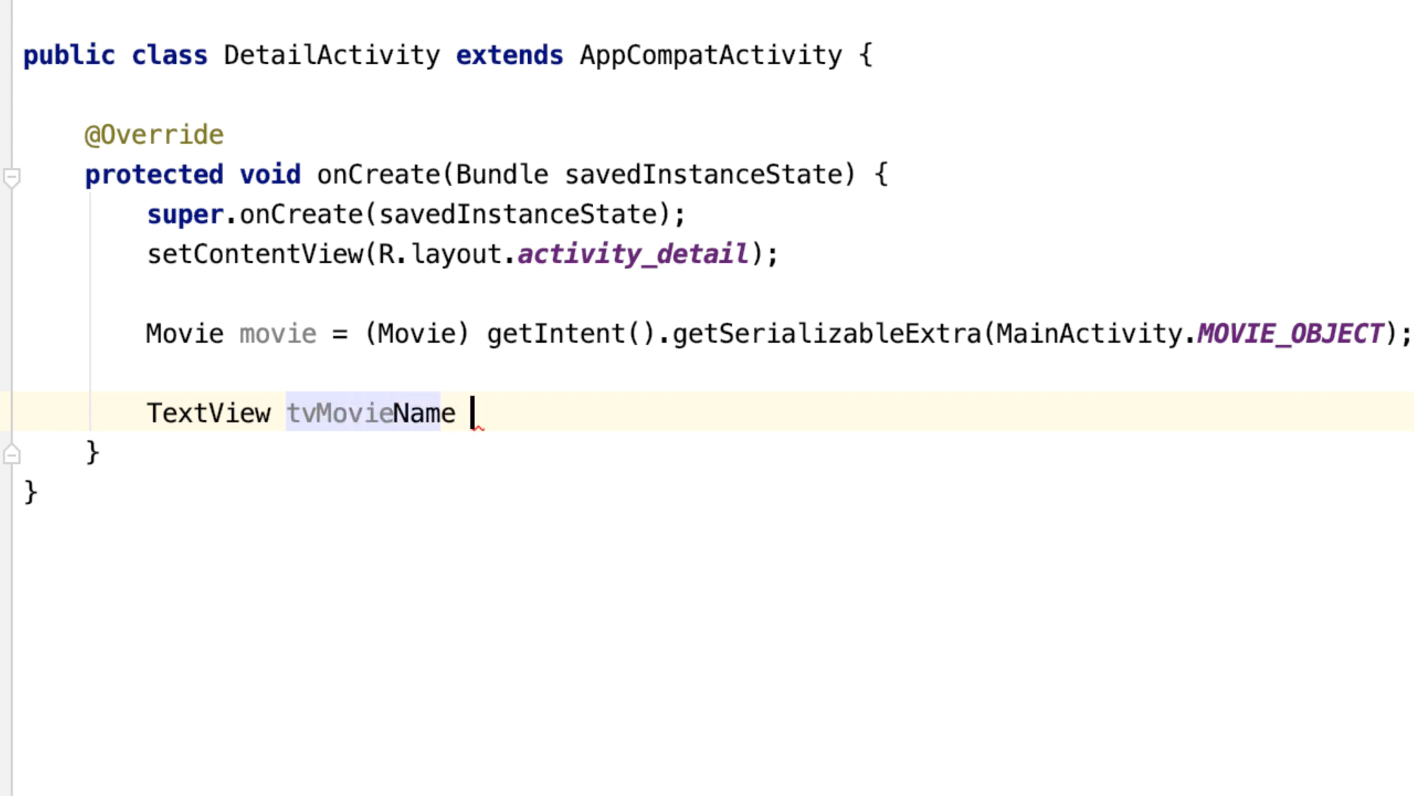
type("Detail")
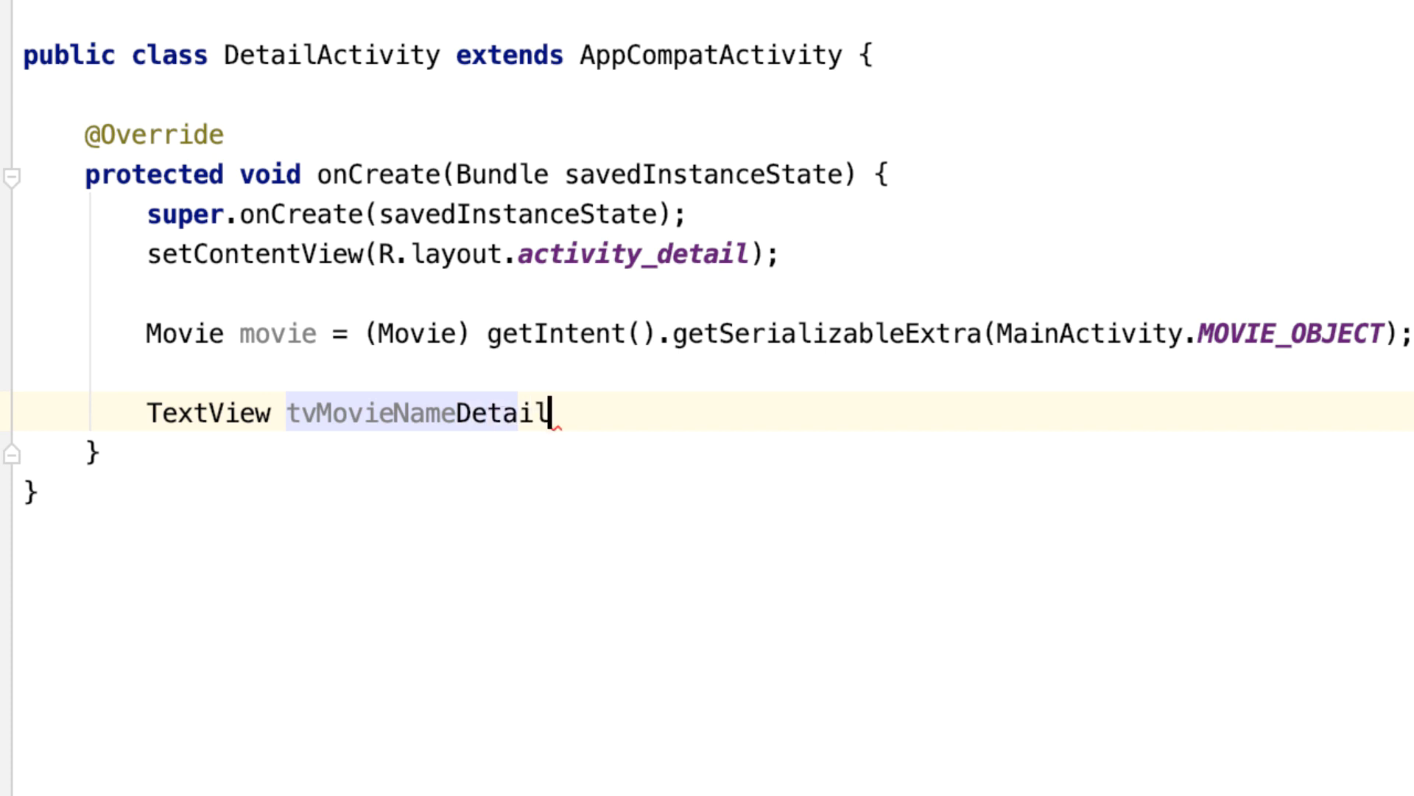
type("= findViewById(")
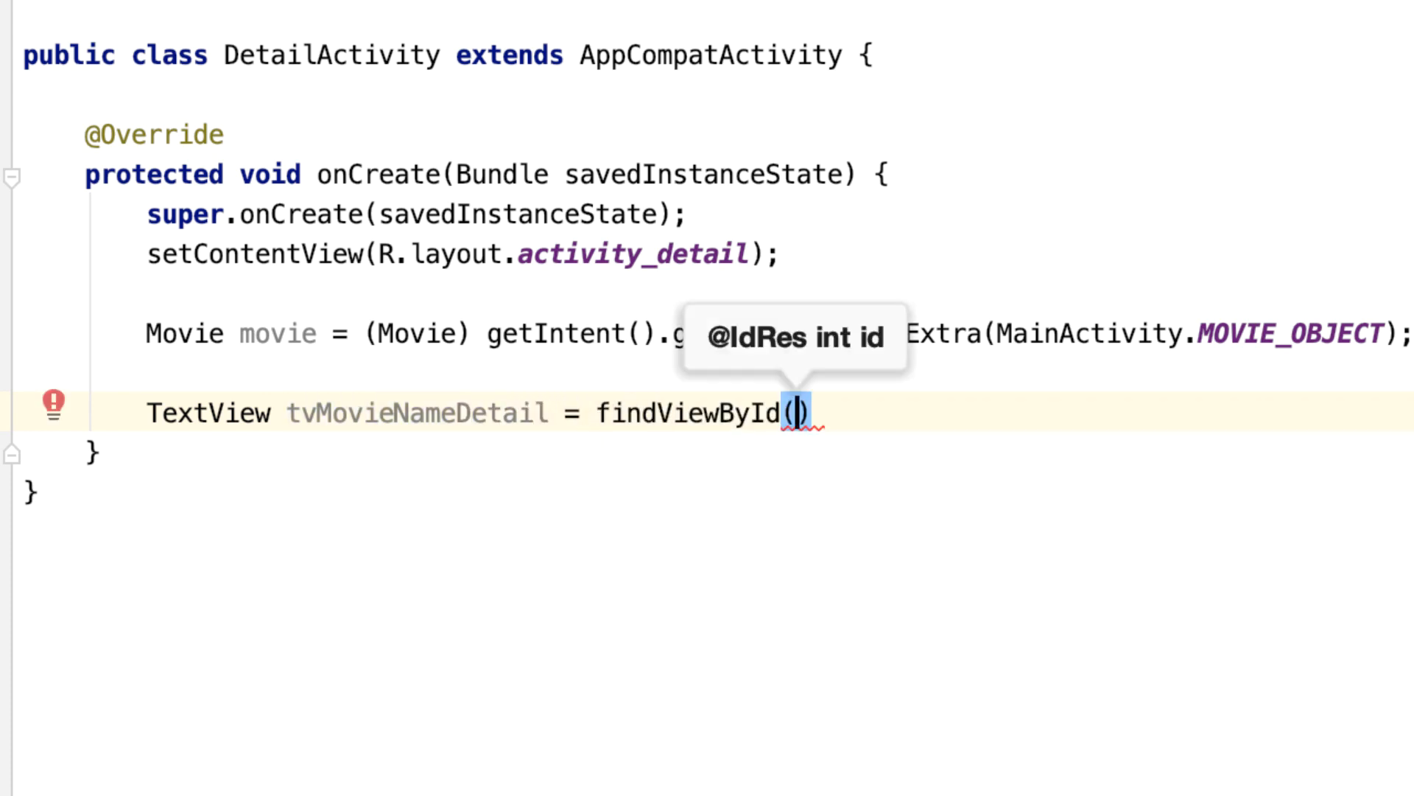
type("r")
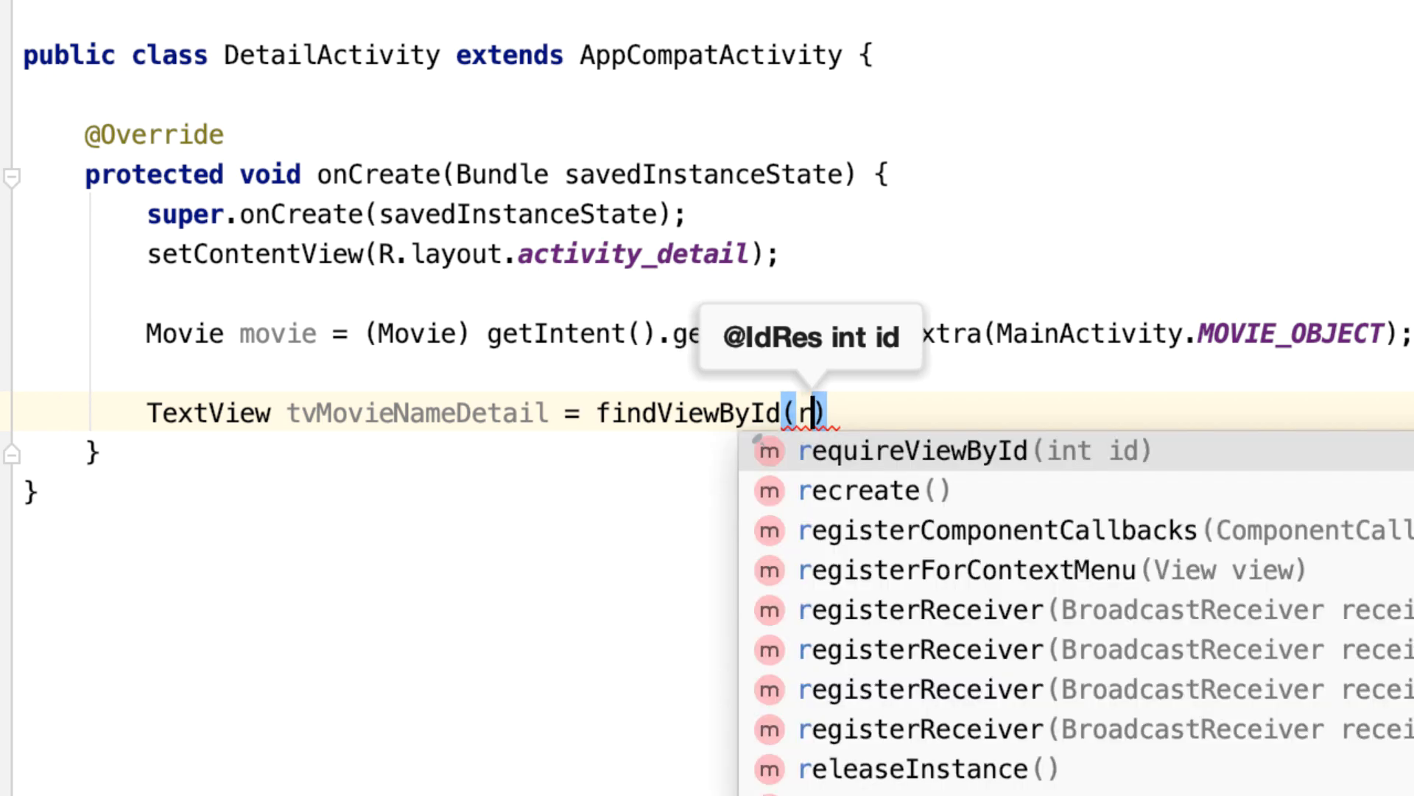
type("R.id")
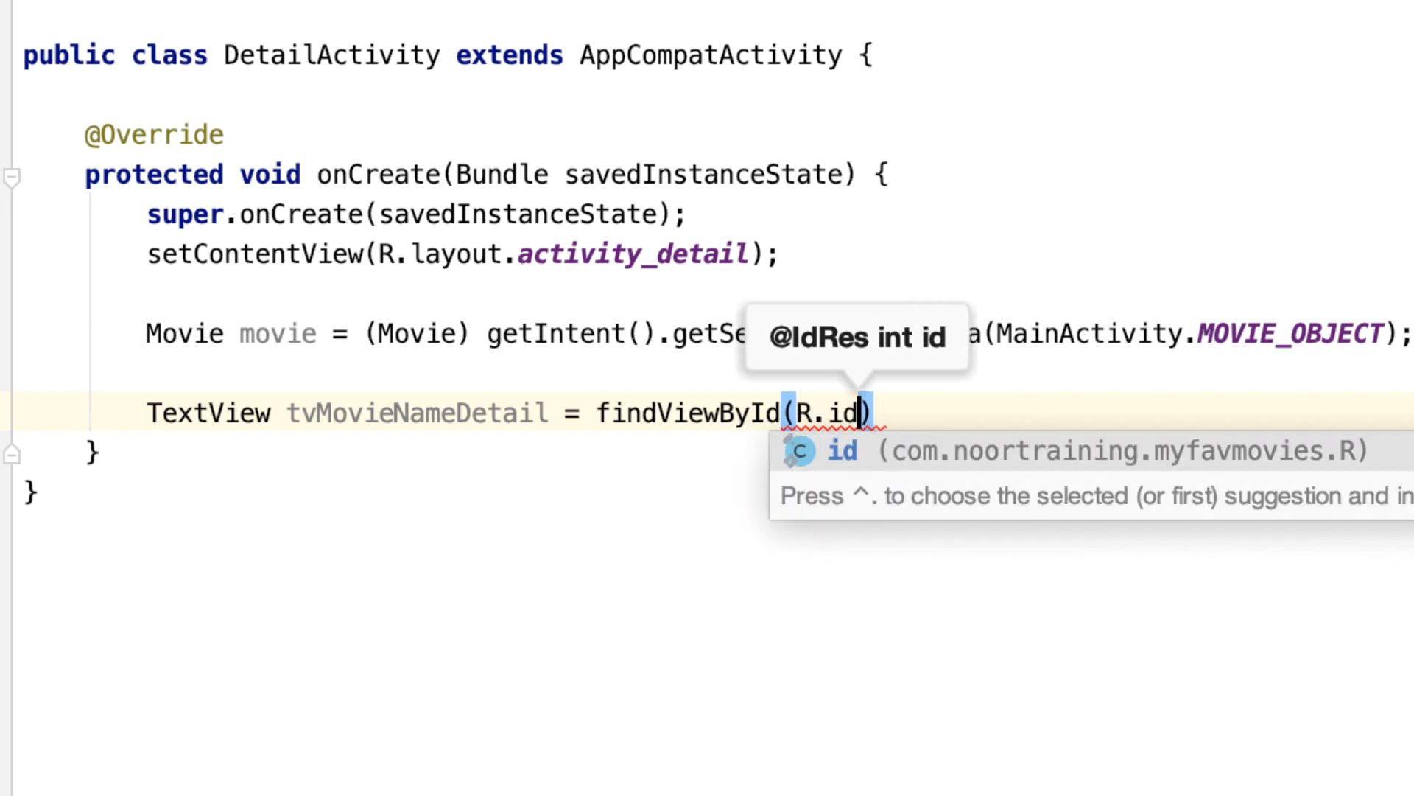
type("tvMovieNameDetail")
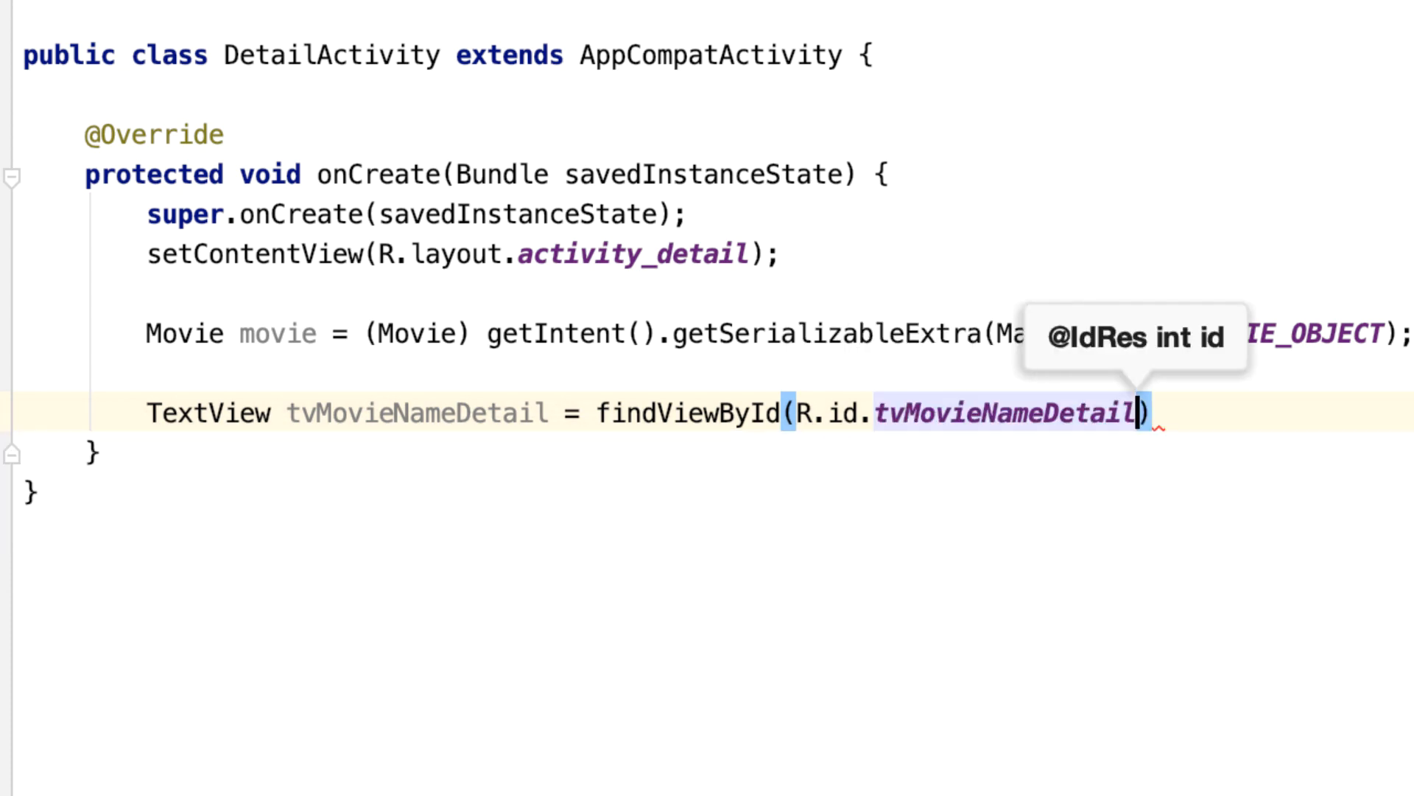
type(";")
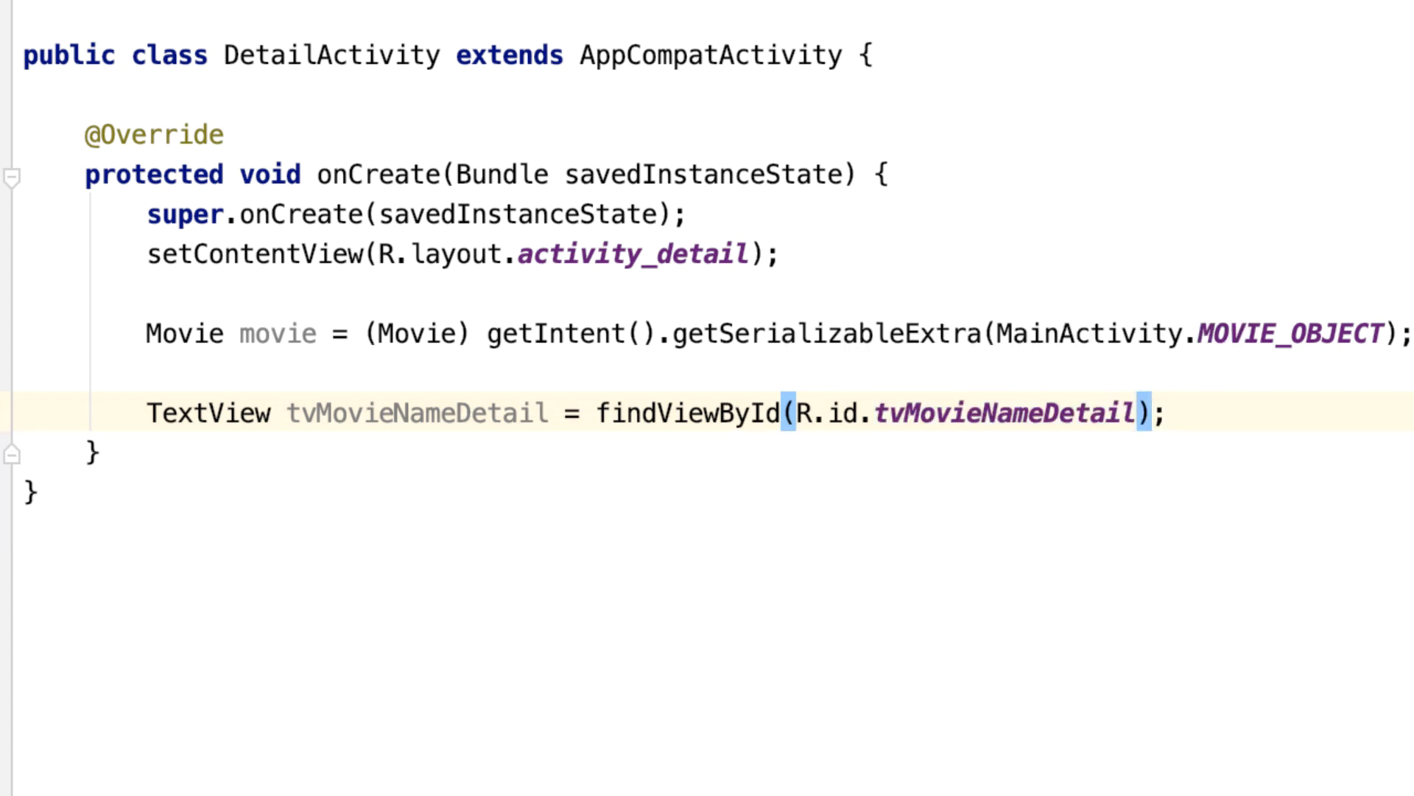
Step: Duplicate the name line, retargeting copies to Genre, Year, Desc, Price and ivMovieImageDetail ids
key("cmd+d")
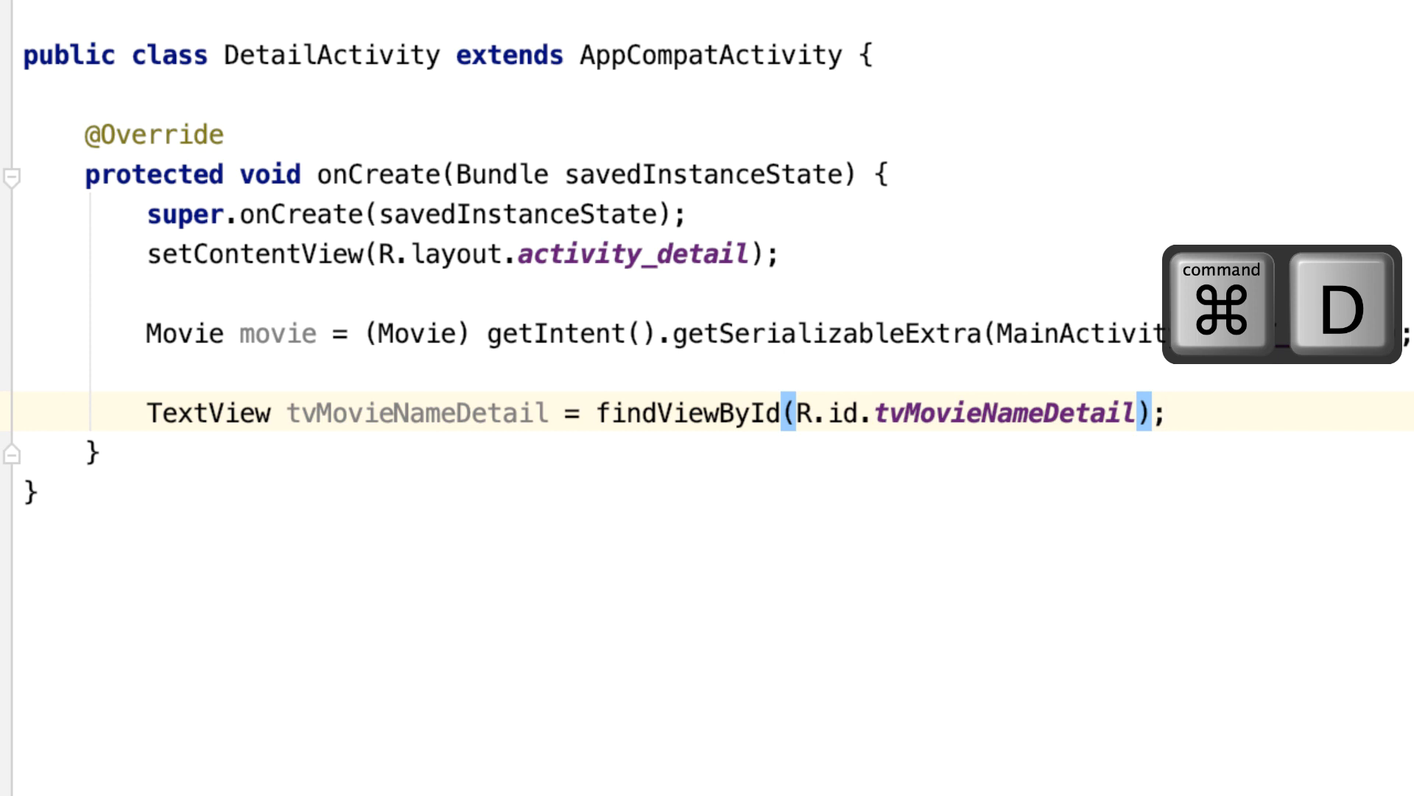
key("cmd+d")
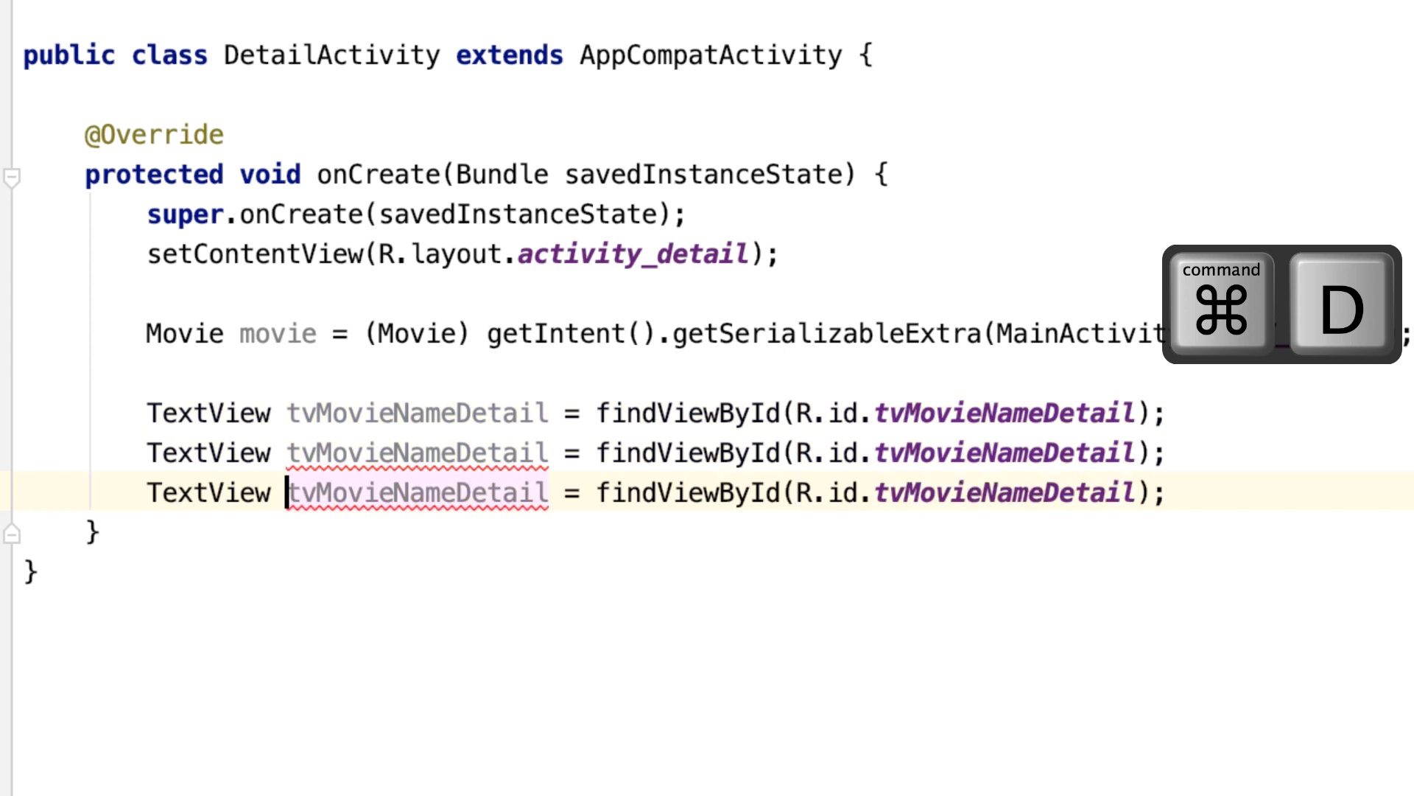
key("cmd+d")
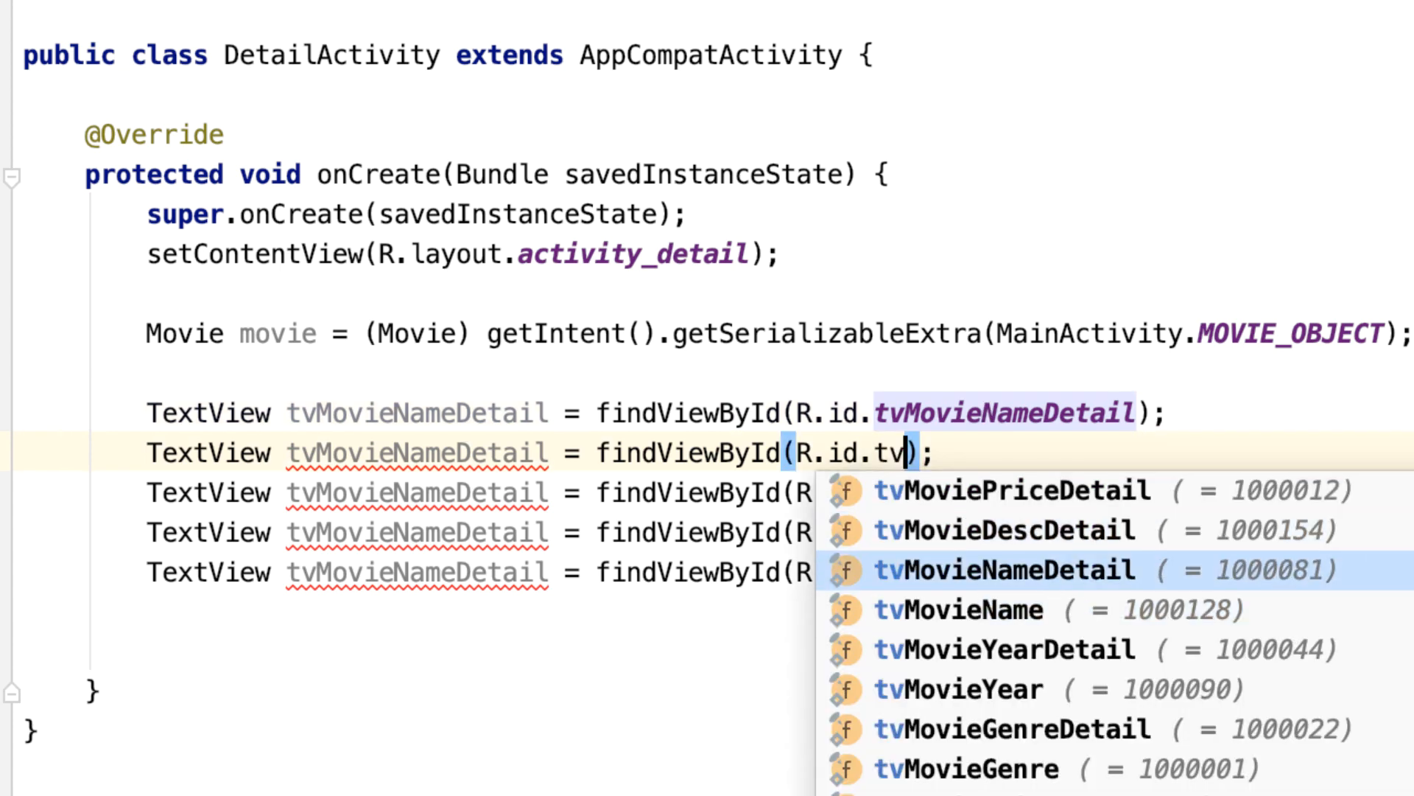
type("MovieGenreDetail")
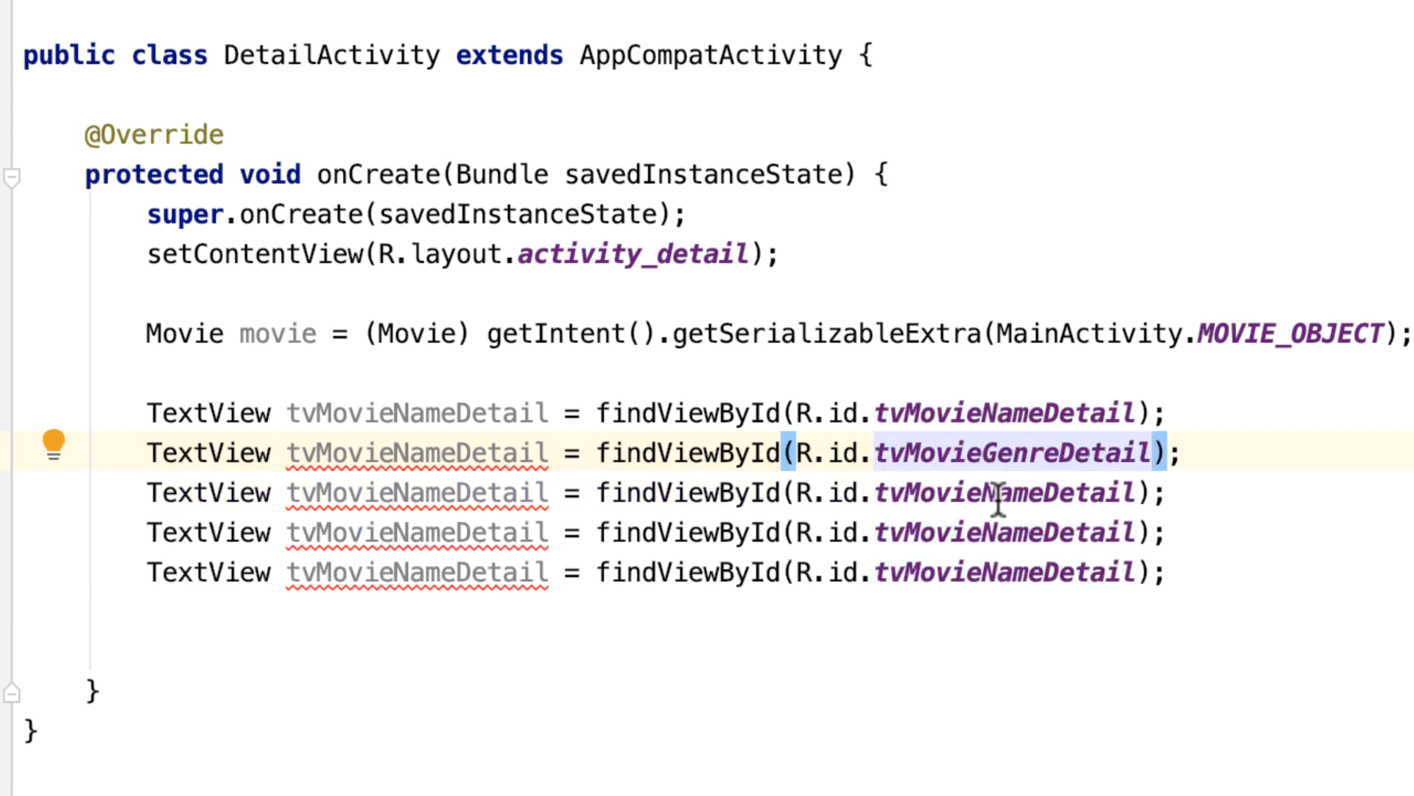
type("tv")
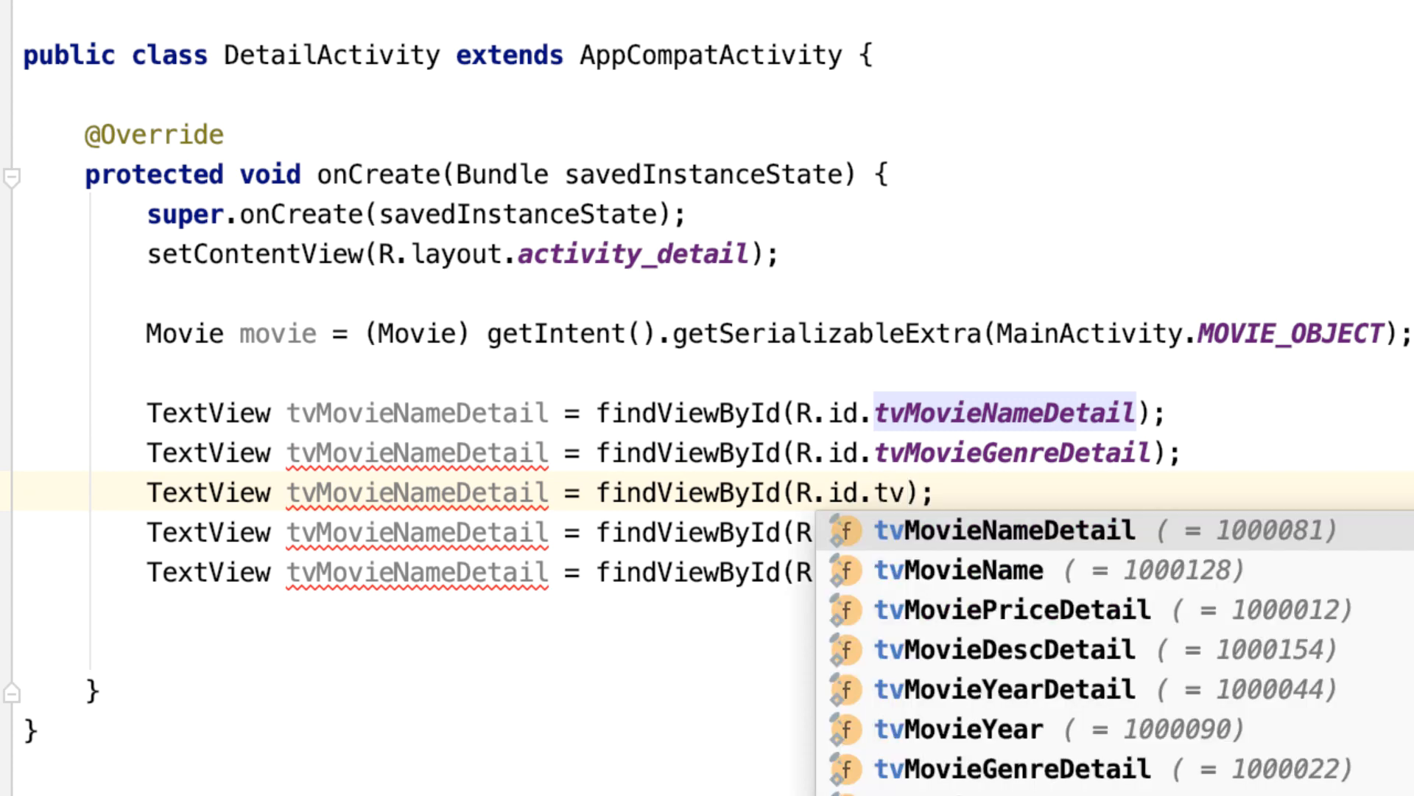
type("MovieYearDetail")
left_click(781, 533)
type("tv")
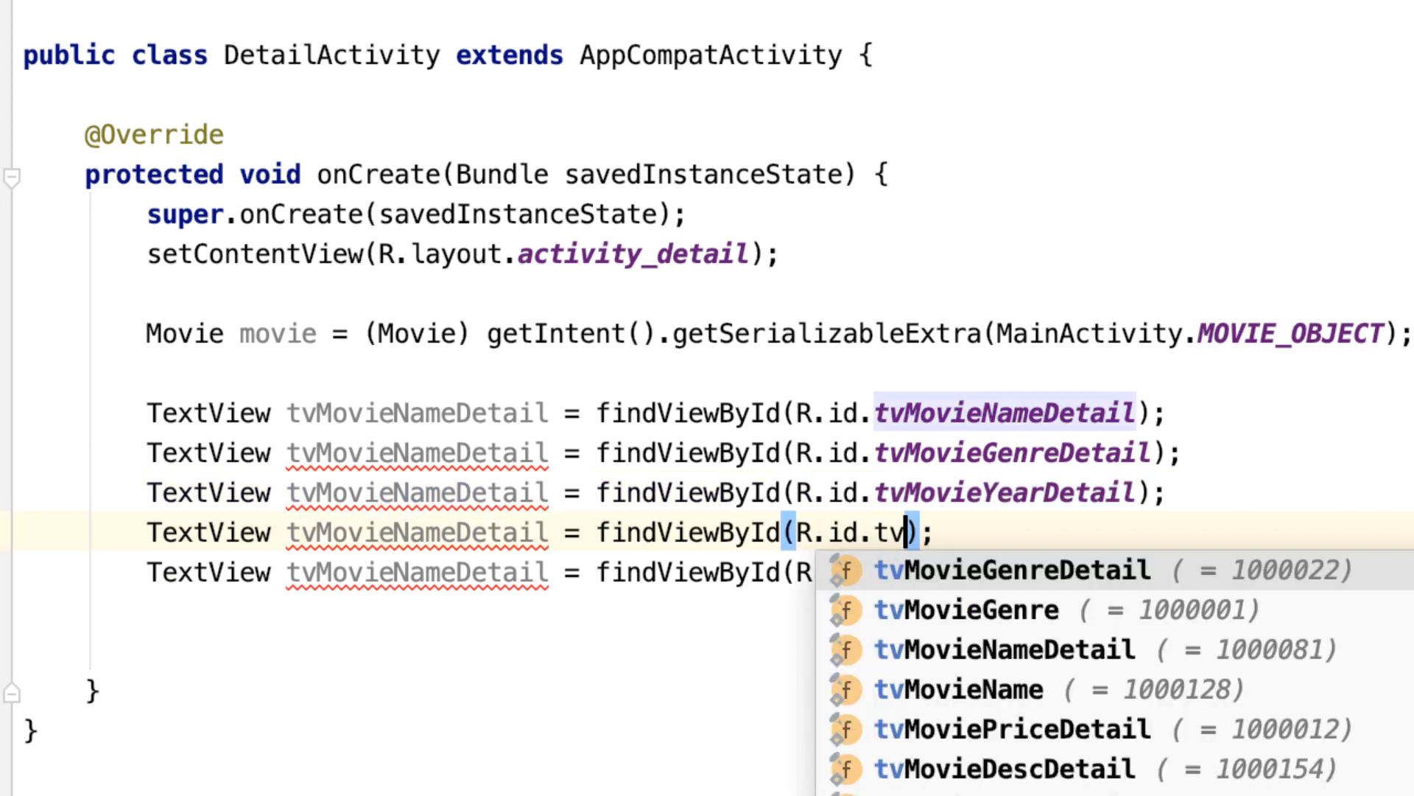
type("MovieDescDetail")
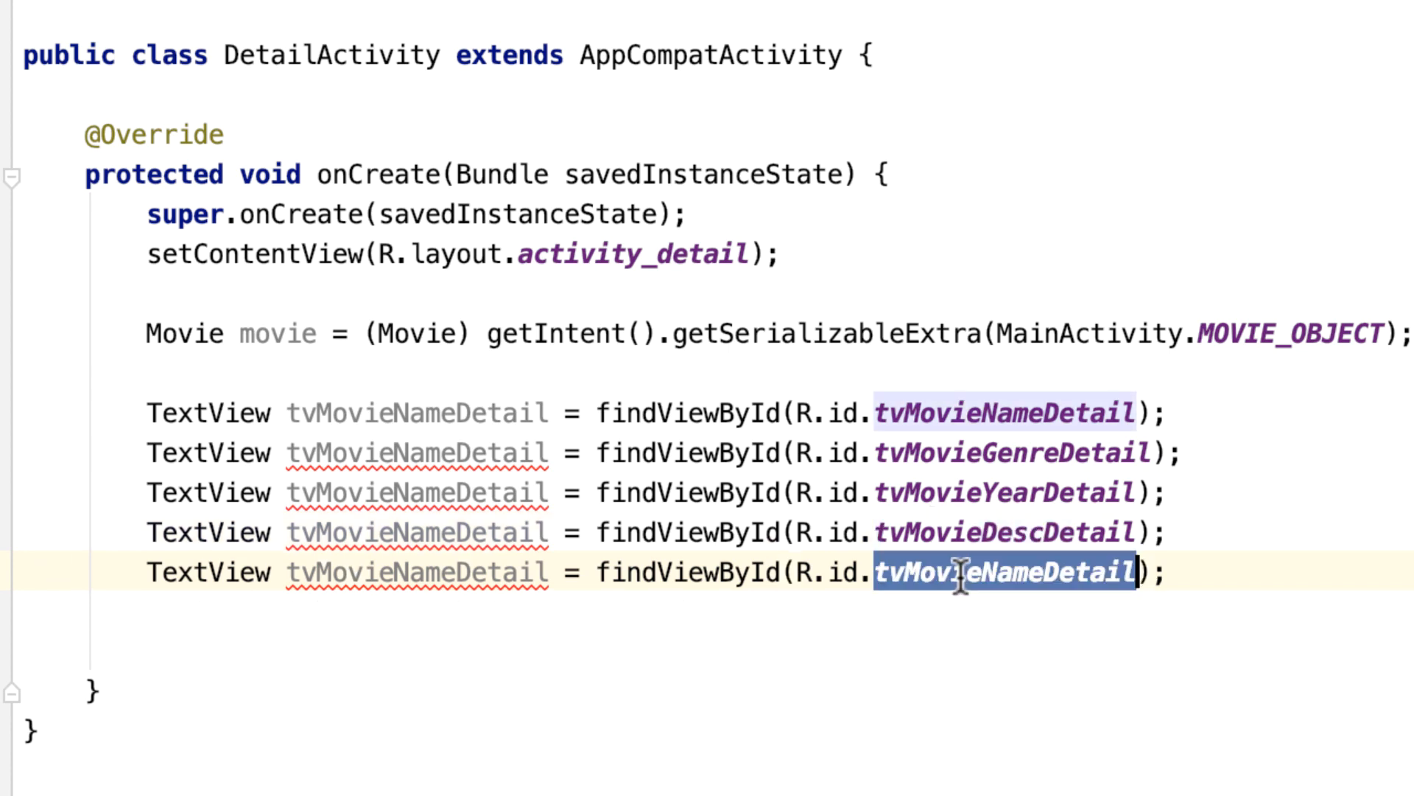
type("tvMo")
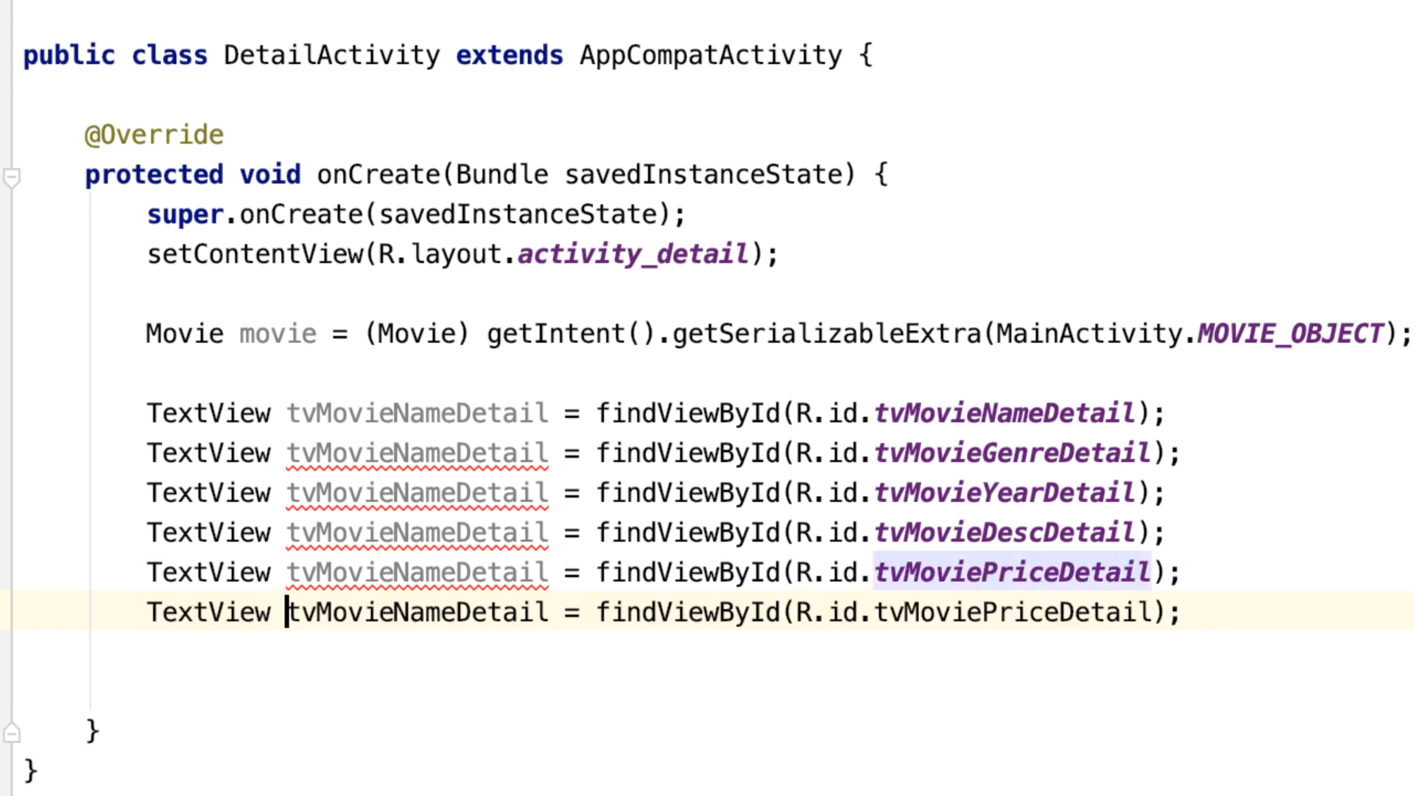
double_click(1012, 612)
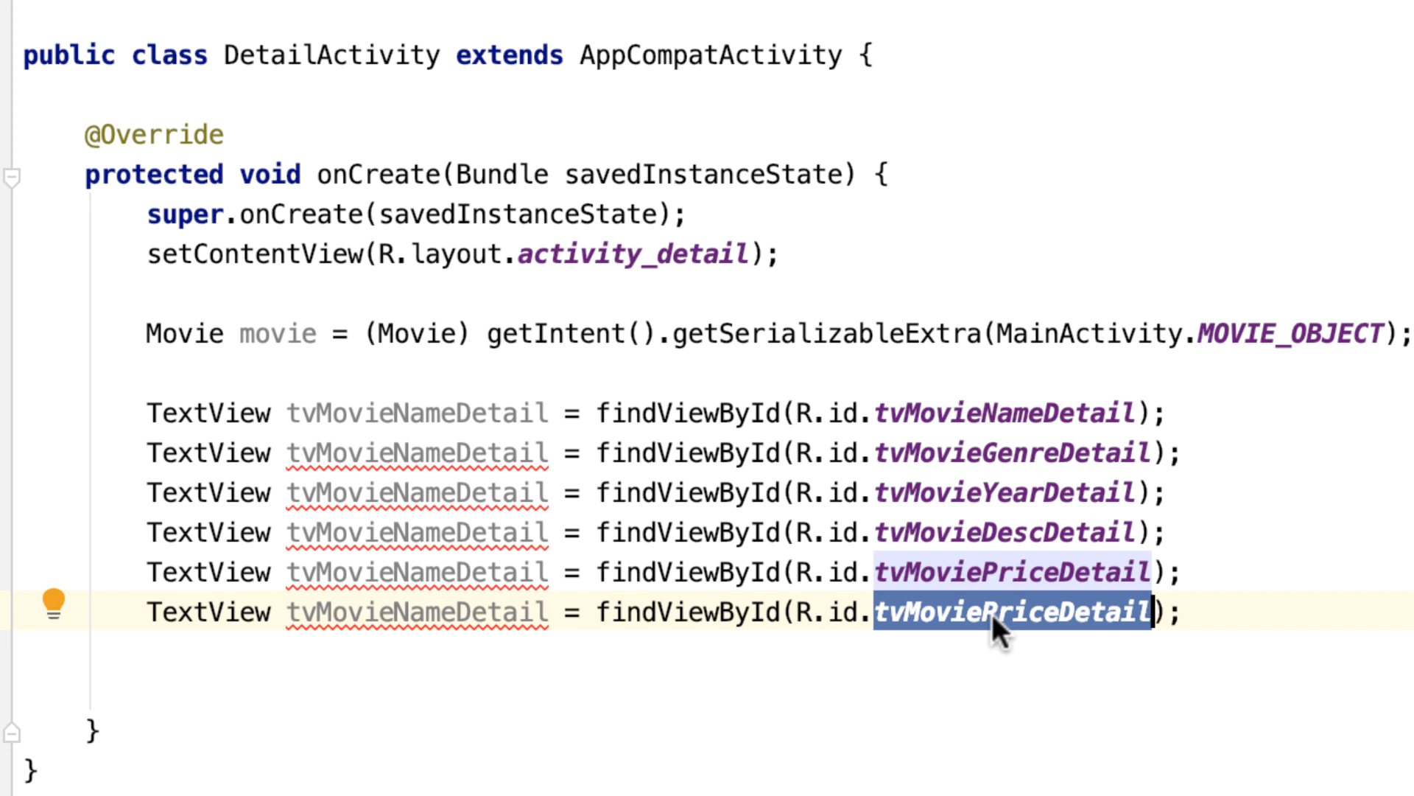
type("iv")
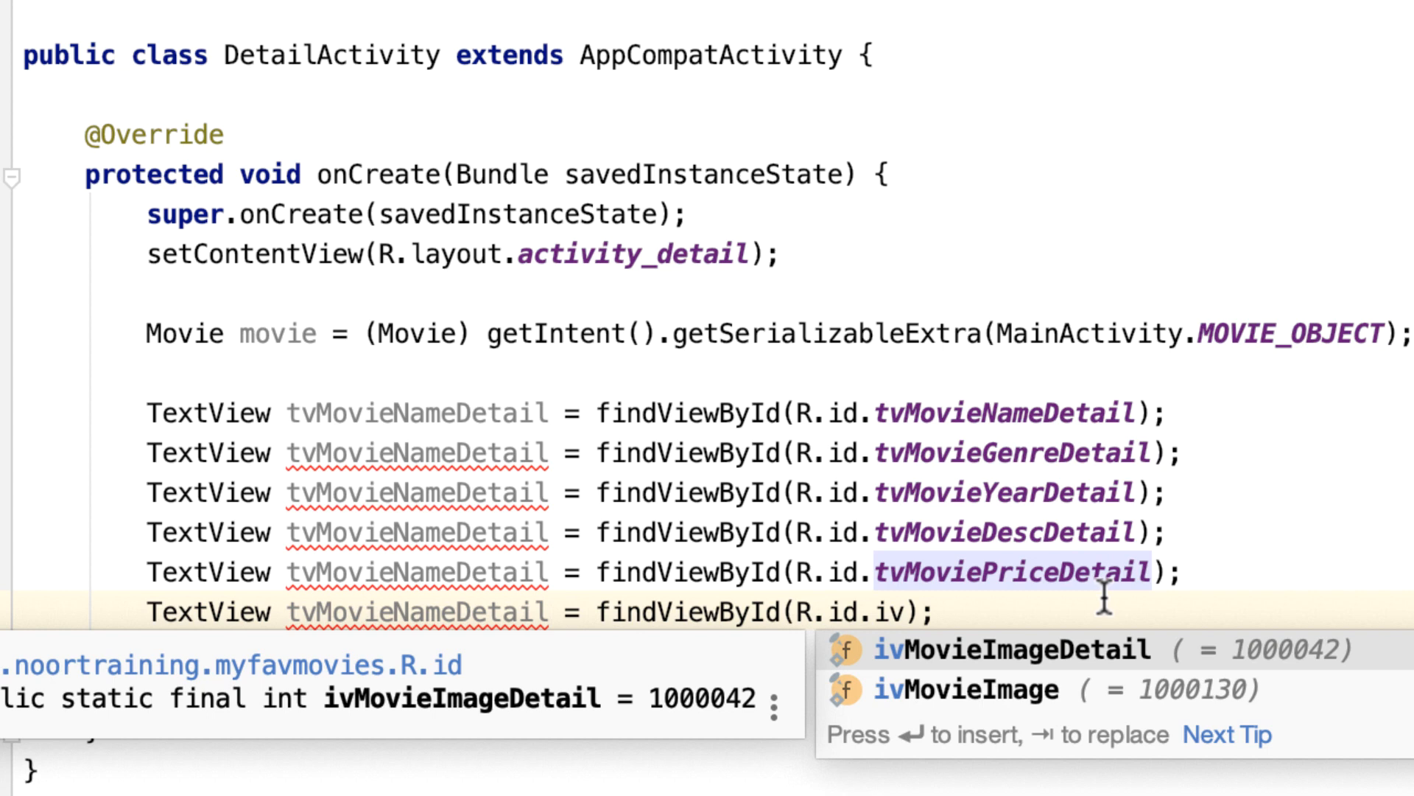
mouse_move(352, 73)
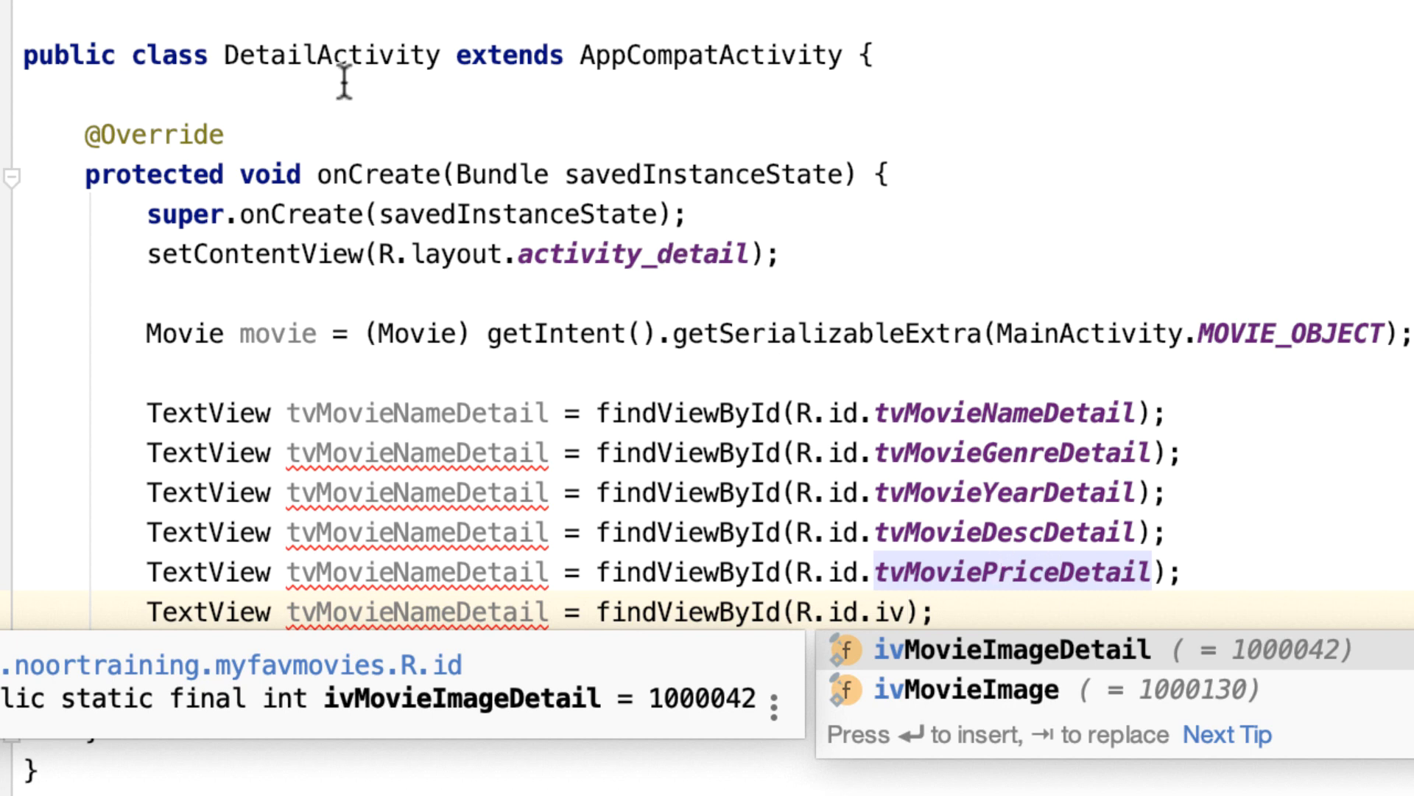
mouse_move(1024, 711)
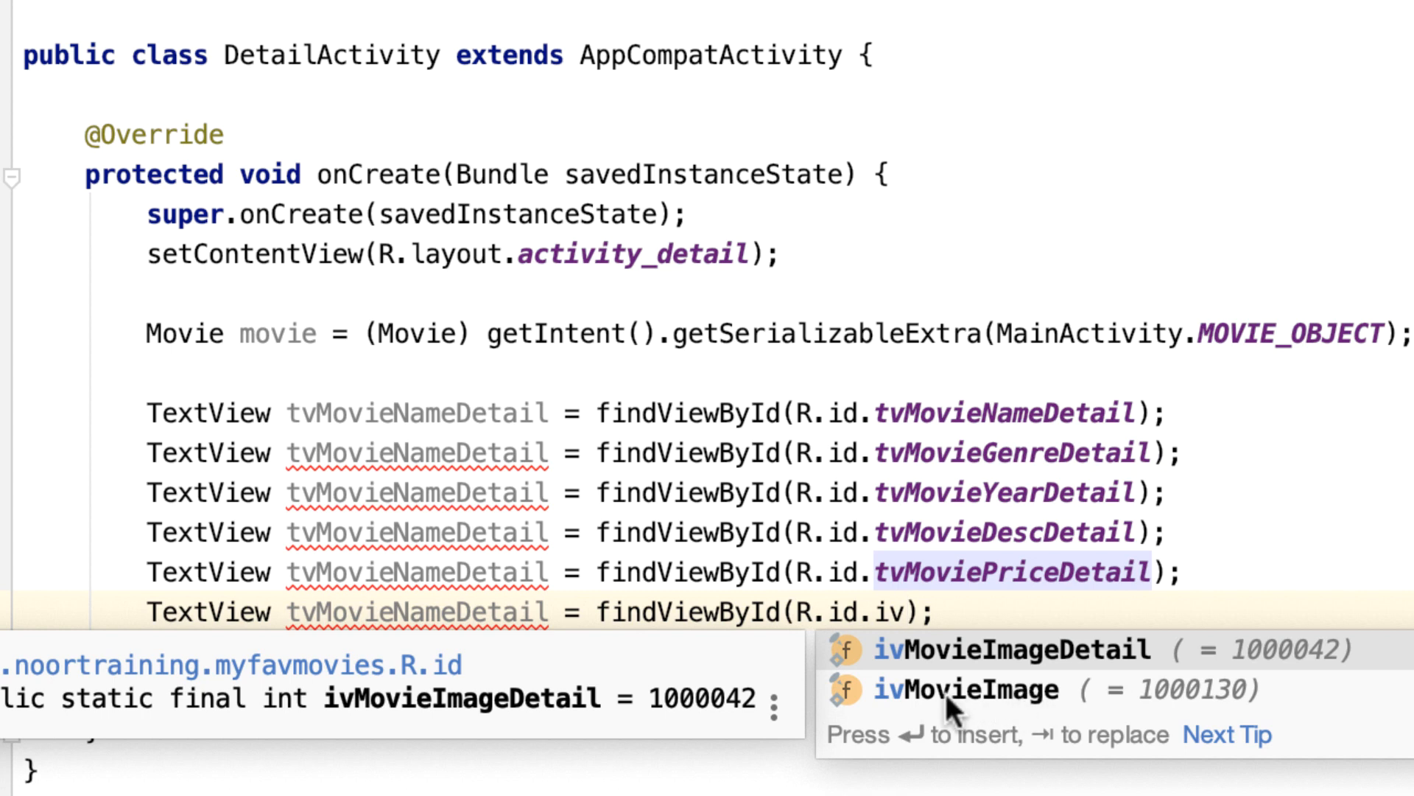
mouse_move(1082, 676)
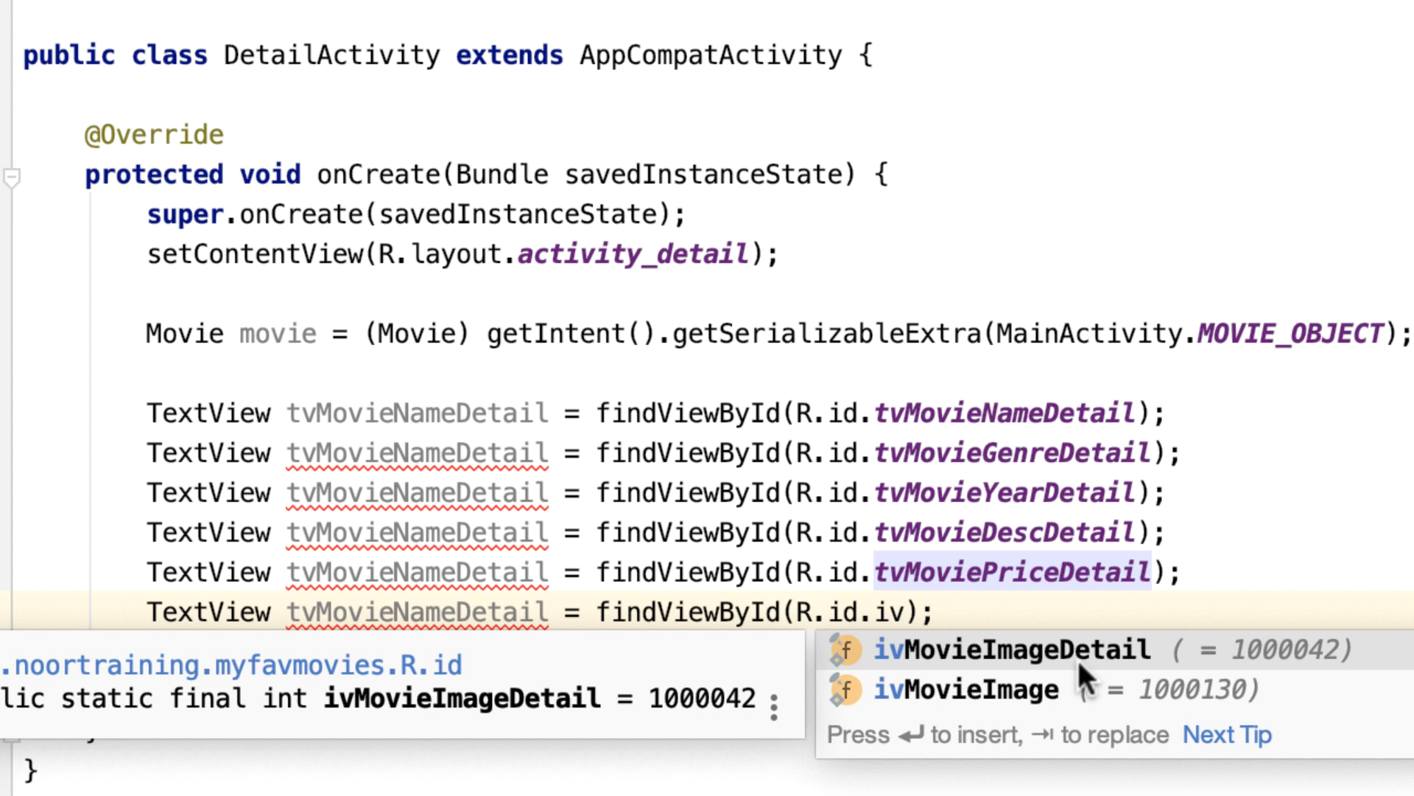
mouse_move(1114, 668)
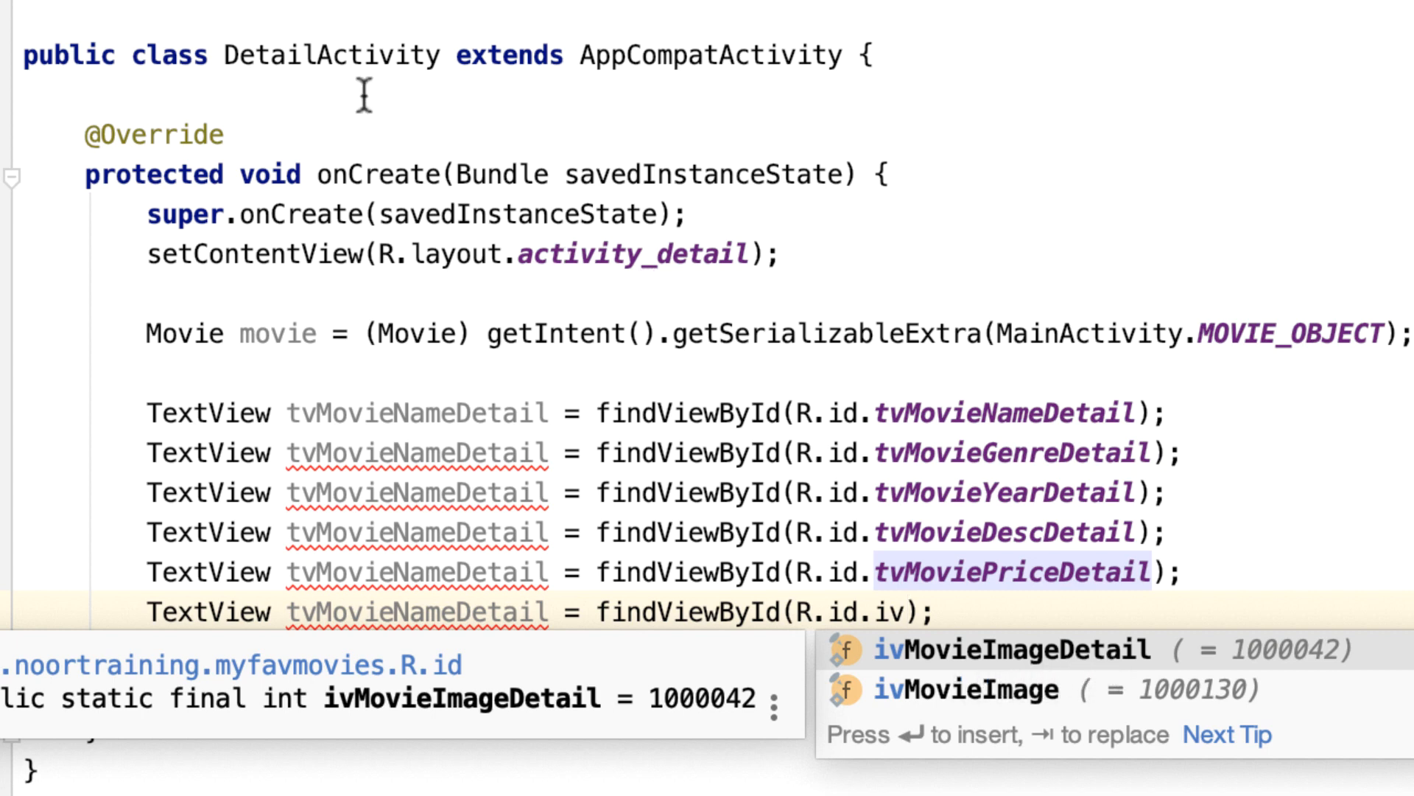
mouse_move(1042, 716)
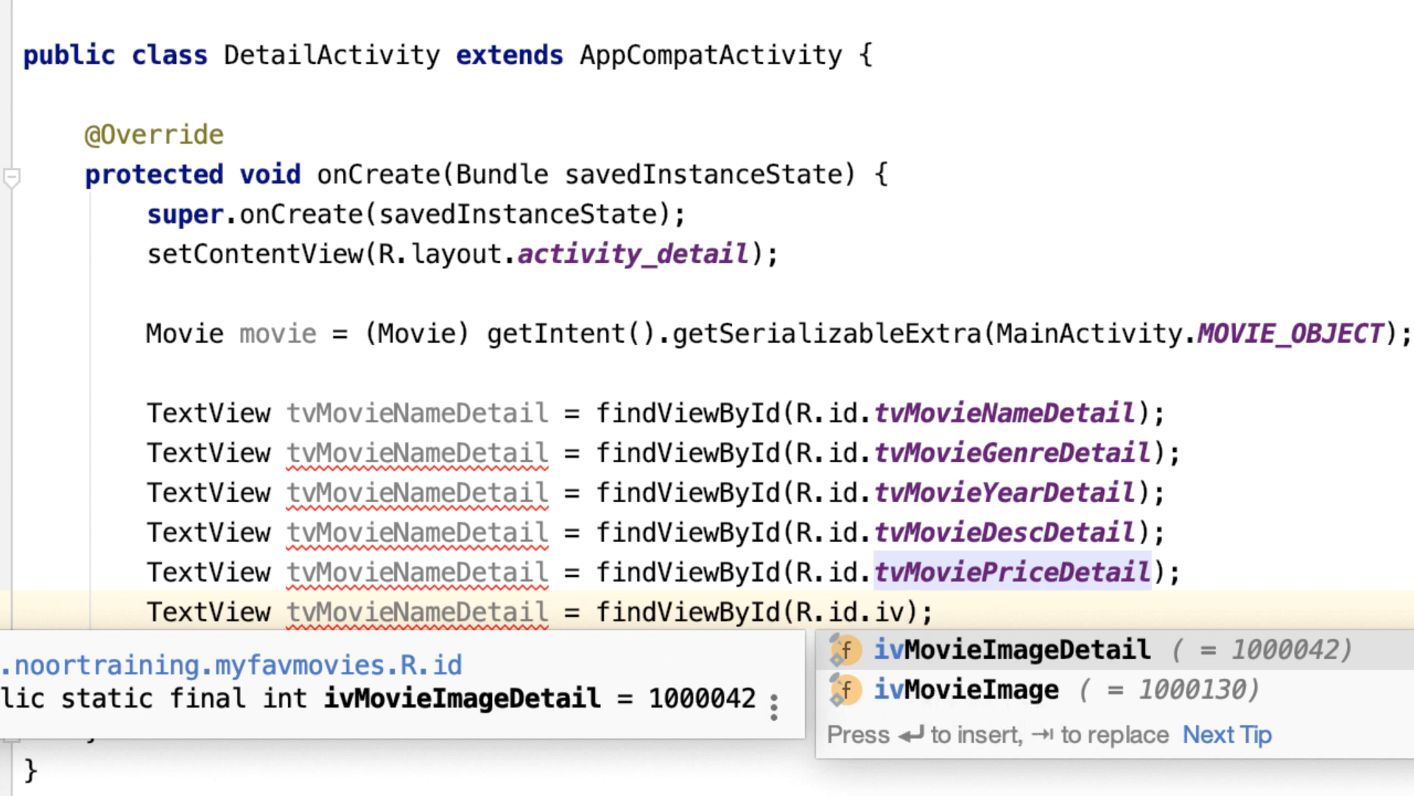
key("Tab")
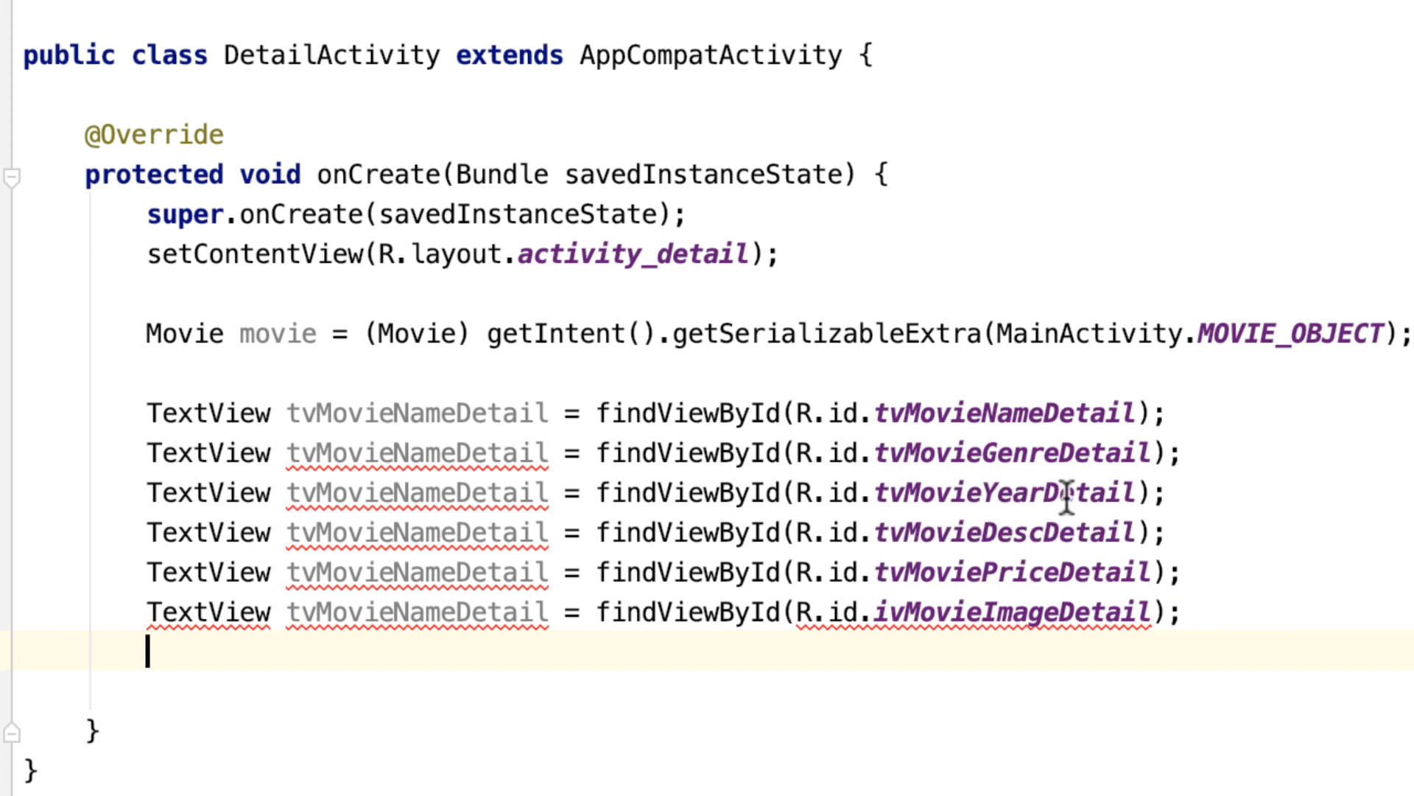
Step: Rename the copied variables, e.g. tvMovieDescDetail, and declare ImageView ivMovieImageDetail
double_click(1010, 453)
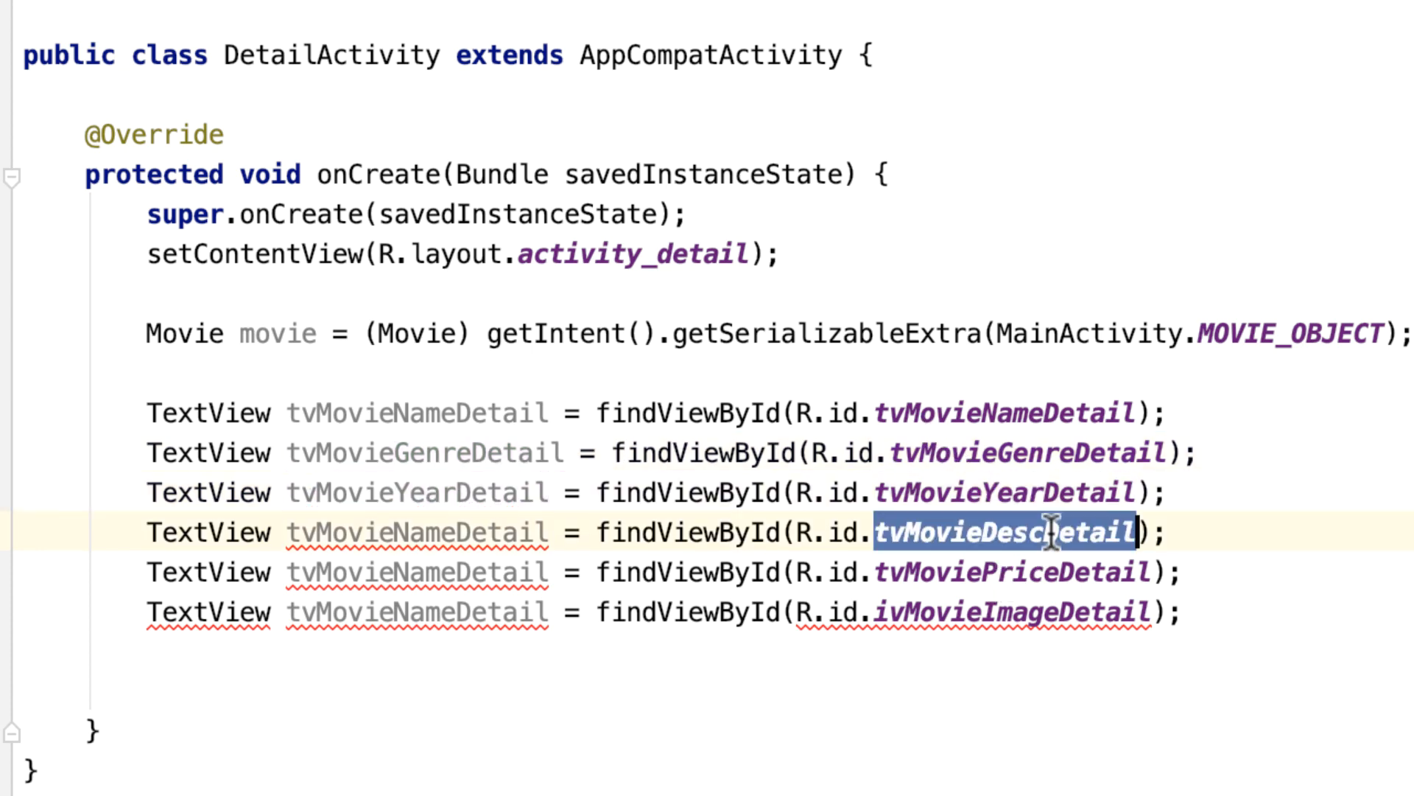
type("tvMovieDescDetail")
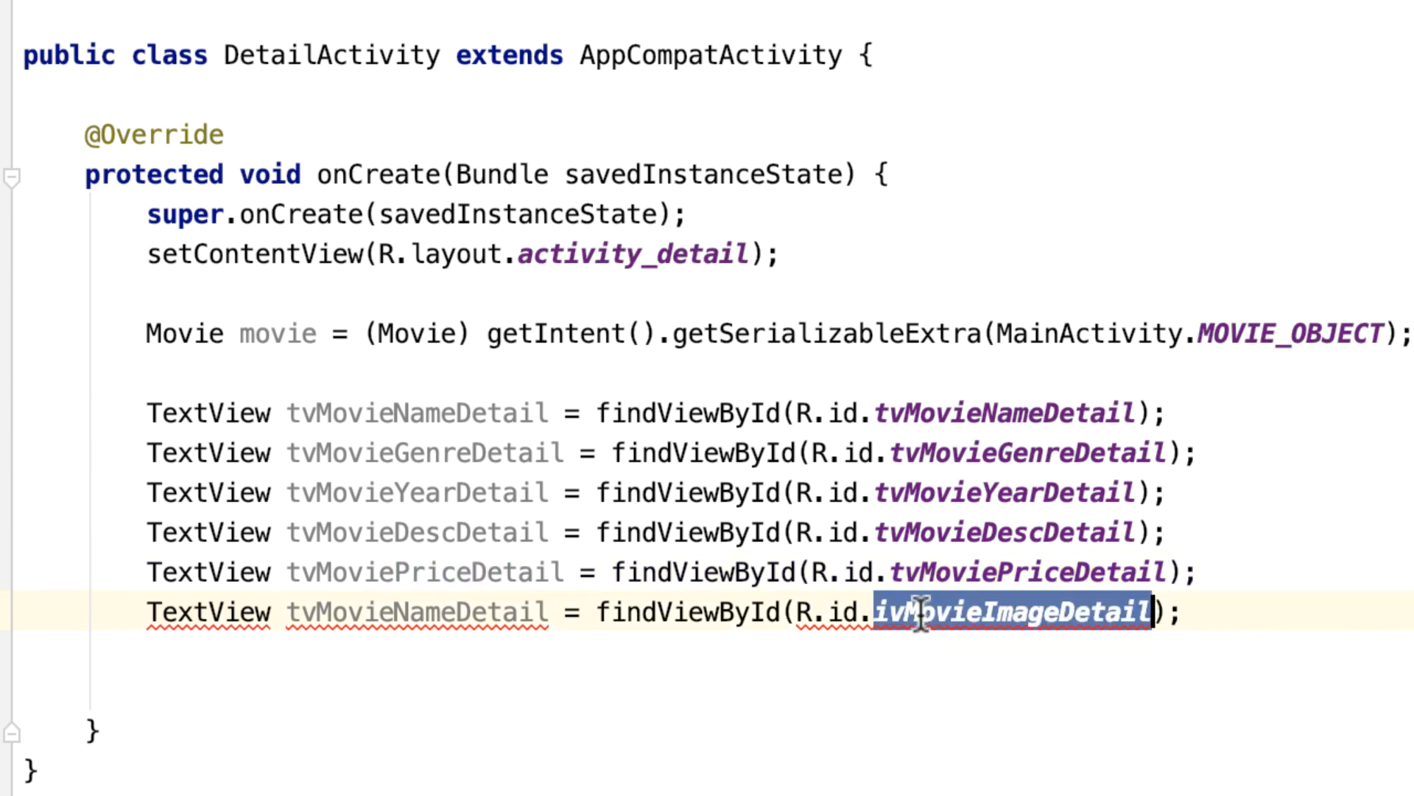
type("ivMovieImageDetail")
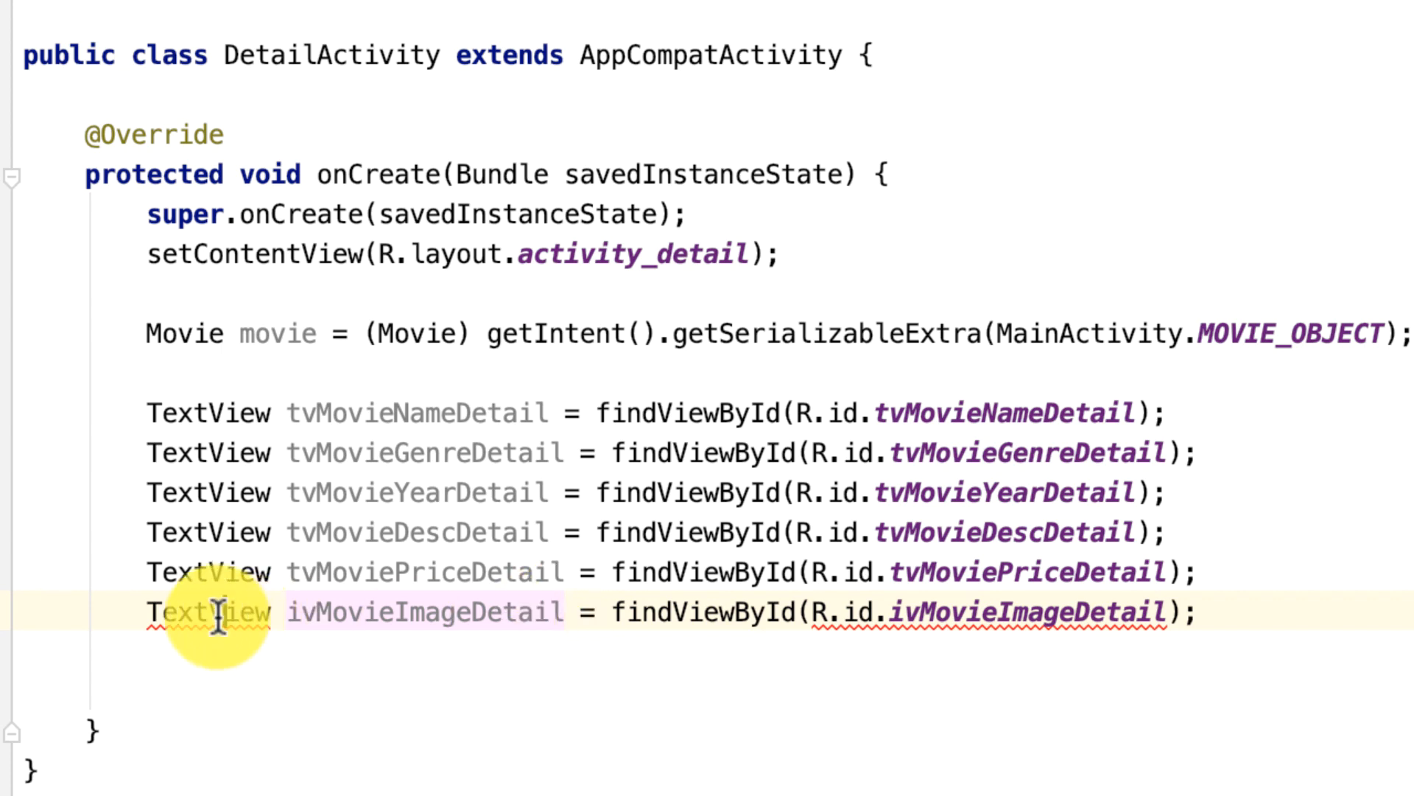
type("Imag")
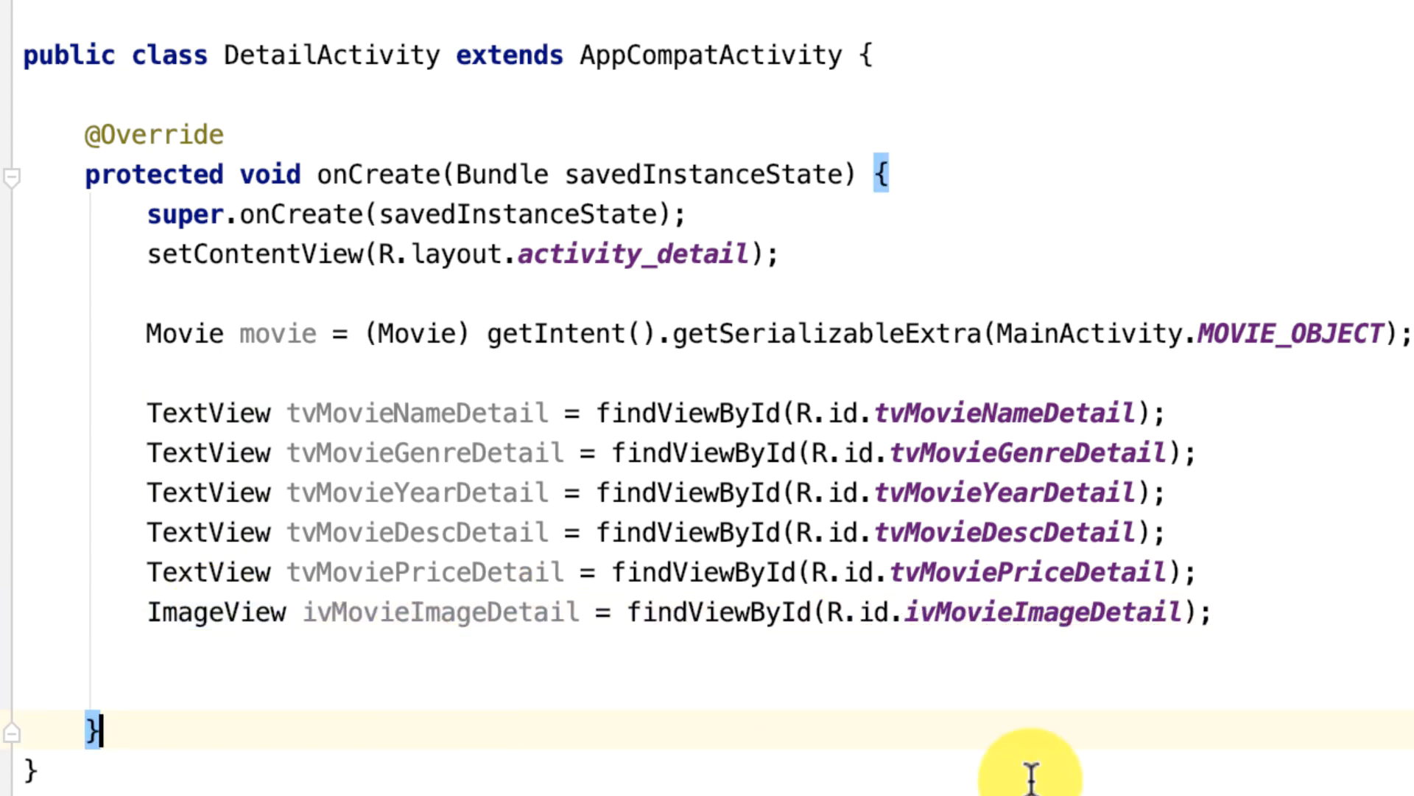
mouse_move(491, 417)
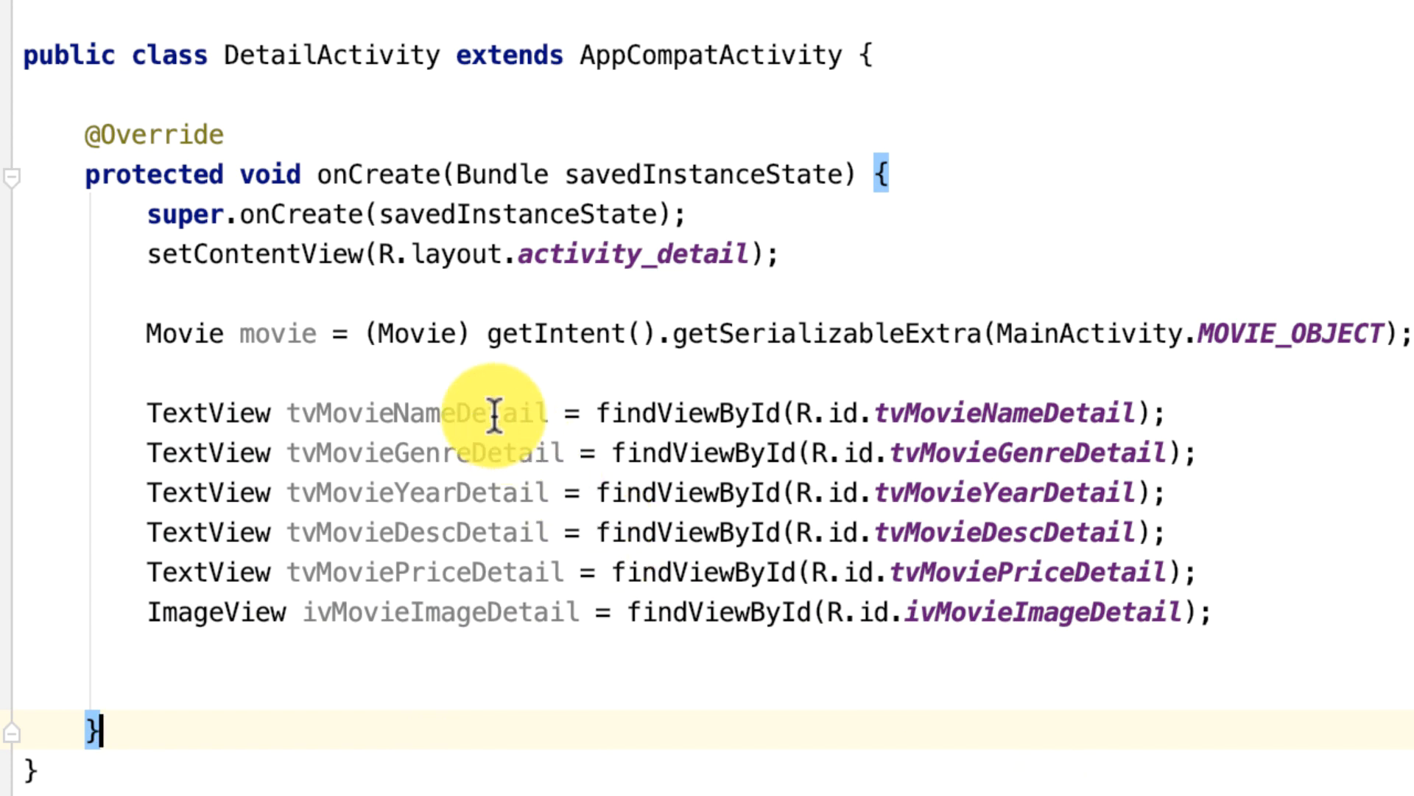
mouse_move(397, 393)
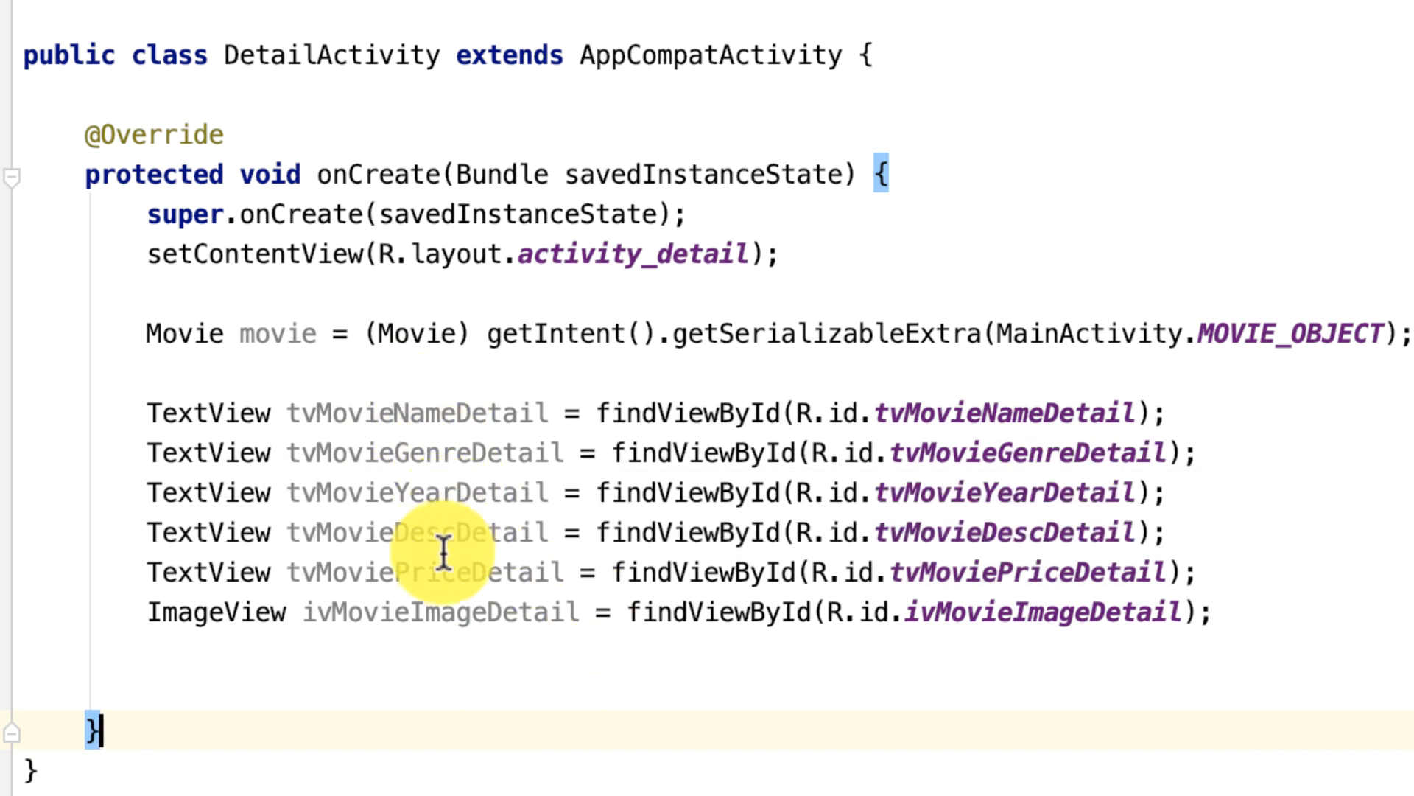
mouse_move(1065, 401)
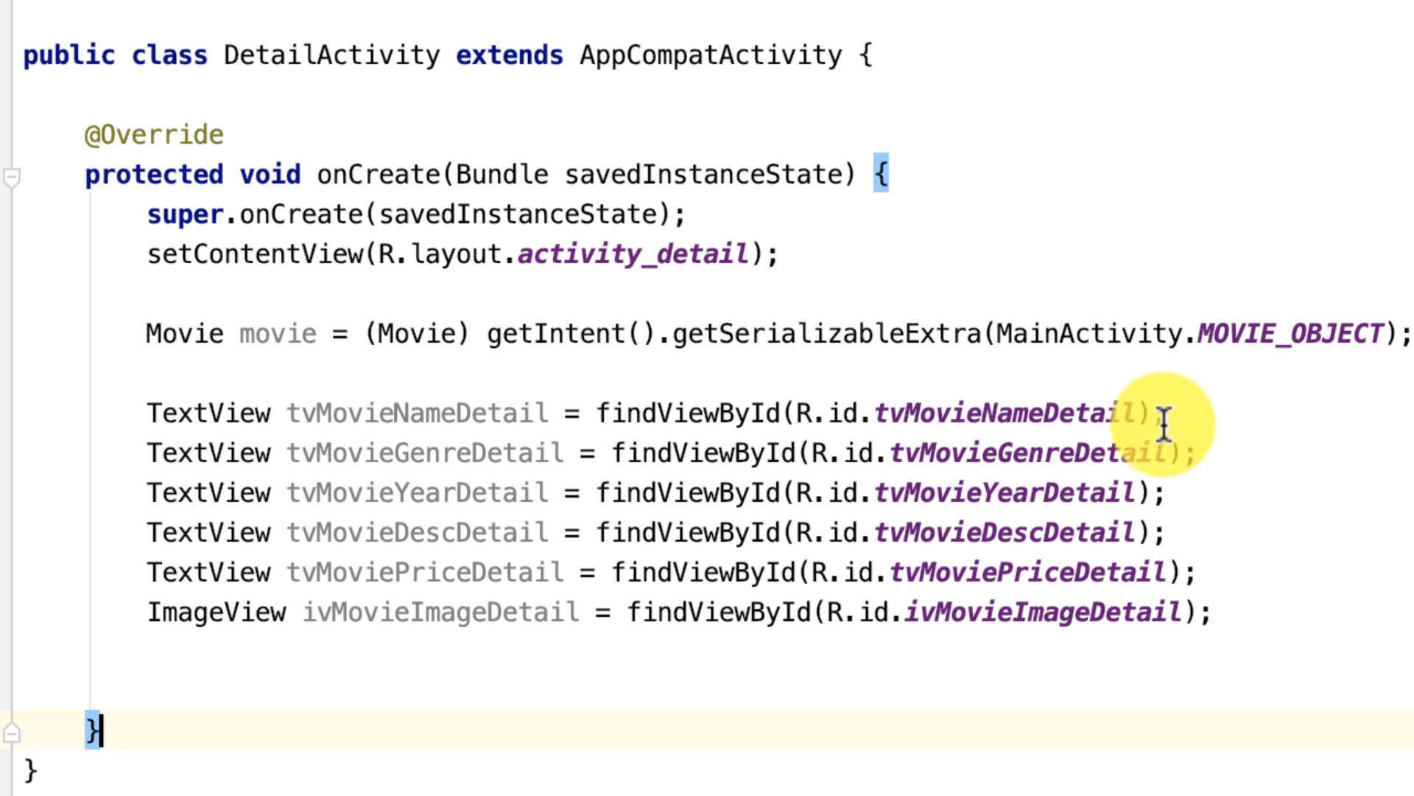
mouse_move(1112, 327)
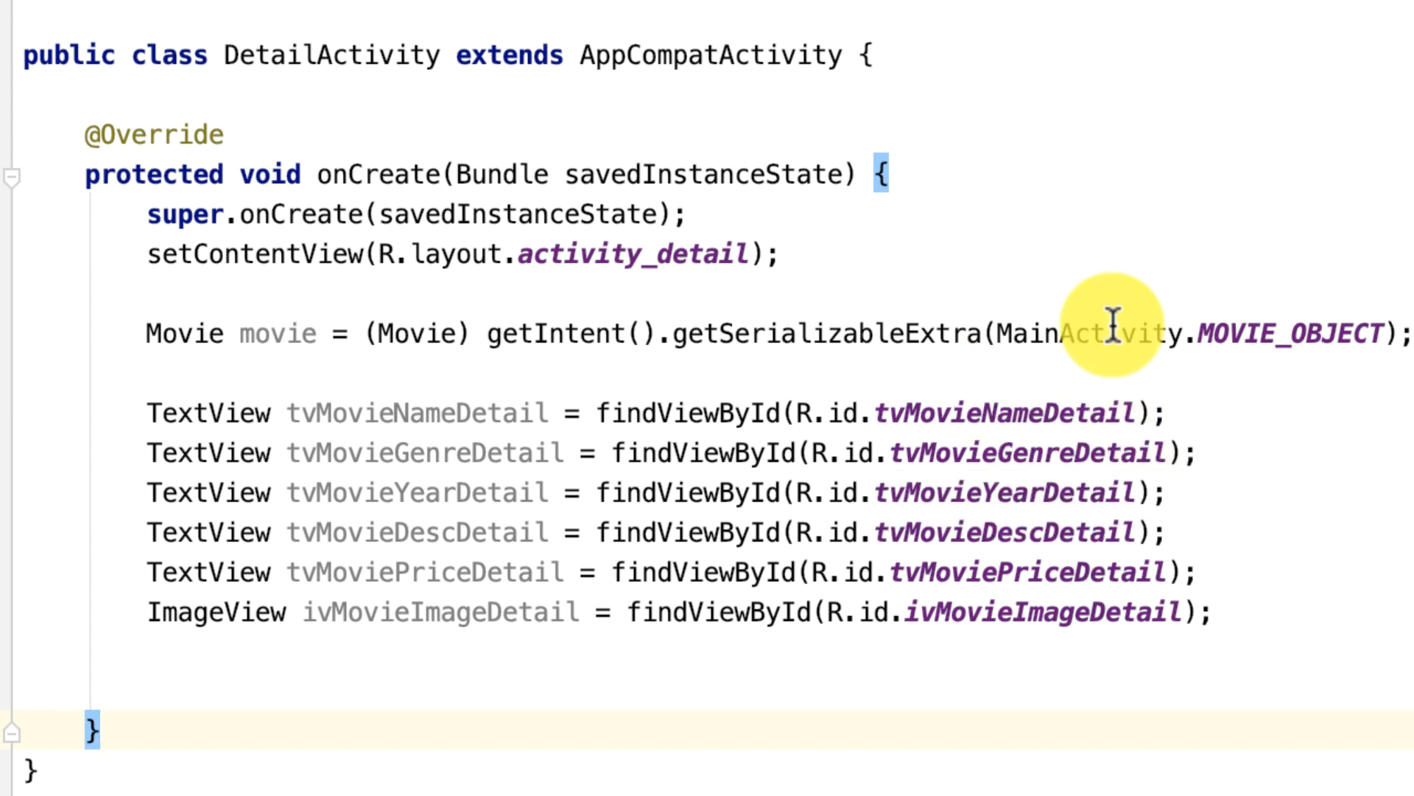
mouse_move(1190, 557)
type("tvMovieNameDetail")
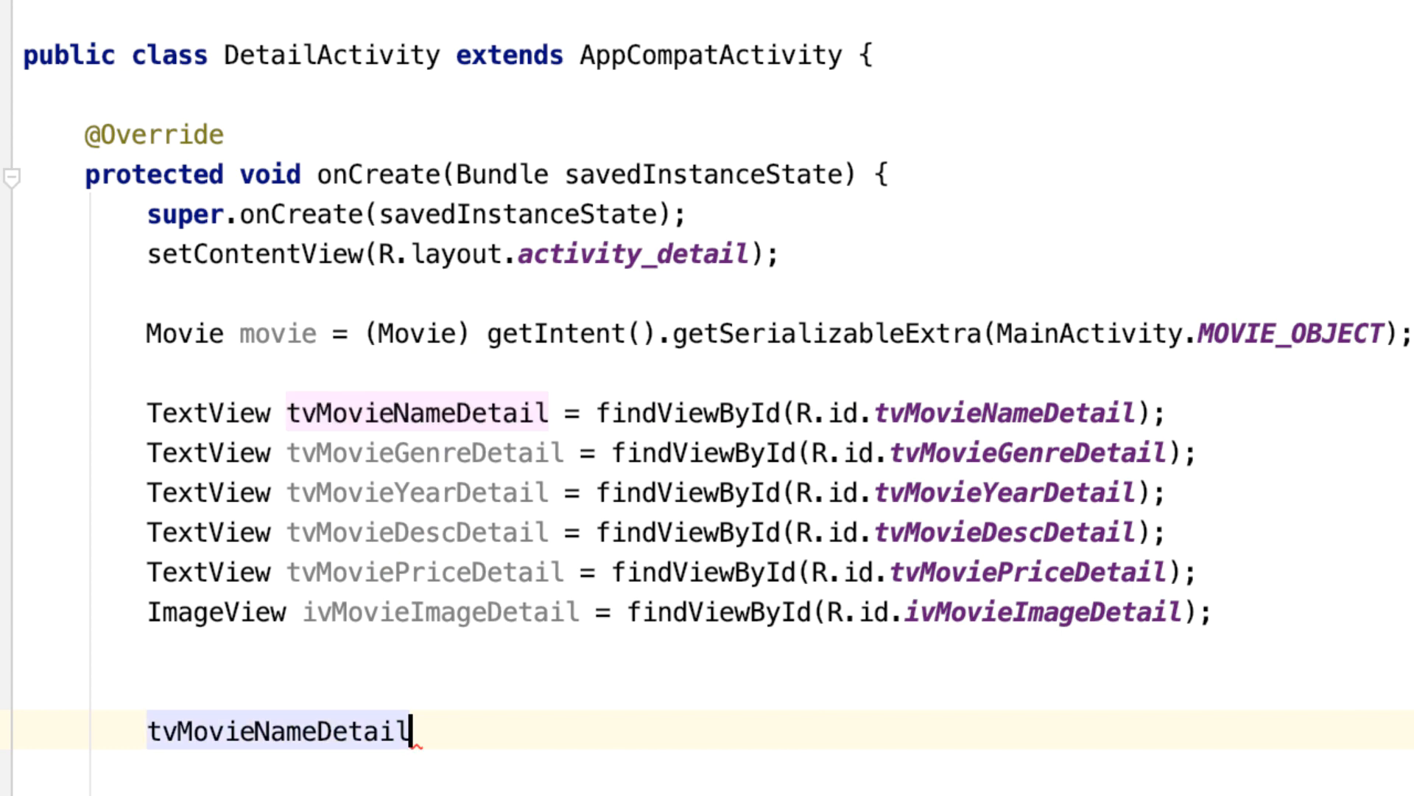
Step: Call tvMovieNameDetail.setText(movie.getMovieName())
type(".setText();")
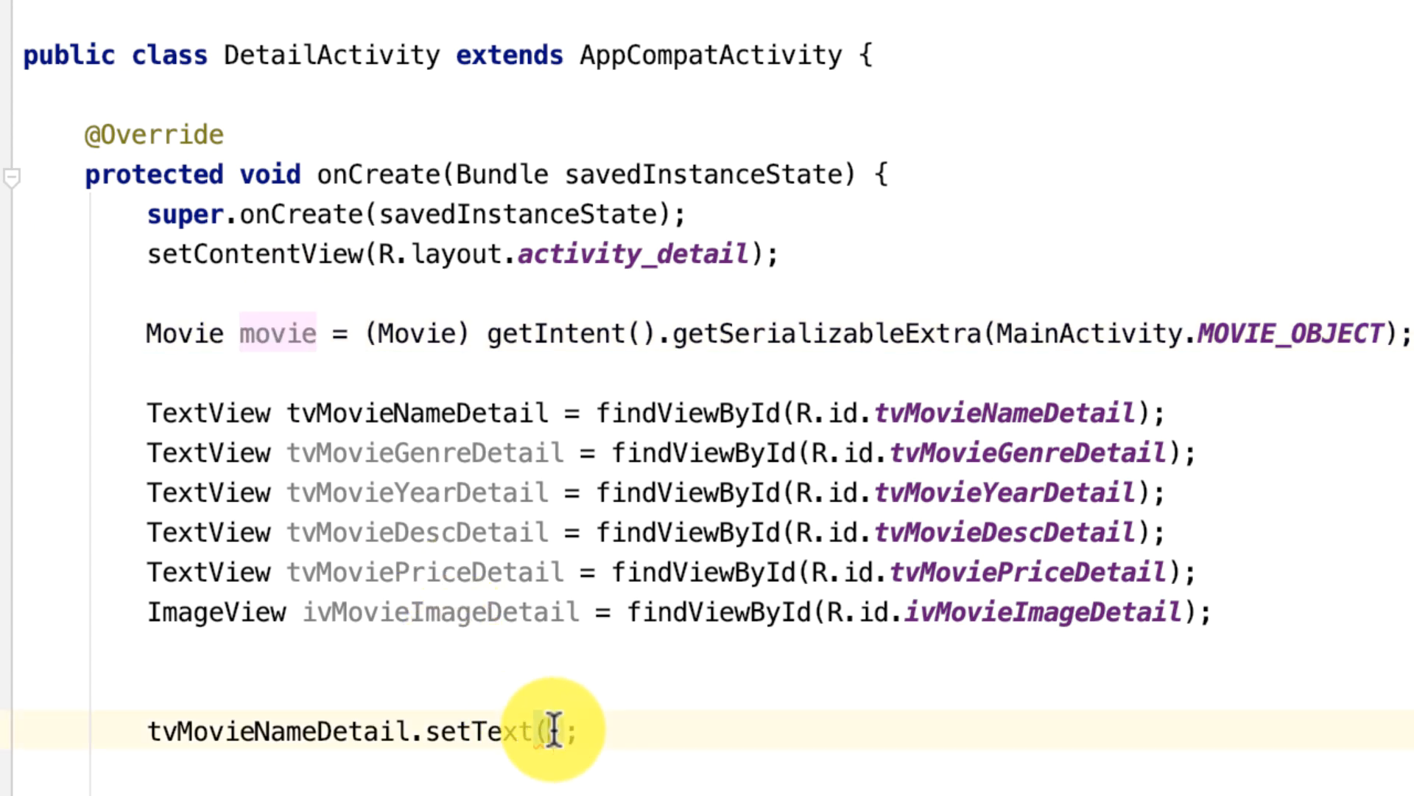
type("movie")
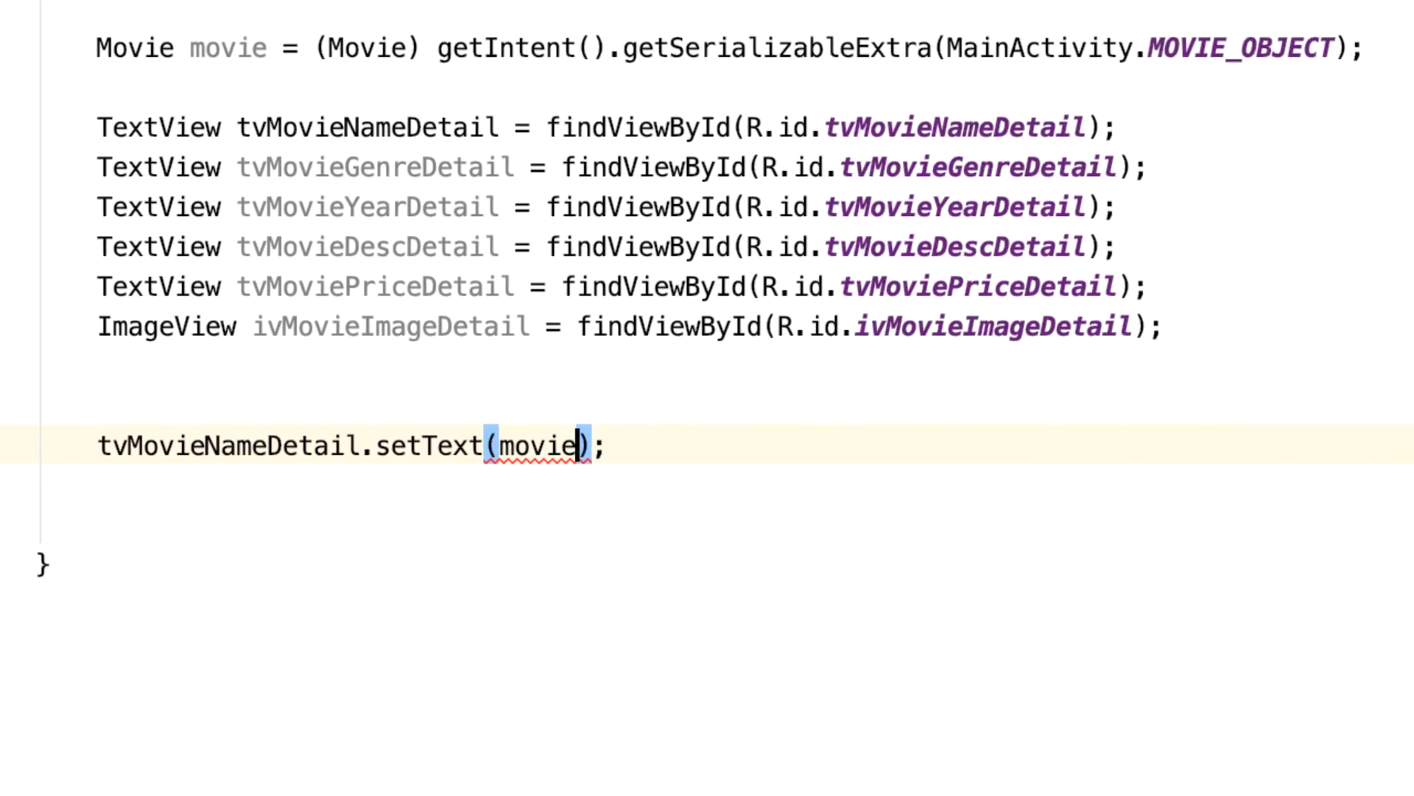
type(".")
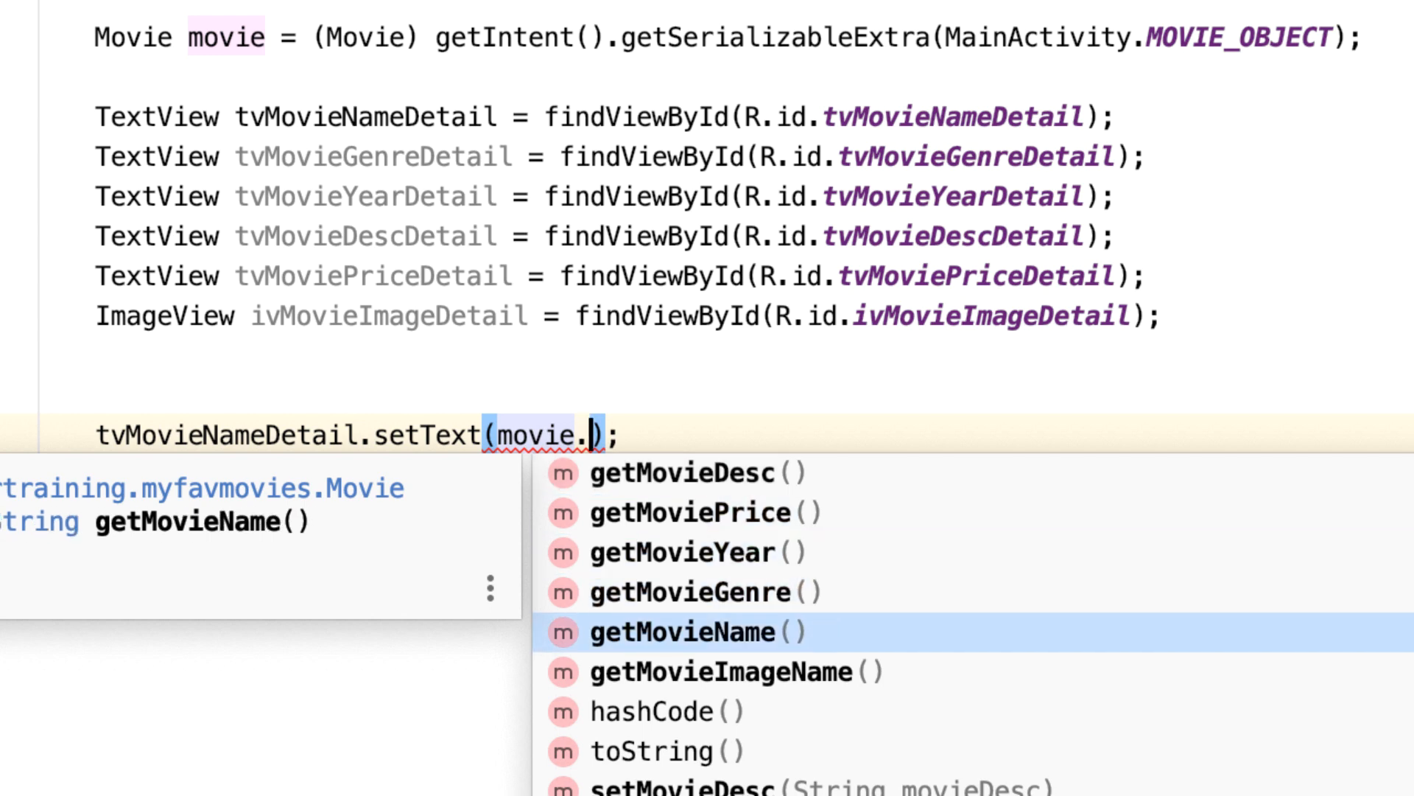
left_click(686, 631)
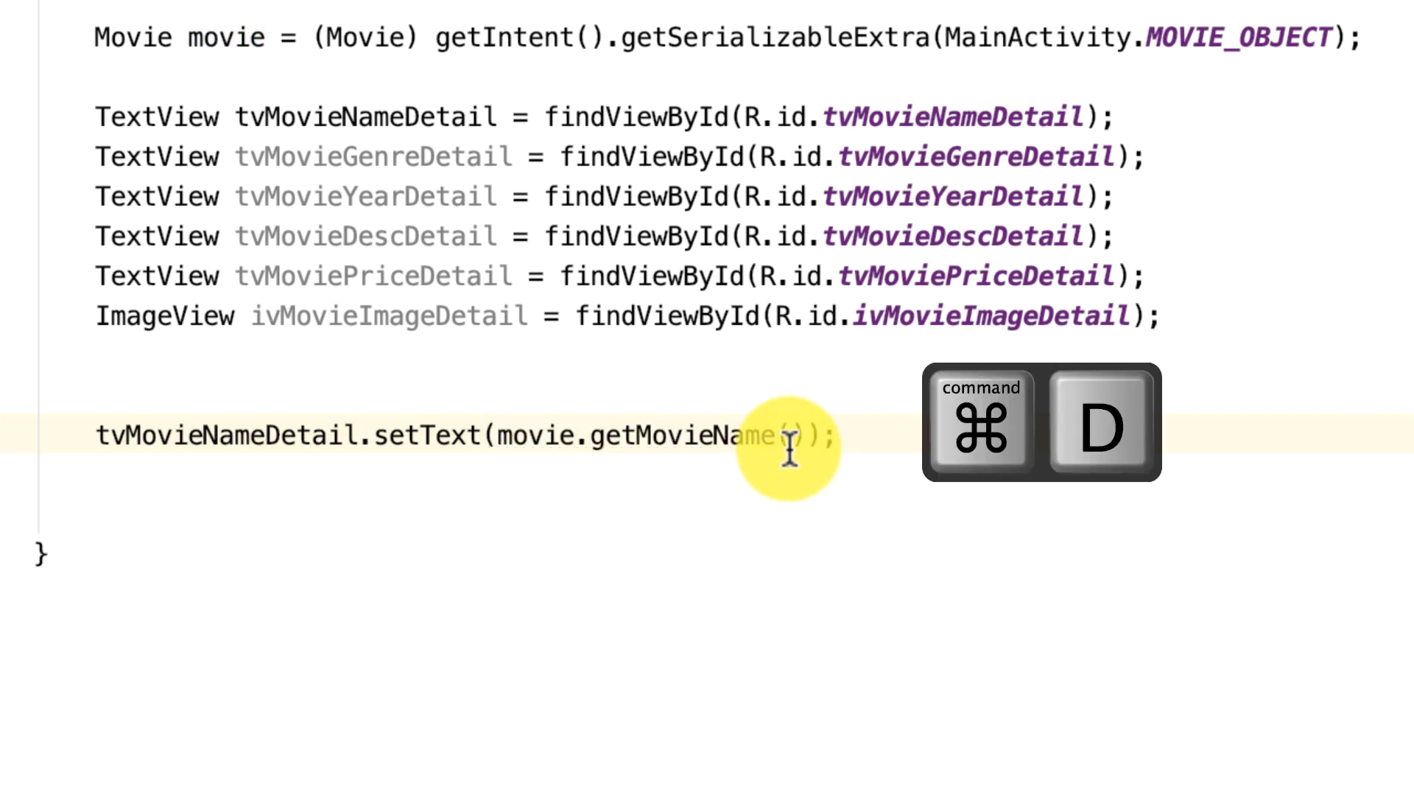
Step: Duplicate the setText line and select a copy's view name for renaming
key("cmd+d")
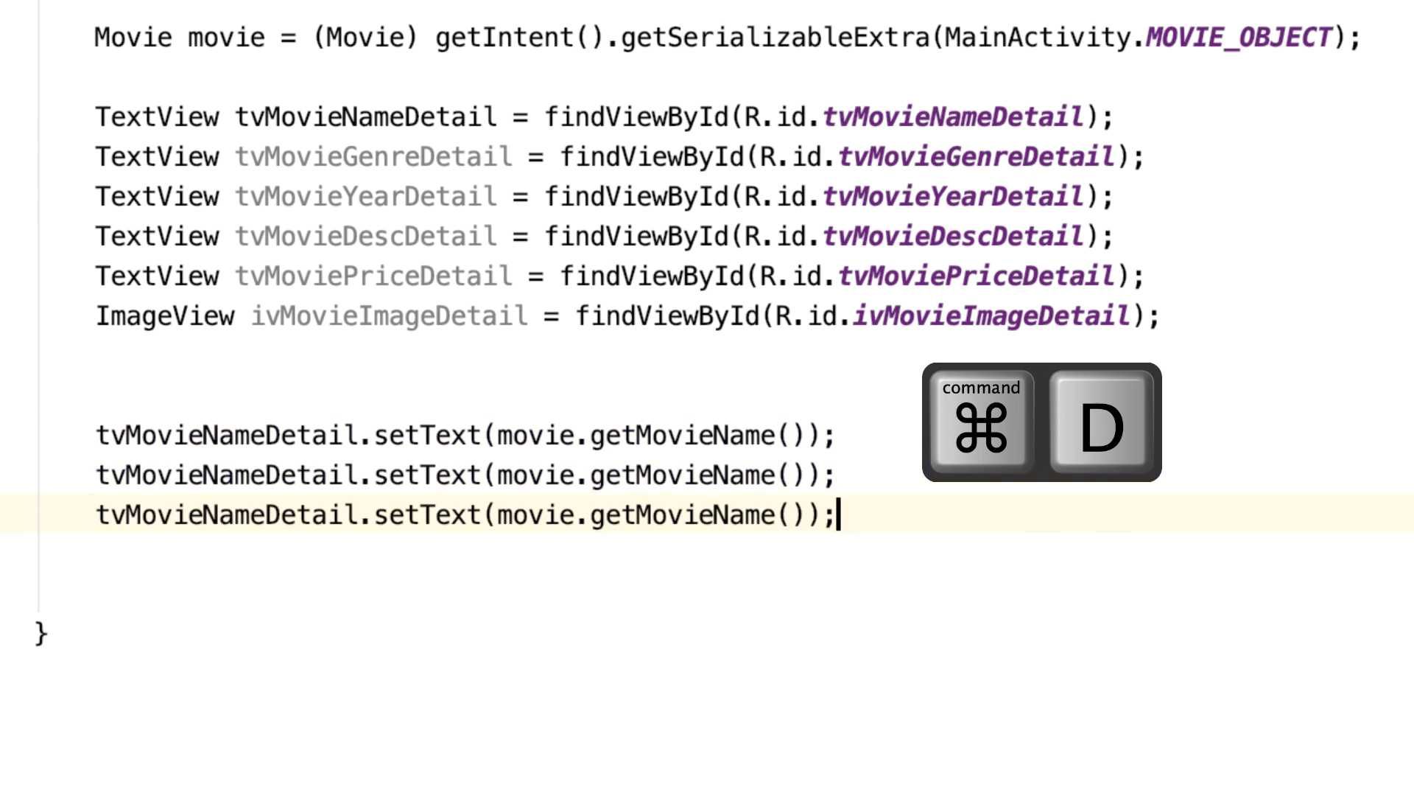
key("cmd+d")
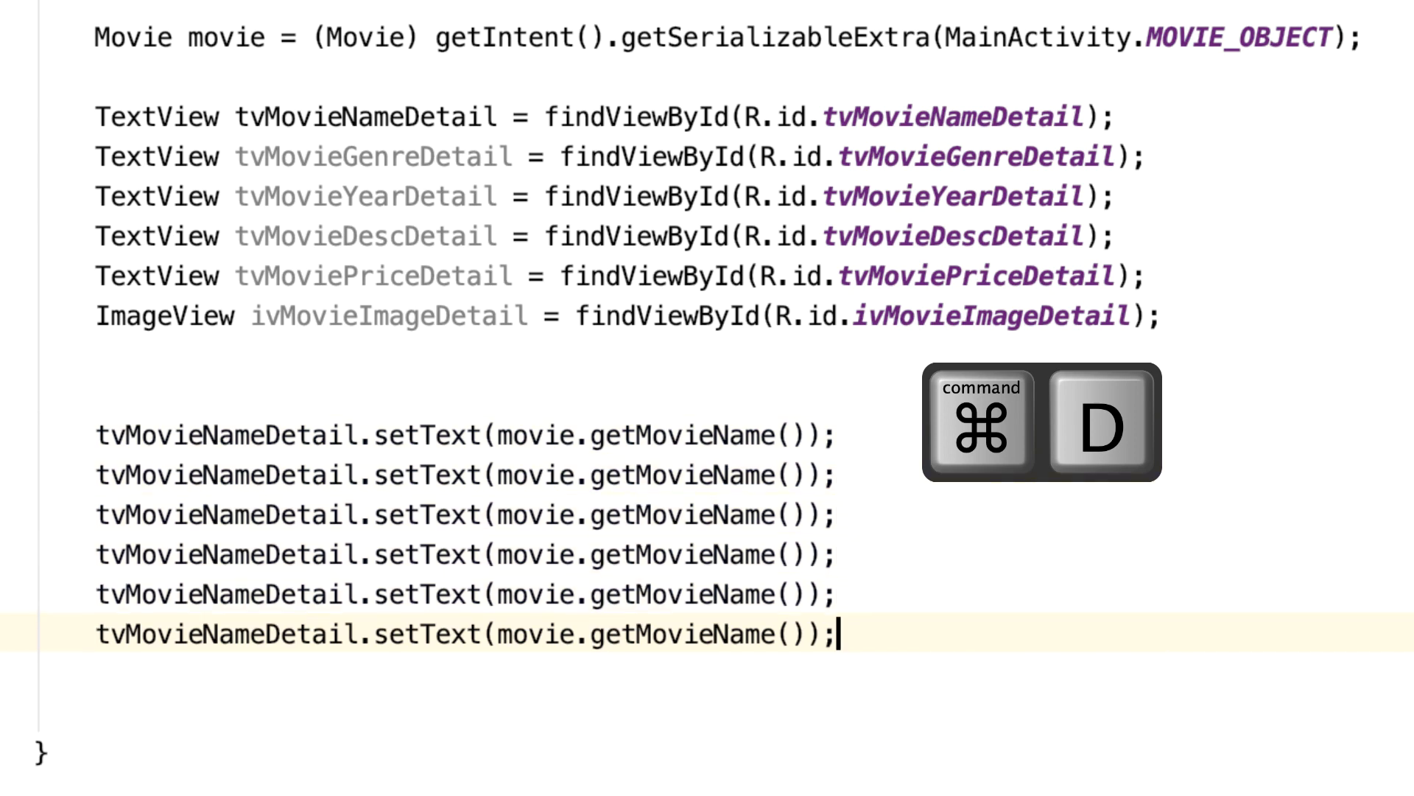
double_click(193, 475)
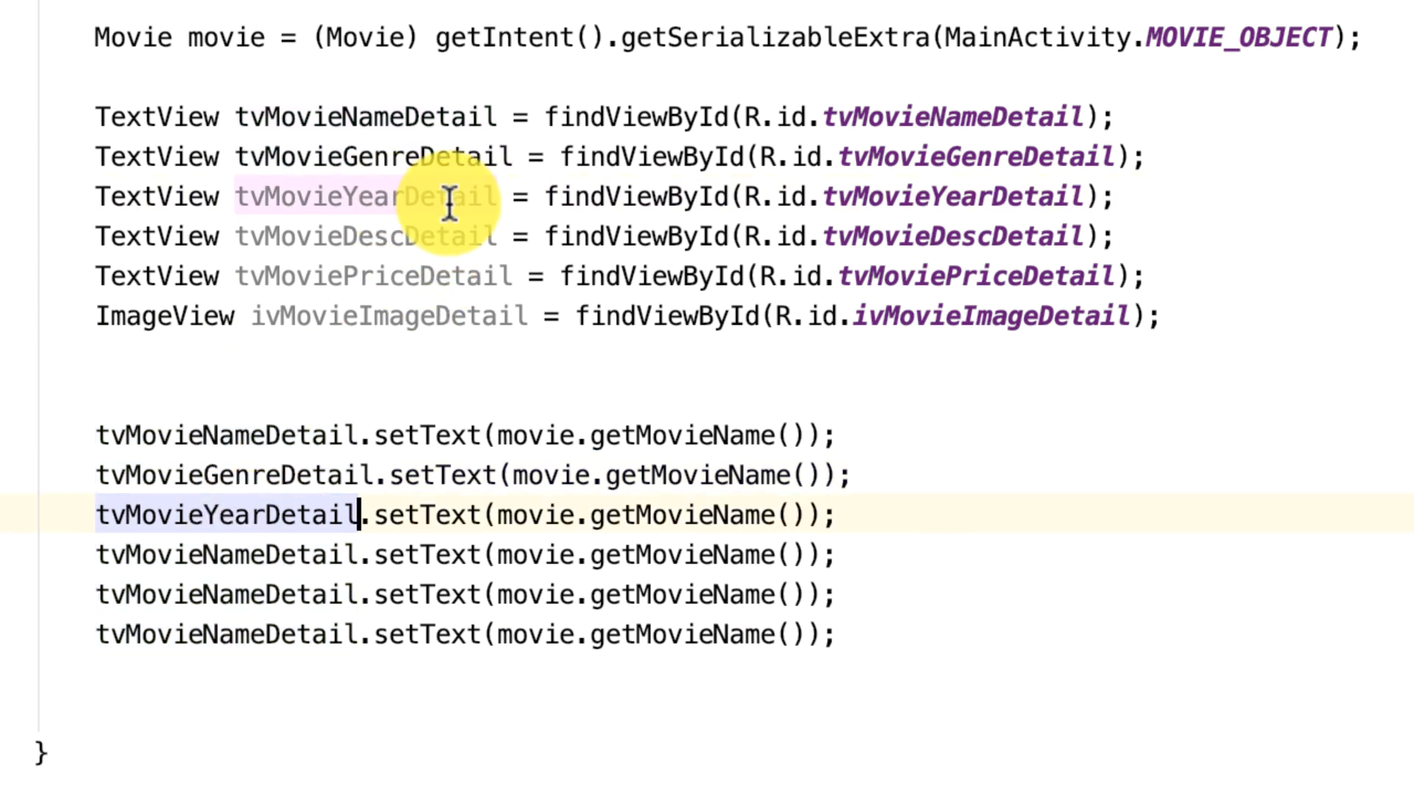
Step: Set genre, year, description and price views with matching getters, appending "" to year and price
double_click(361, 236)
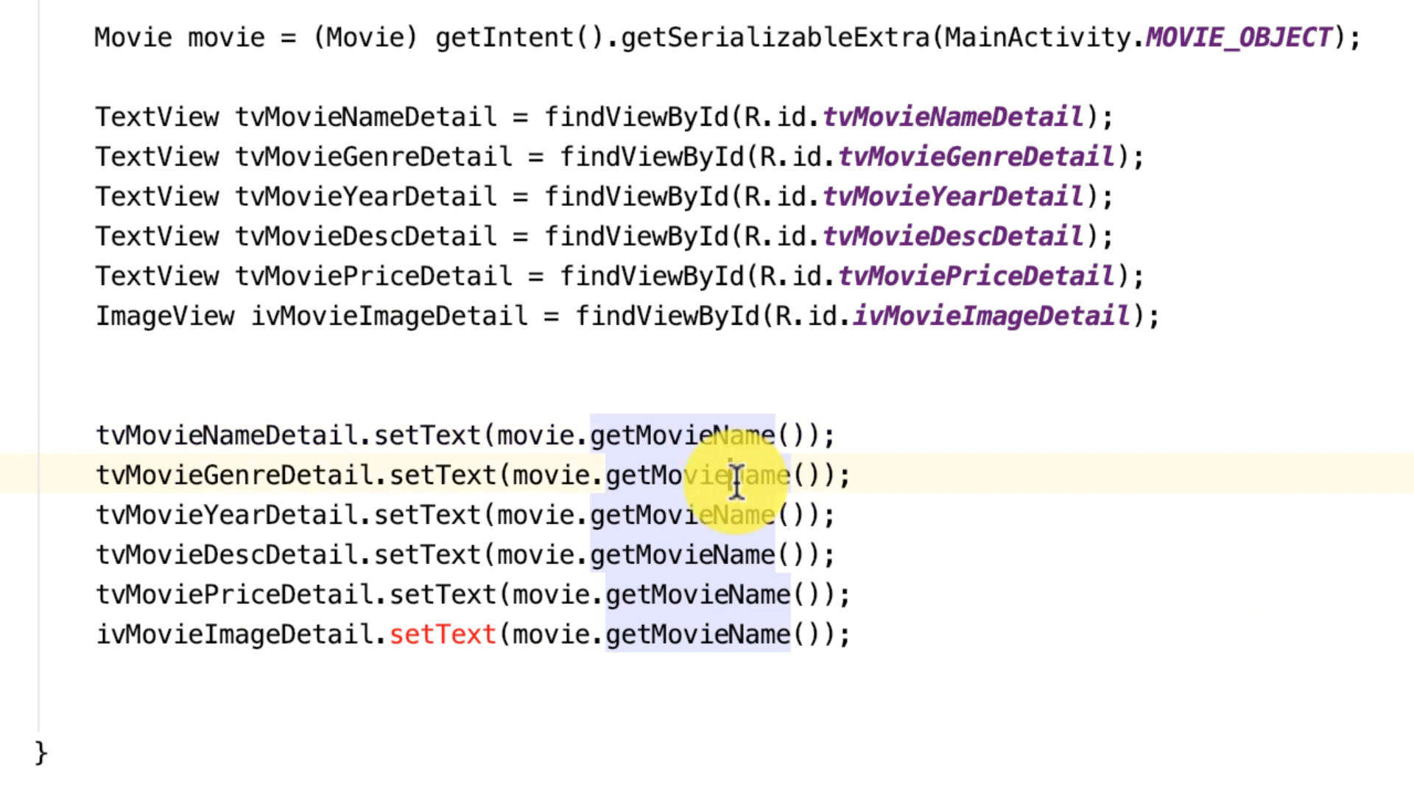
double_click(713, 475)
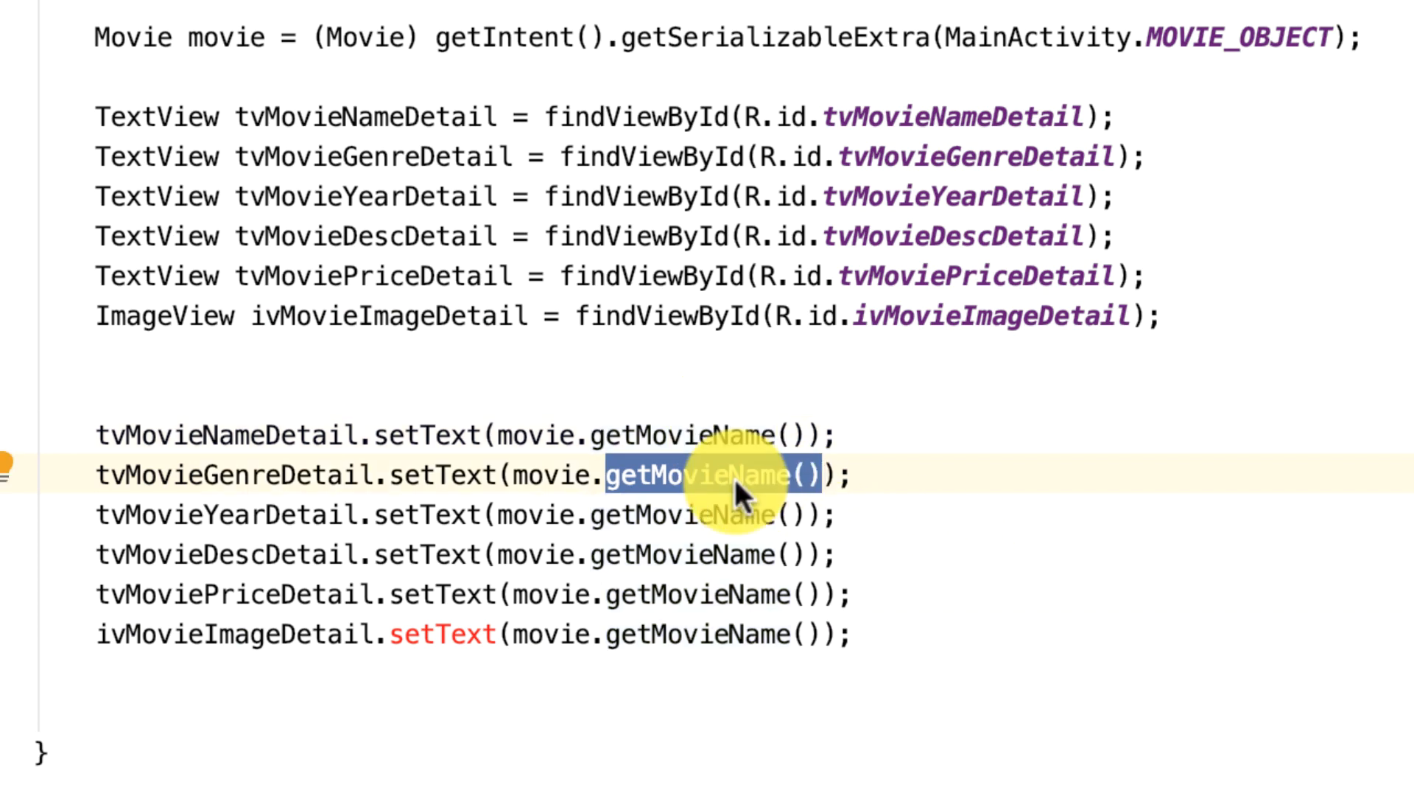
type("get")
type("Genr")
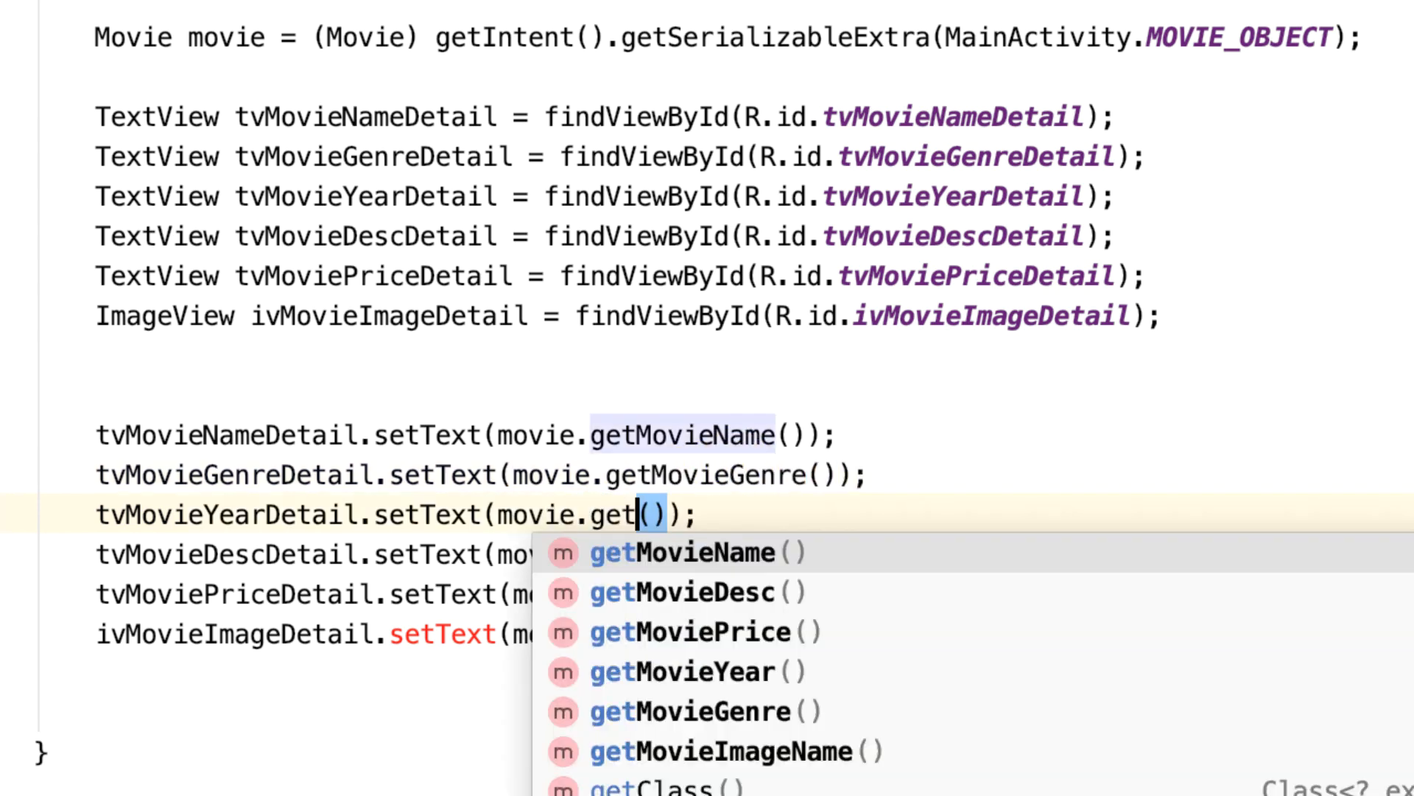
left_click(685, 671)
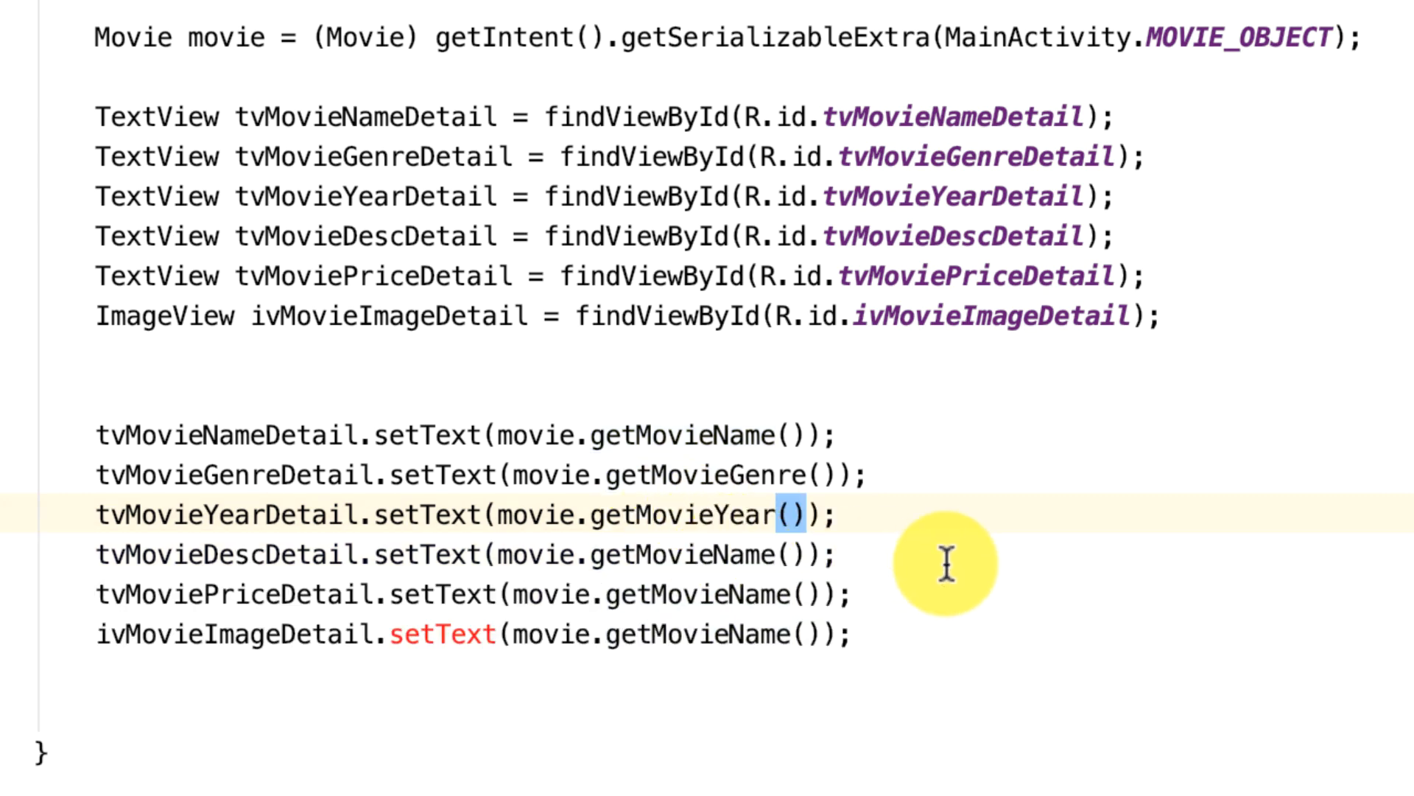
double_click(680, 515)
type(" + ")
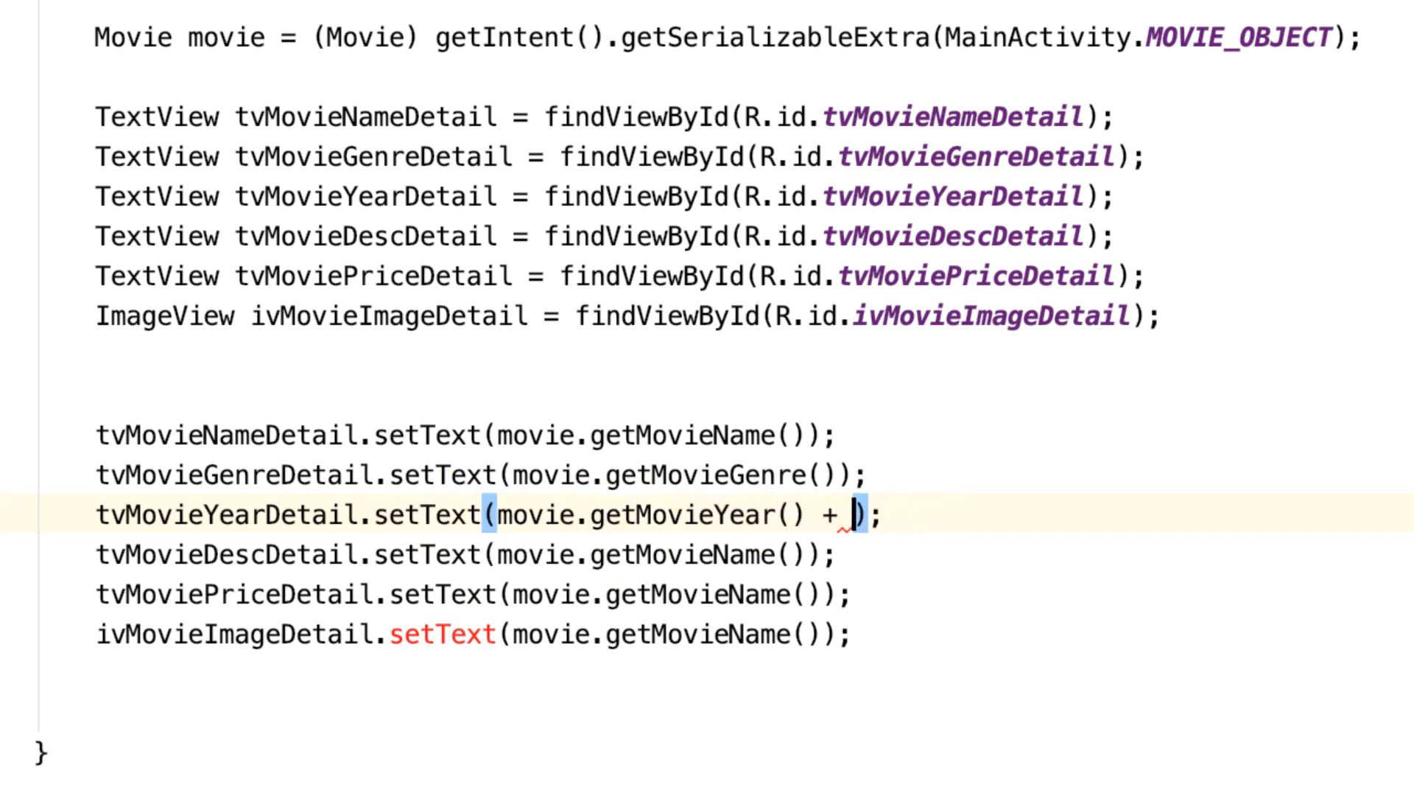
type("\"\"")
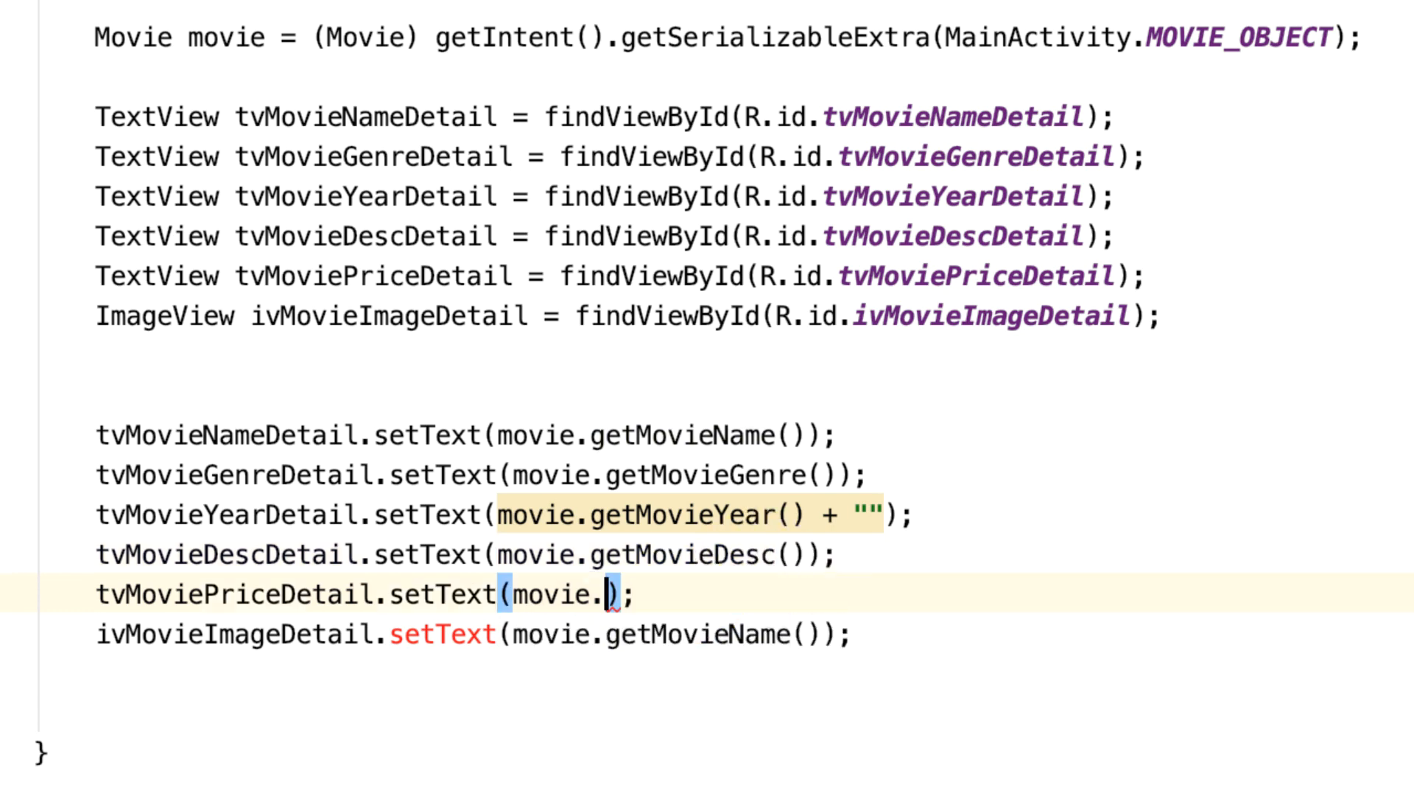
type("getMoviePrice() +")
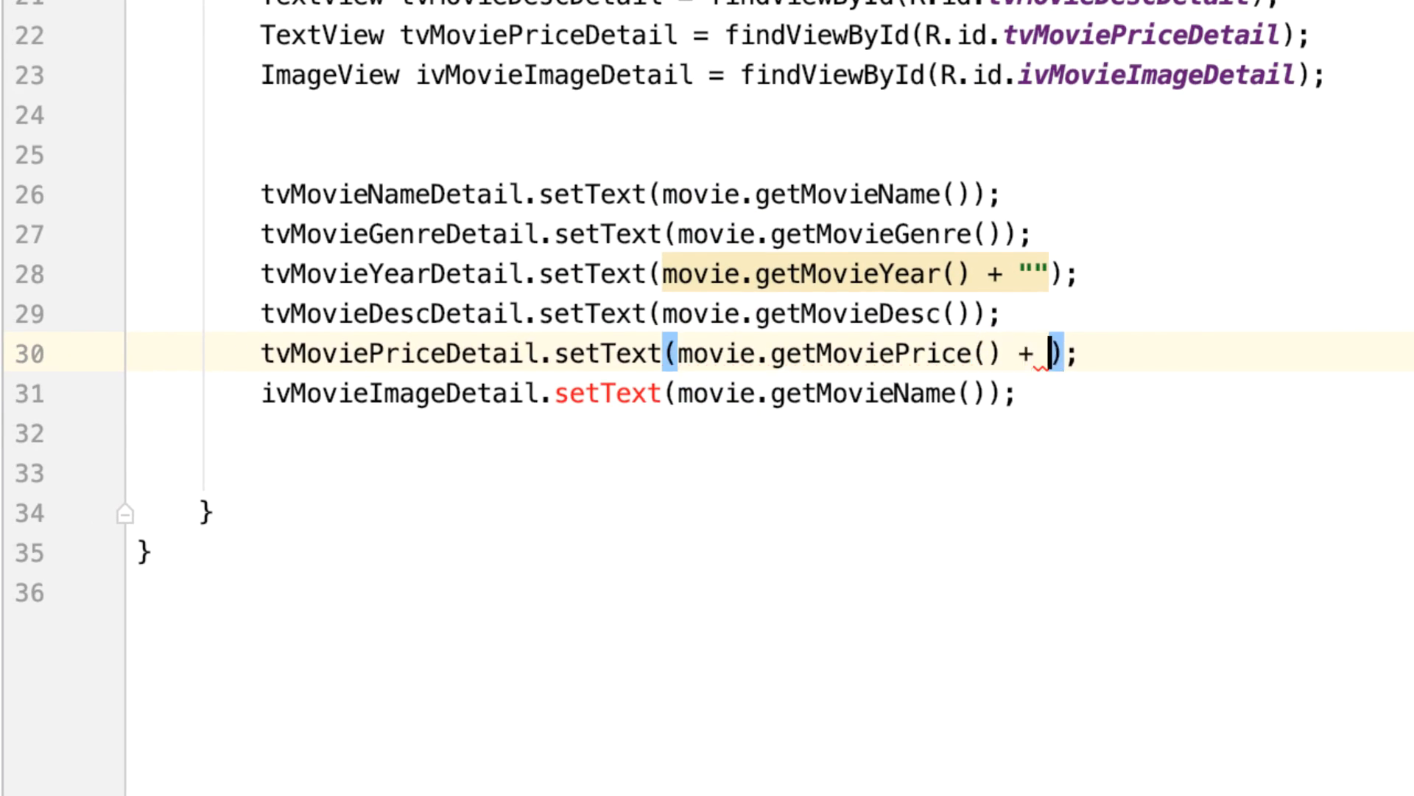
type("\"\"")
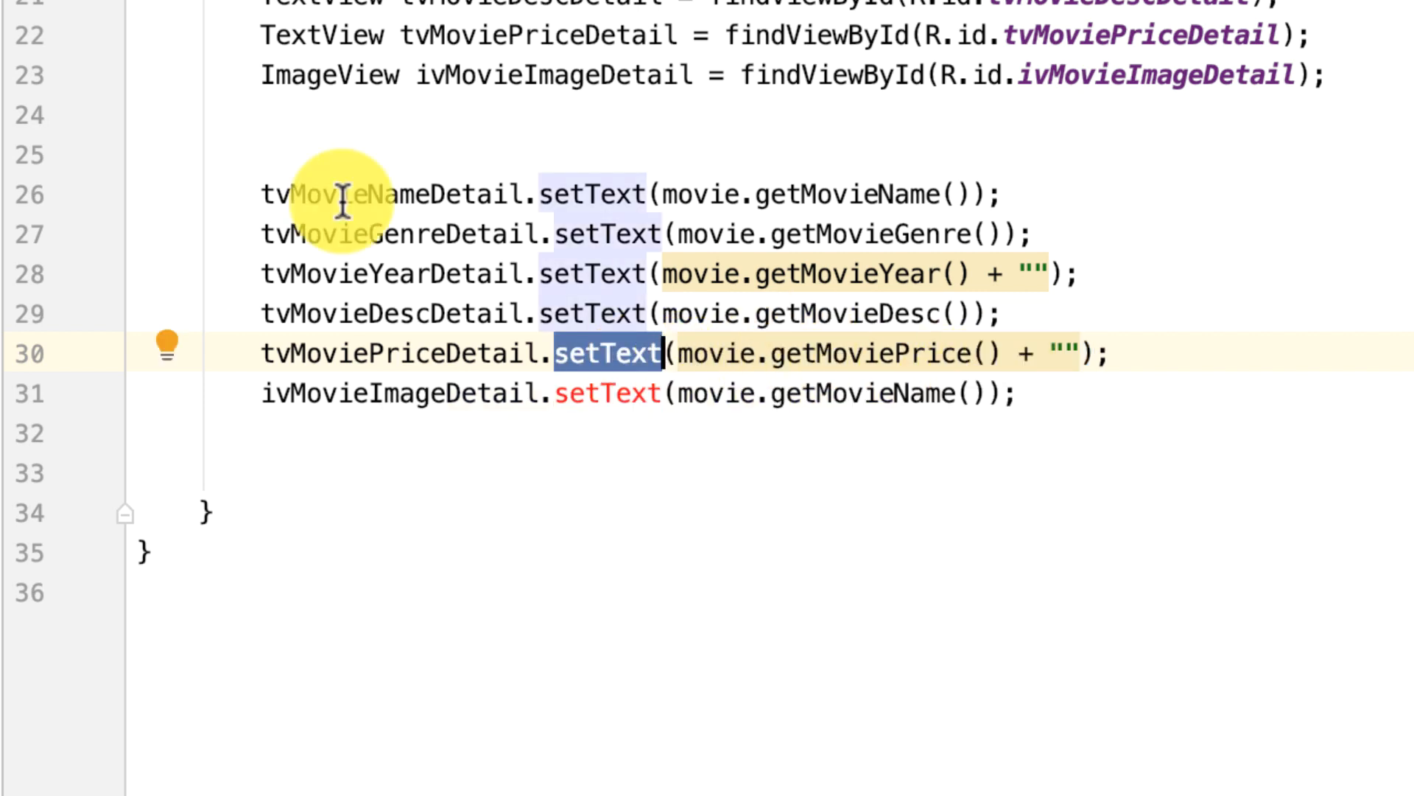
mouse_move(310, 366)
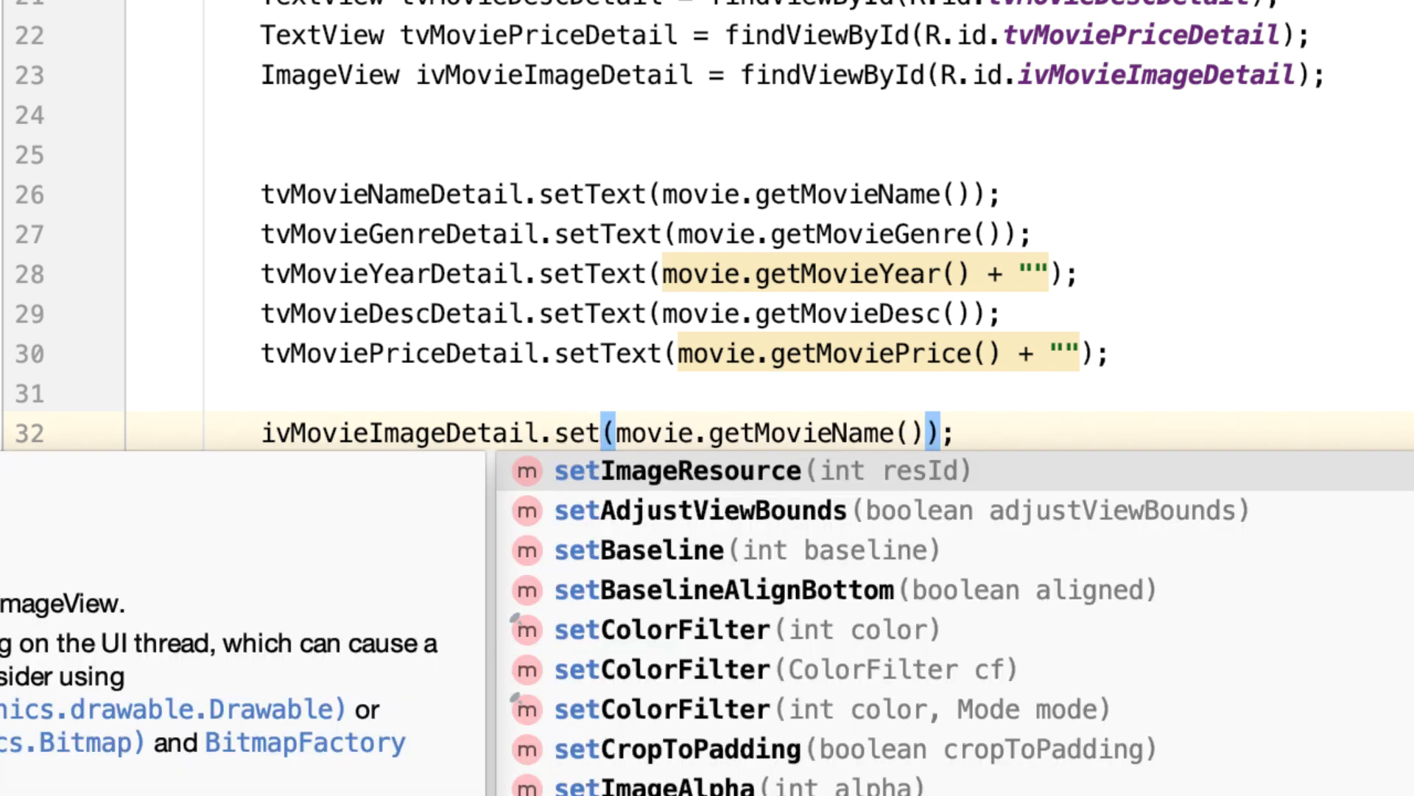
Step: Start int resId = getResources().getIdentifier() using movie.getMovieImageName()
left_click(681, 470)
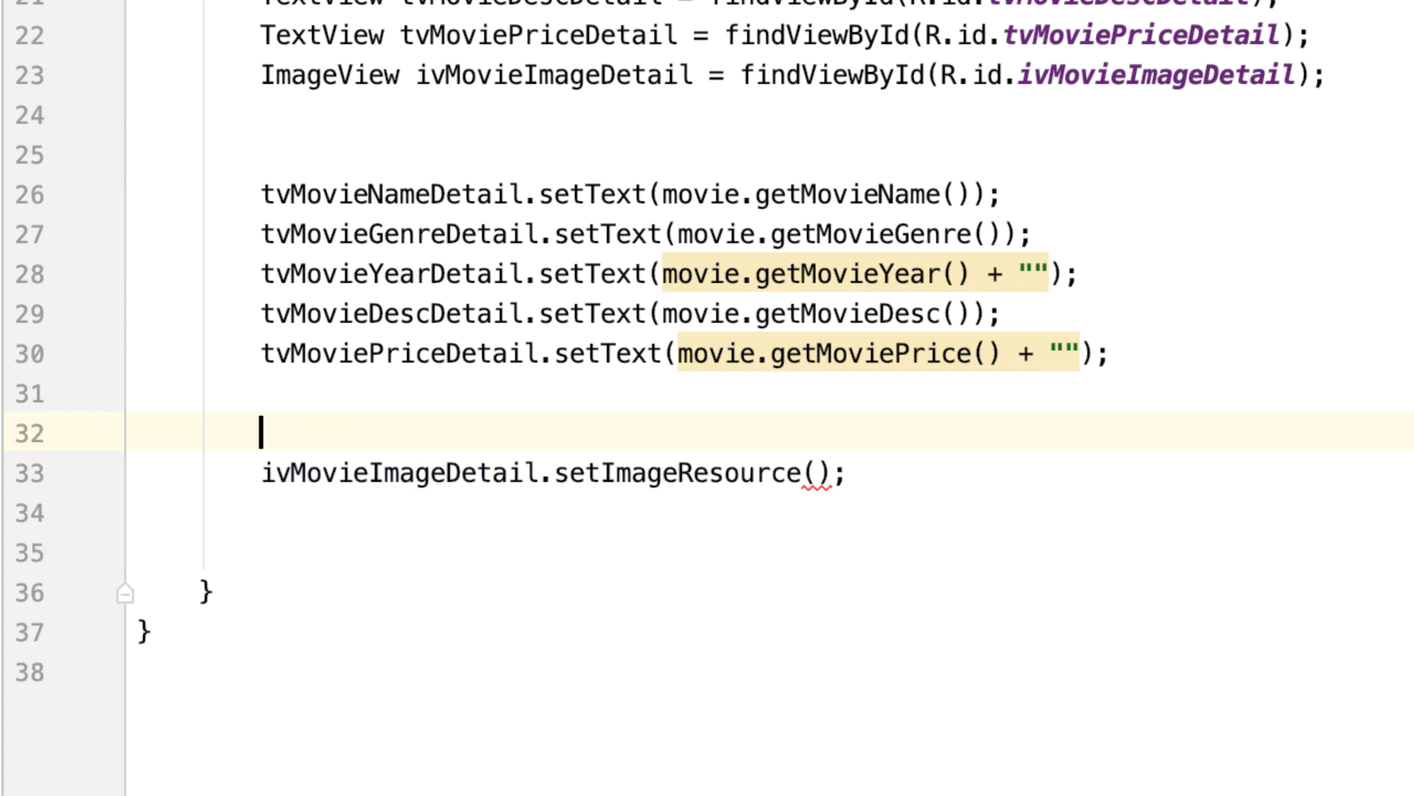
type("int res")
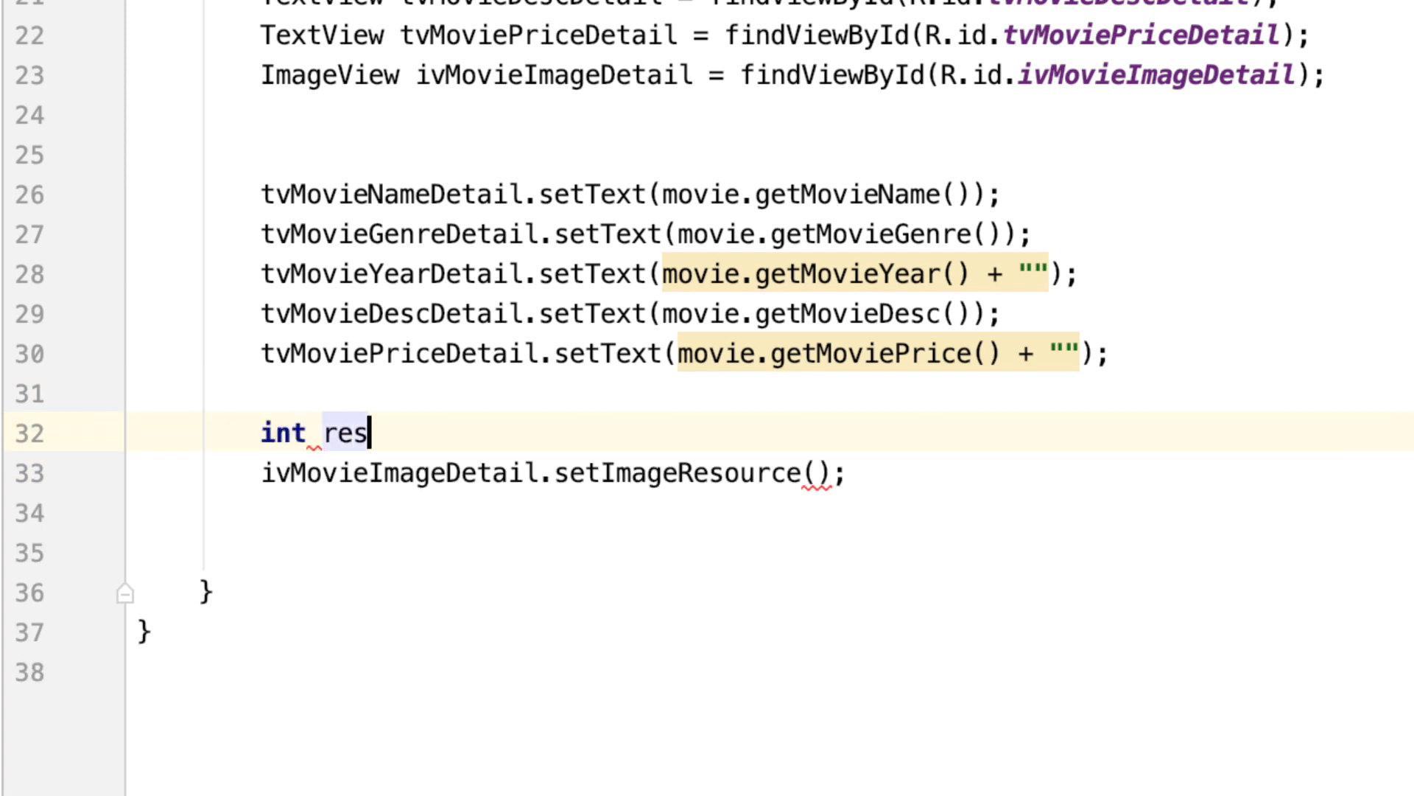
type("Id =")
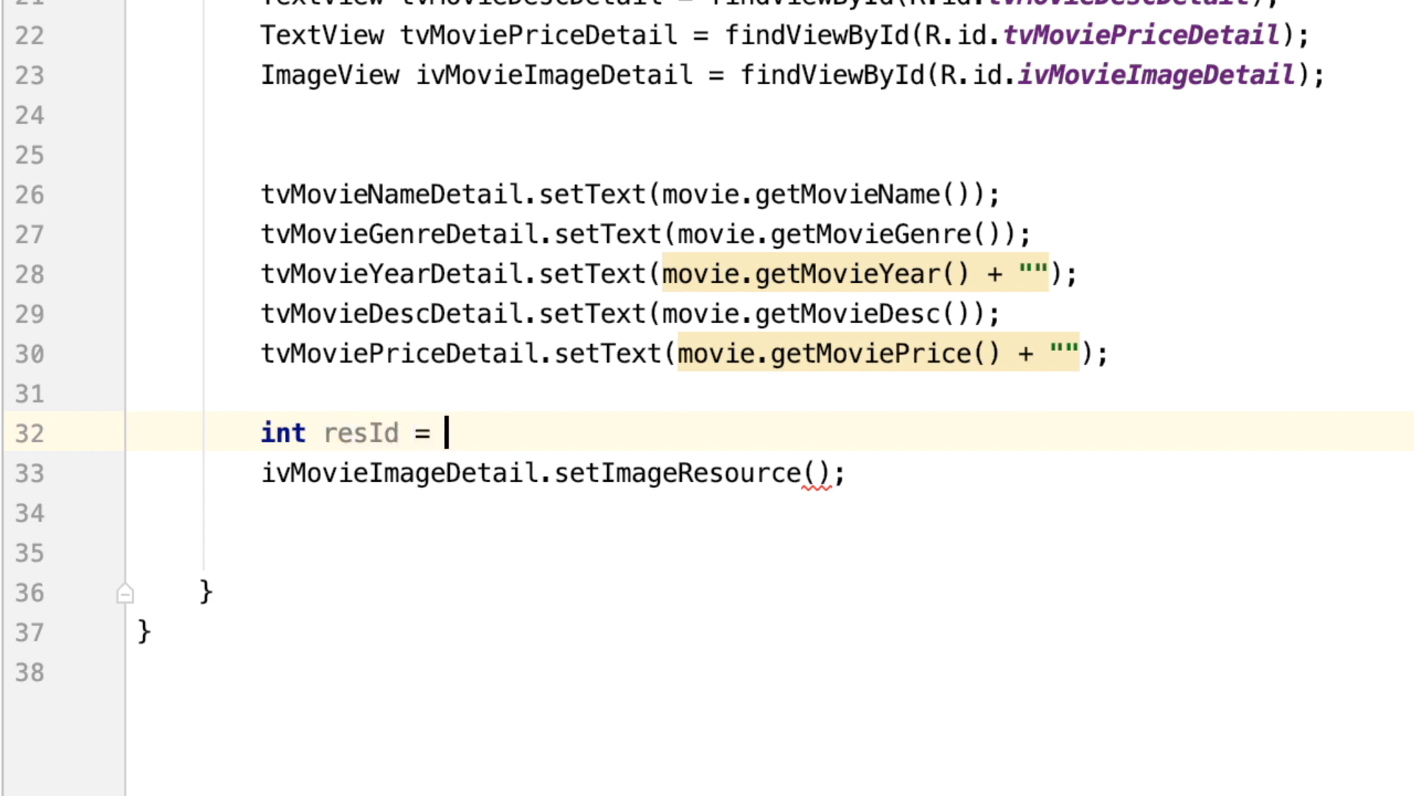
type("getResources().g")
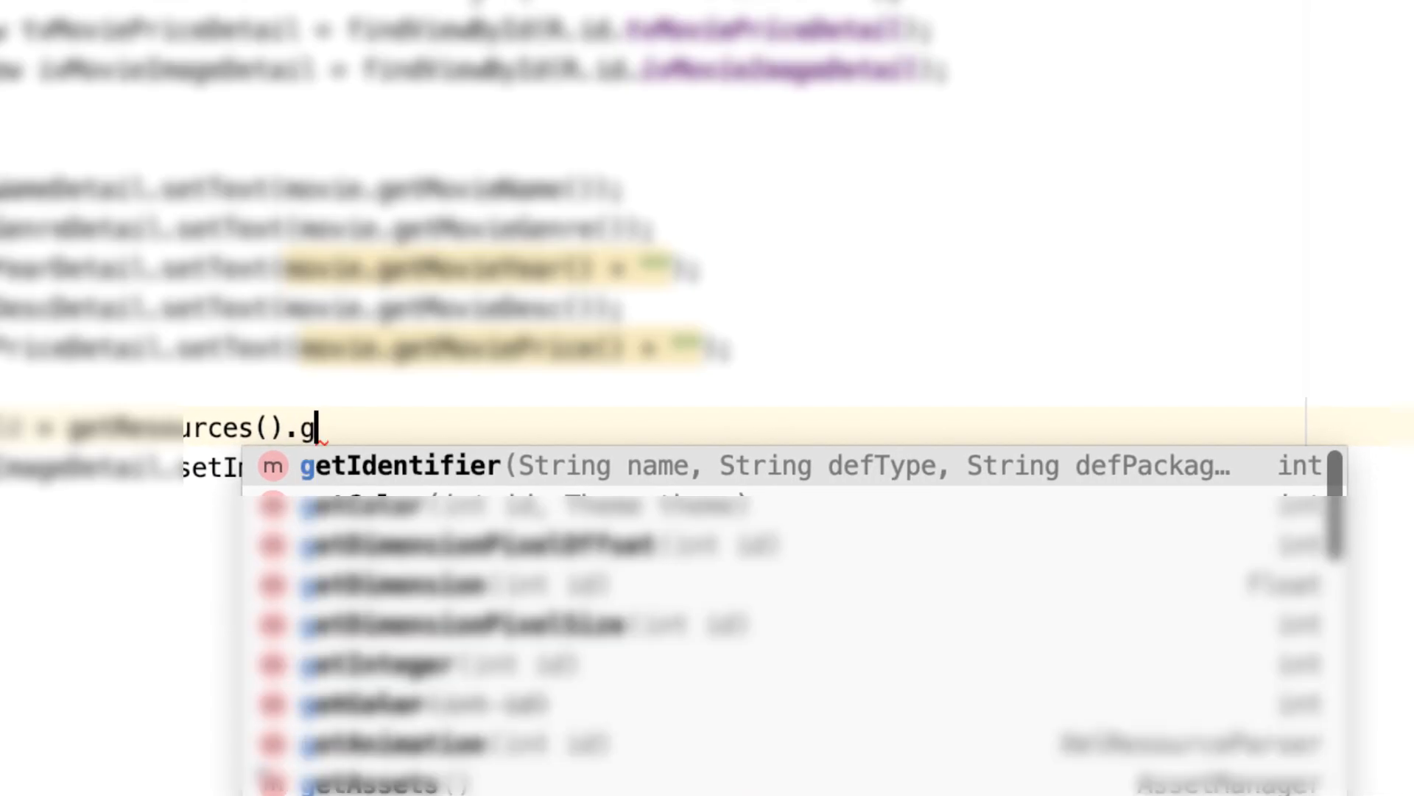
type("et")
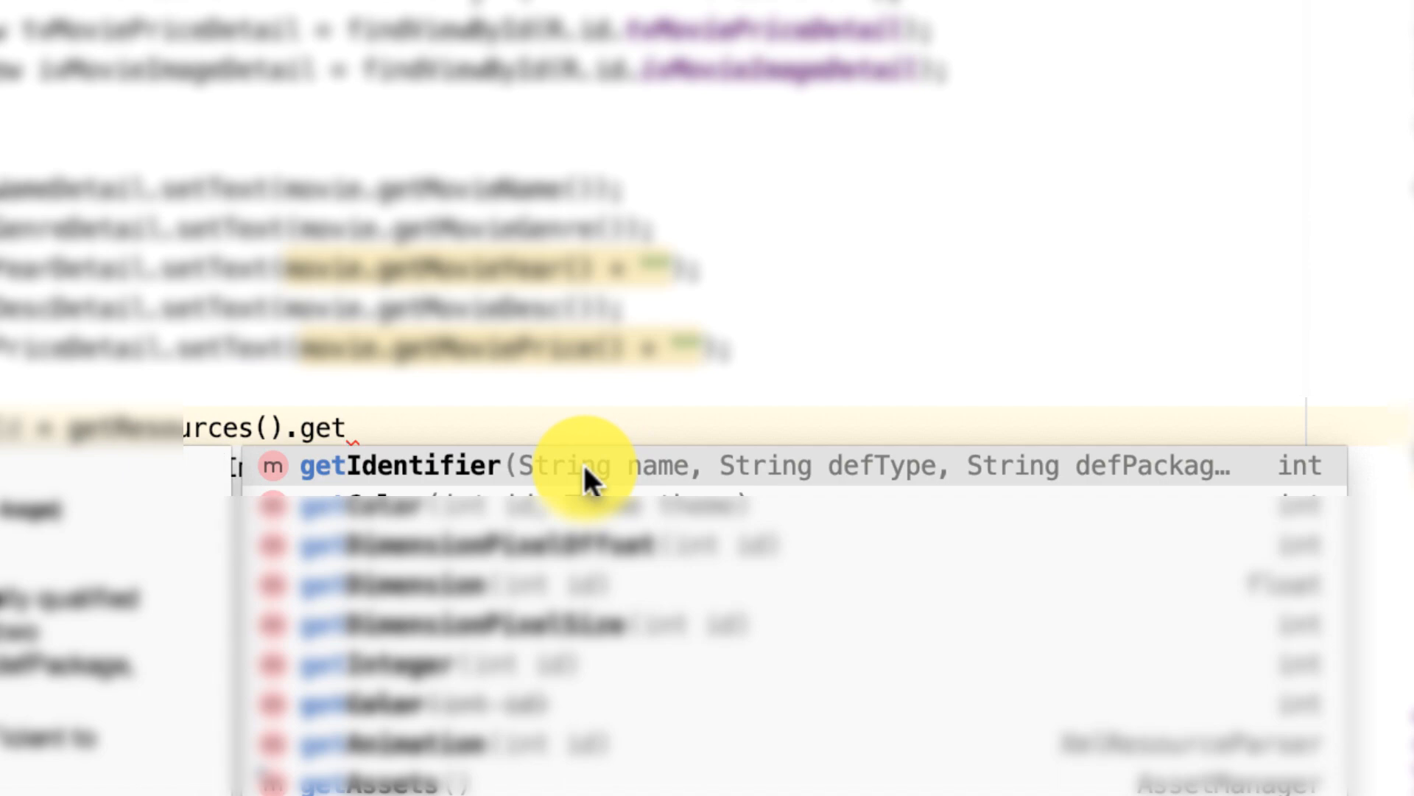
mouse_move(1398, 482)
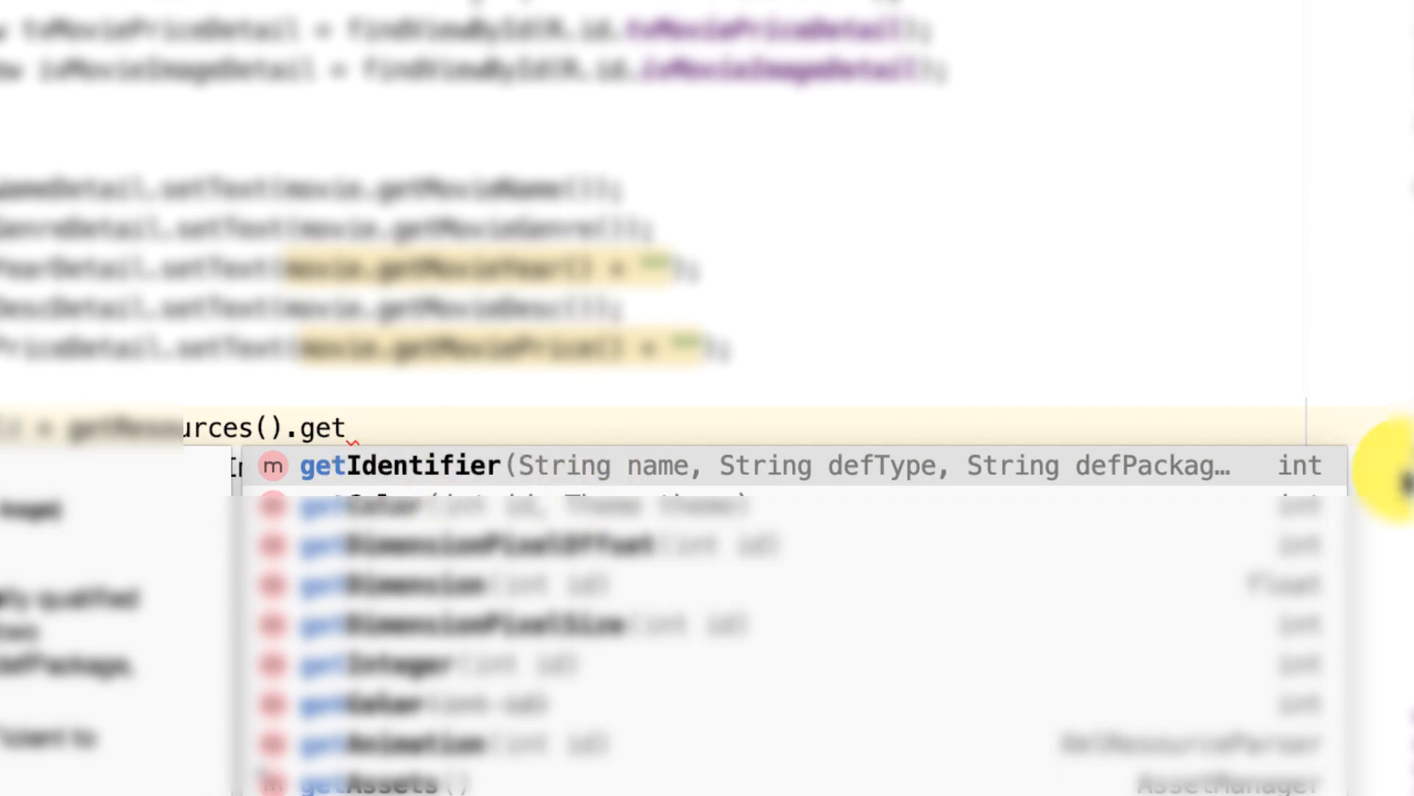
mouse_move(620, 466)
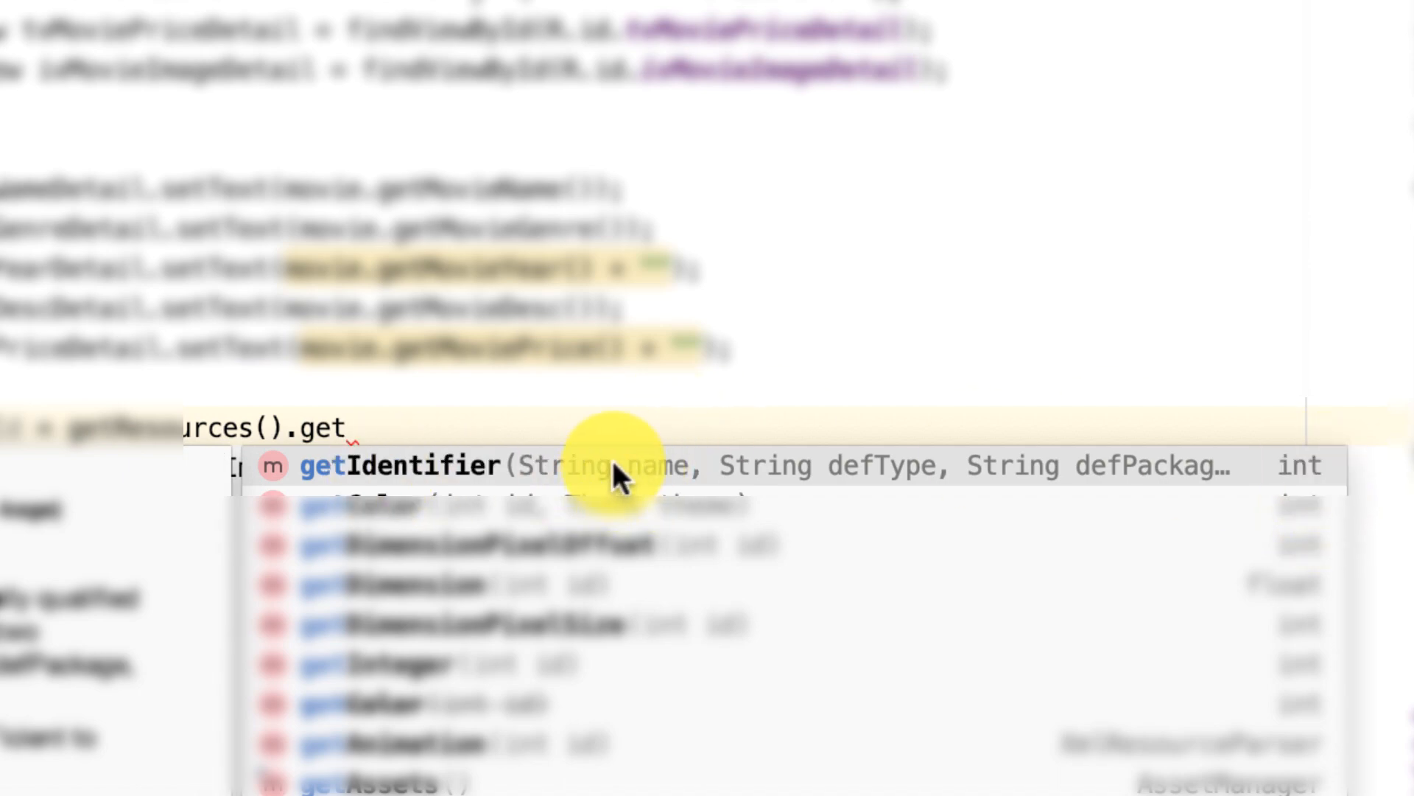
left_click(399, 465)
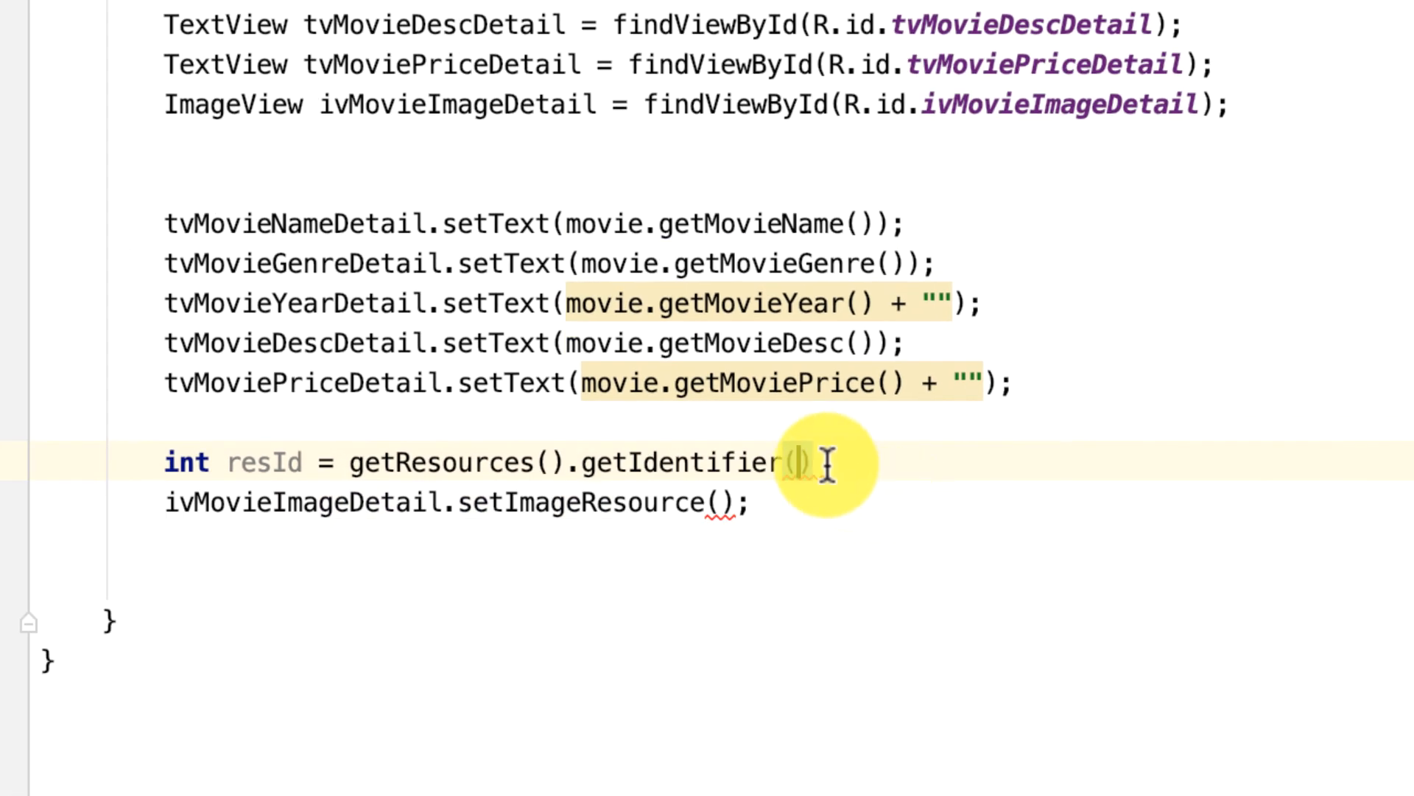
type("movie")
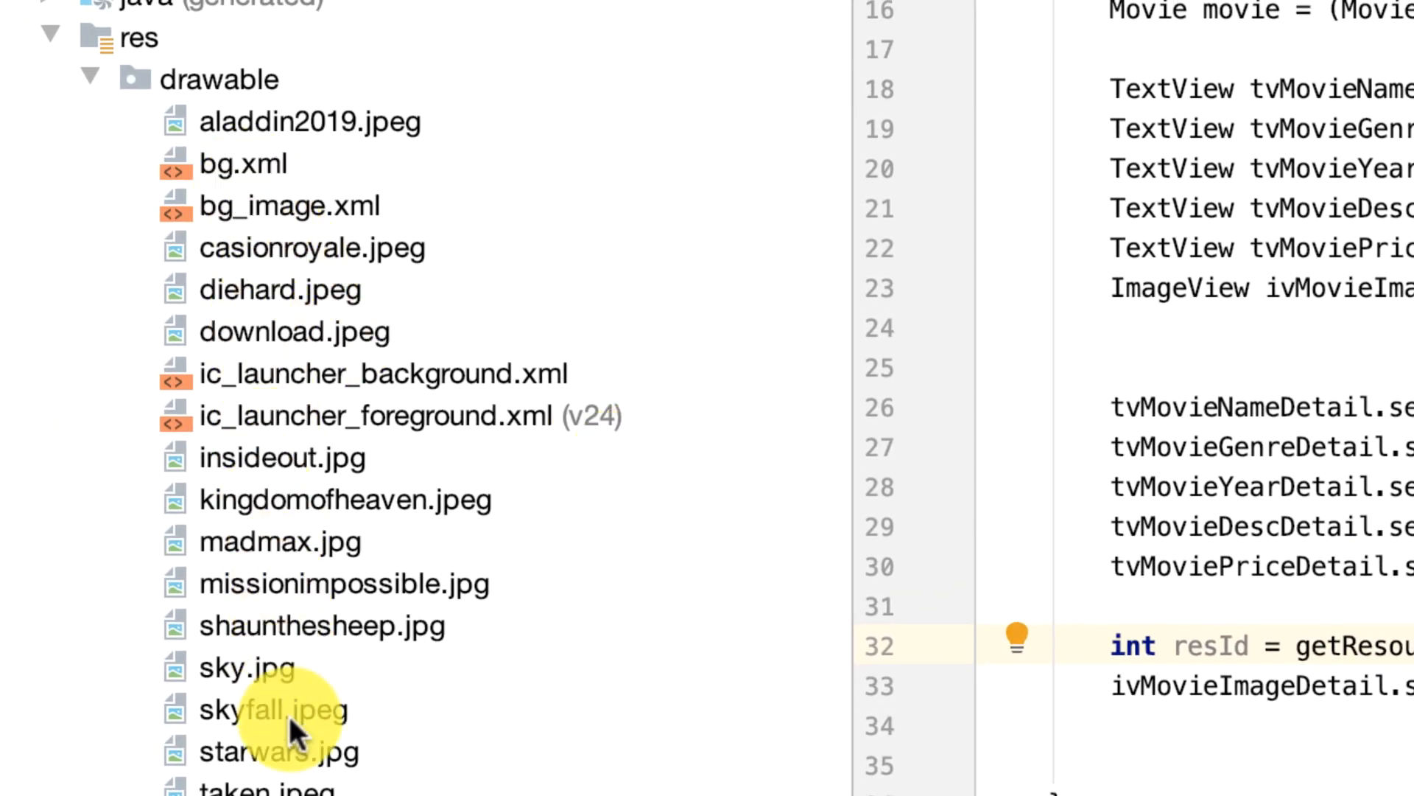
Step: Pass "drawable" and the package name, then call ivMovieImageDetail.setImageResource(resId)
left_click(219, 78)
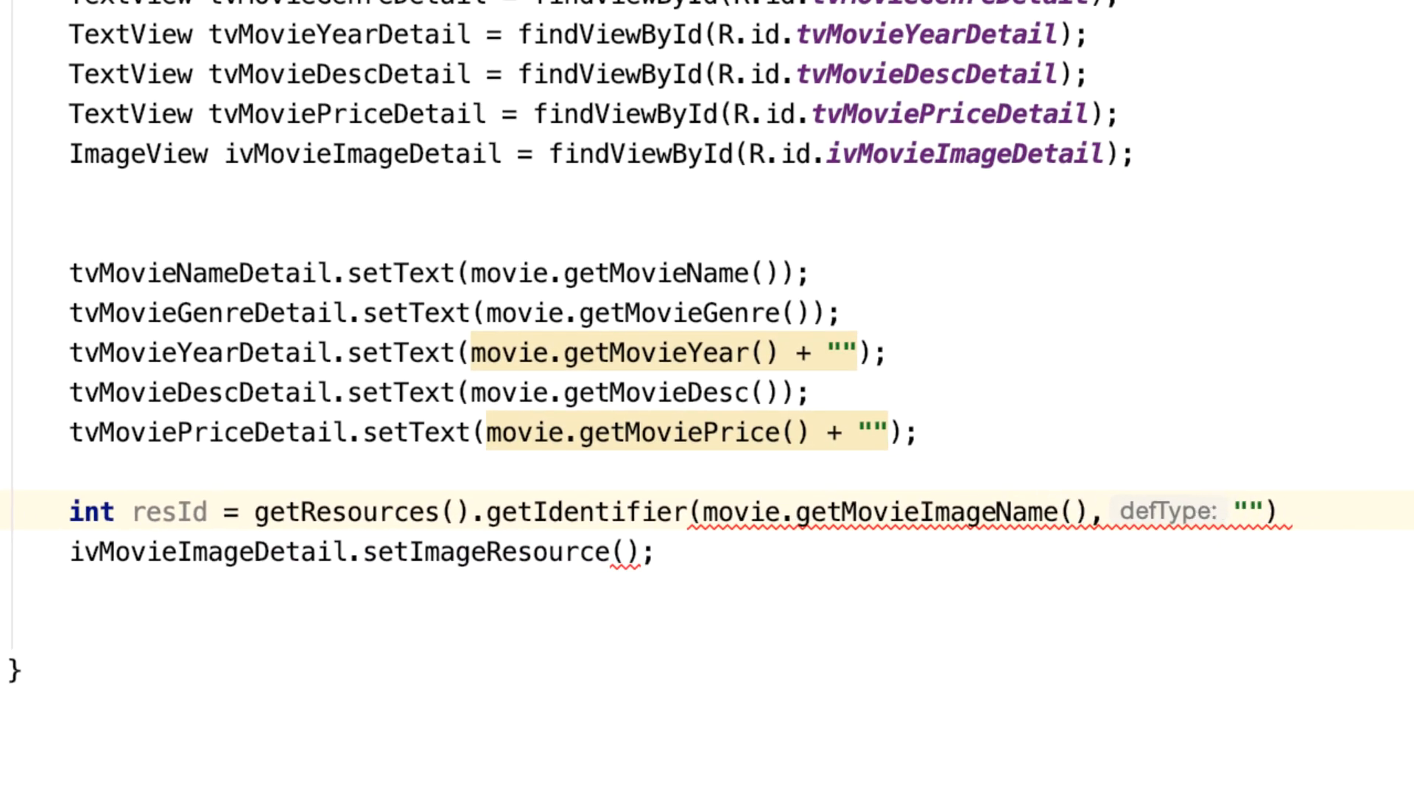
type("drawable")
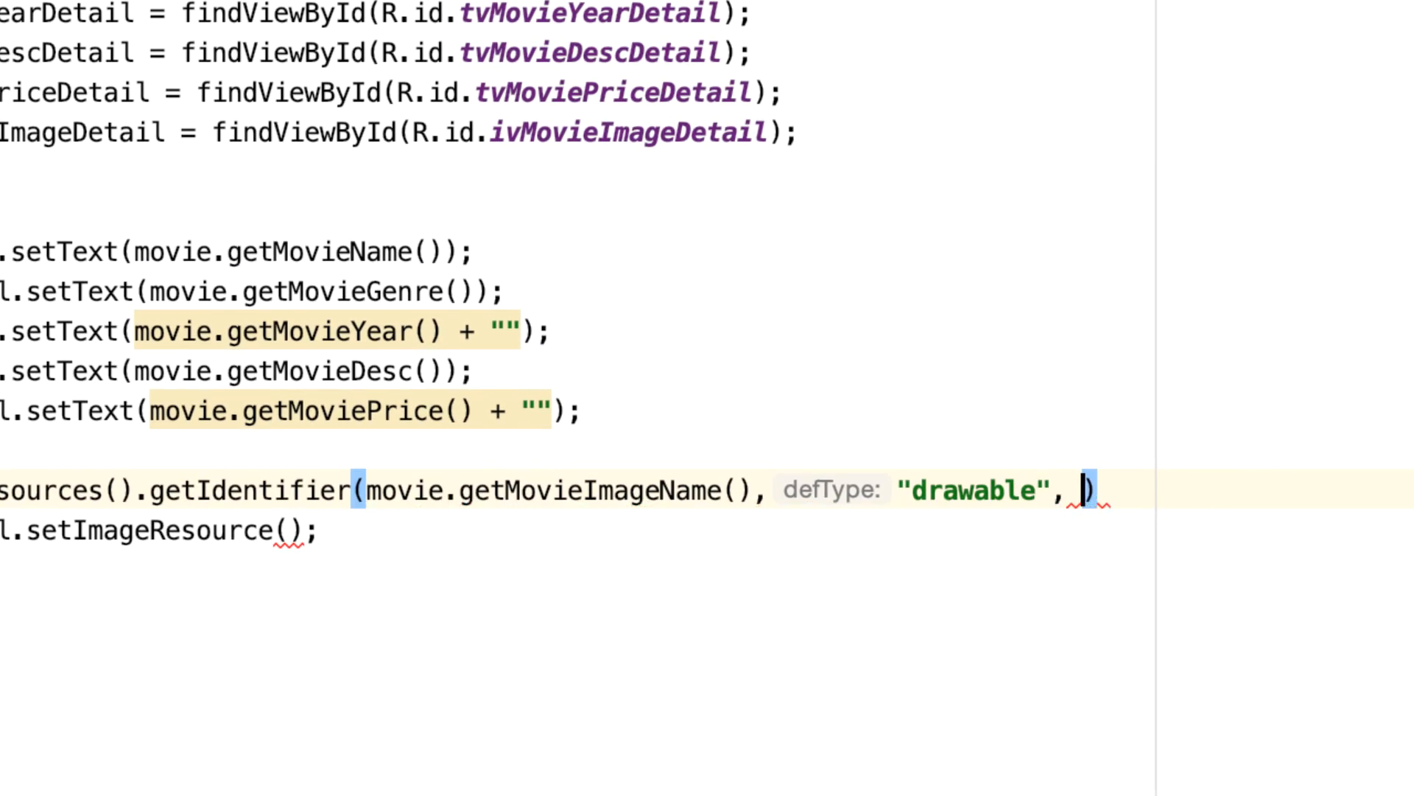
type("get")
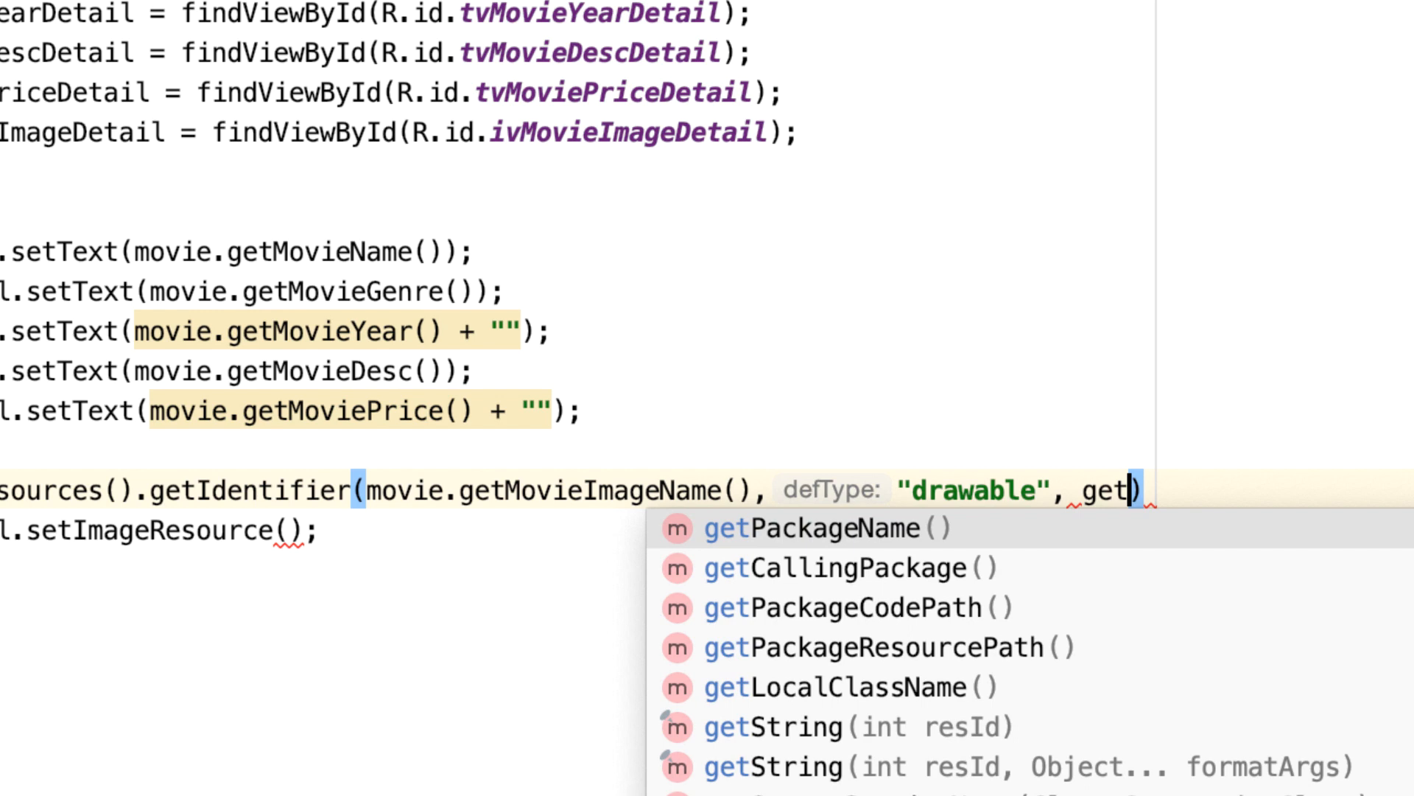
left_click(810, 529)
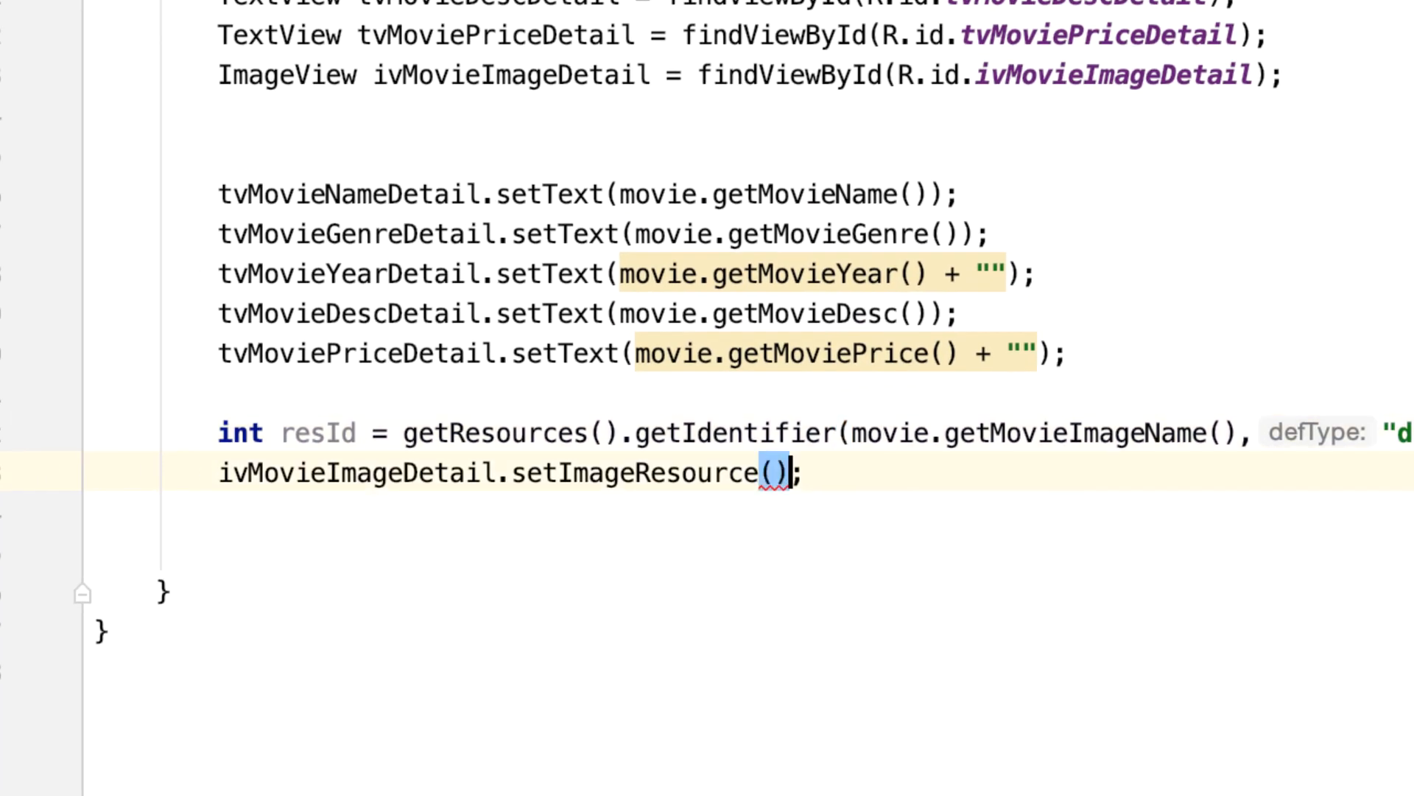
type("resId")
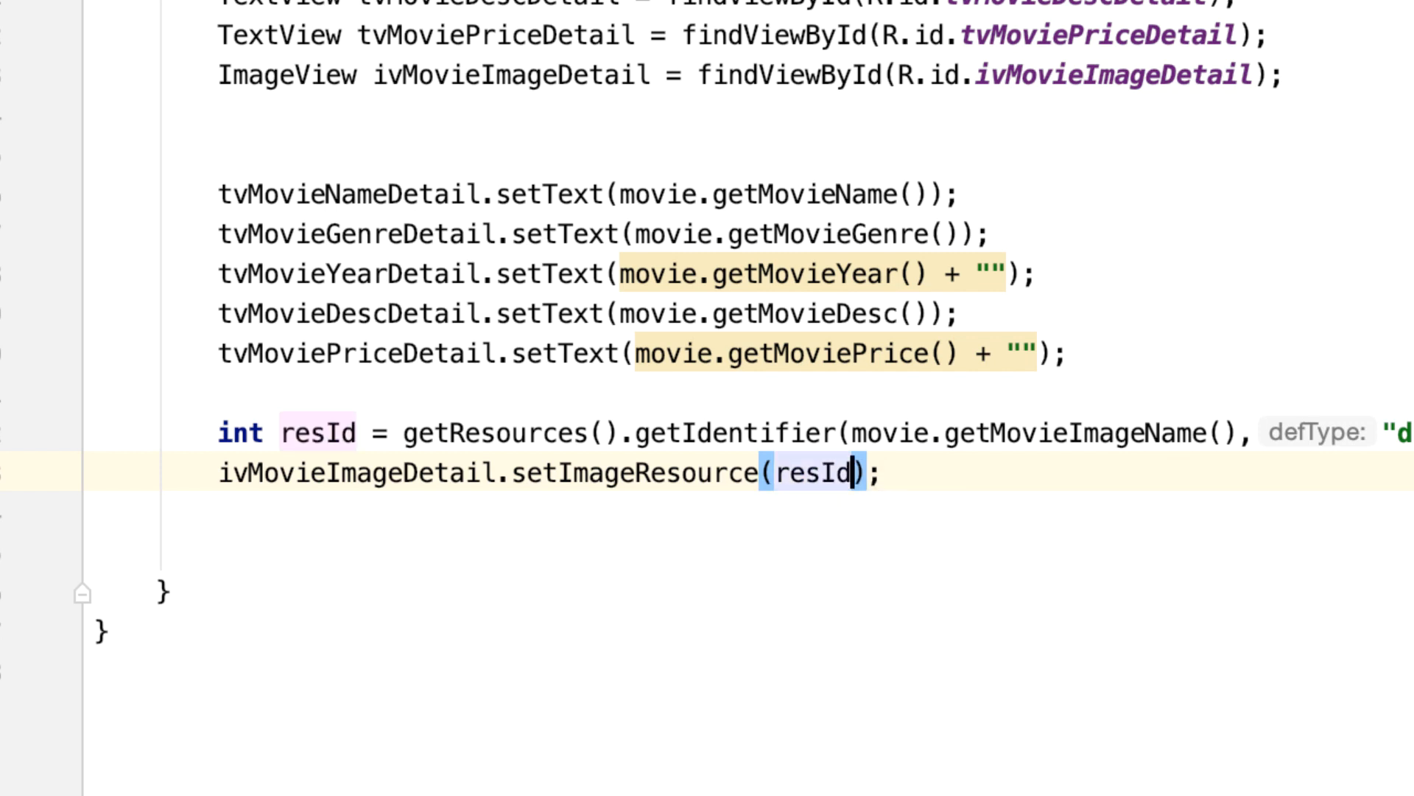
double_click(316, 433)
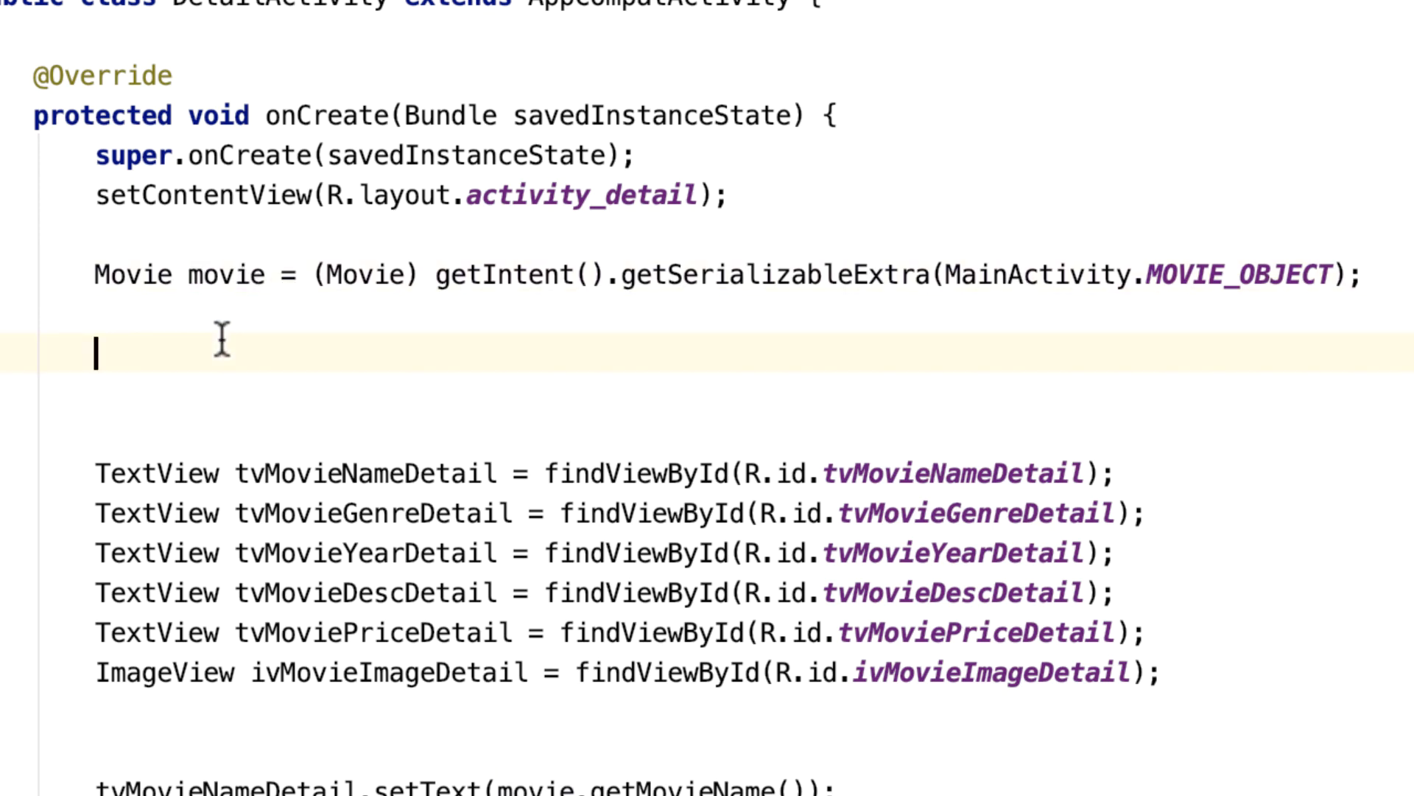
Step: Add if (movie == null) showing a 'Data is not currently available' Toast, then return
type("if(")
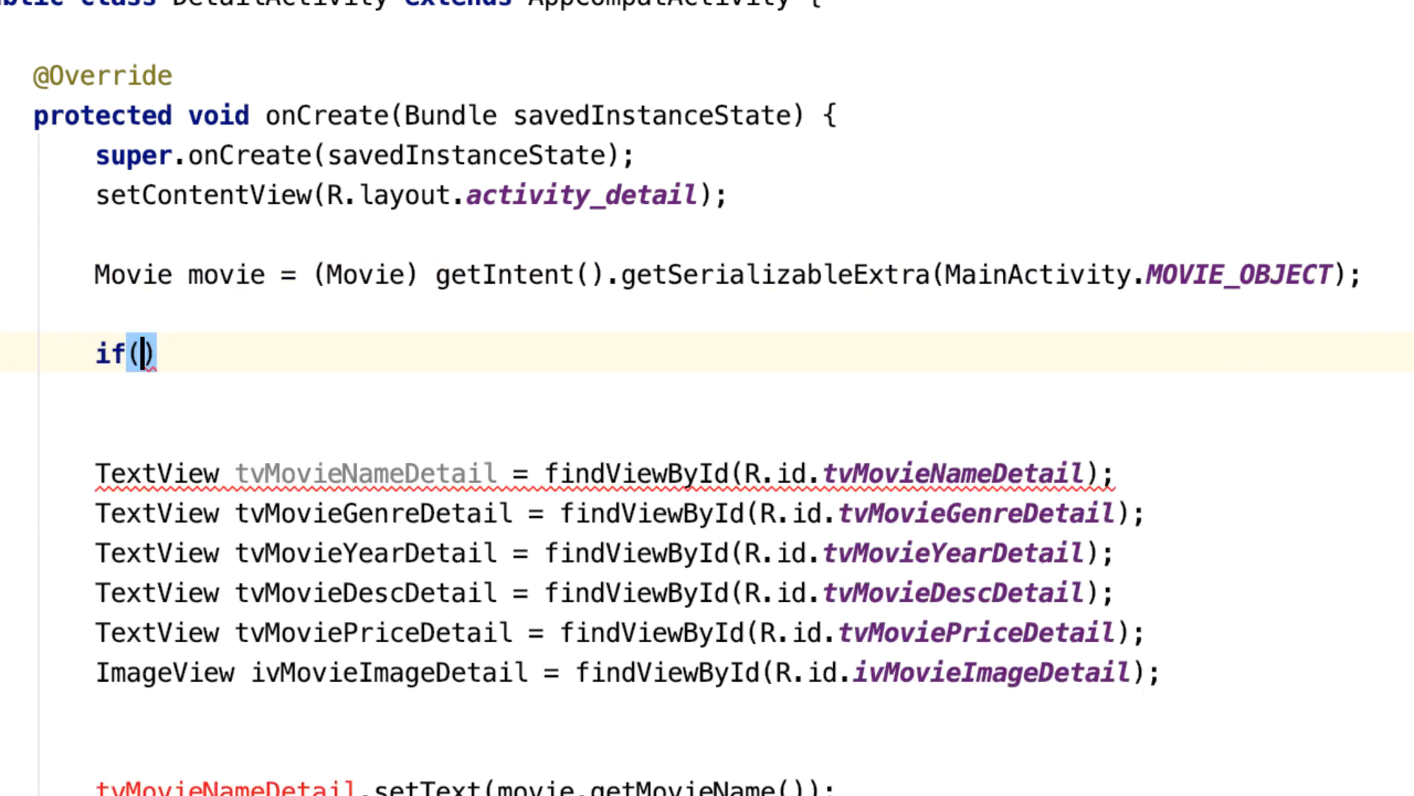
type("movie ==")
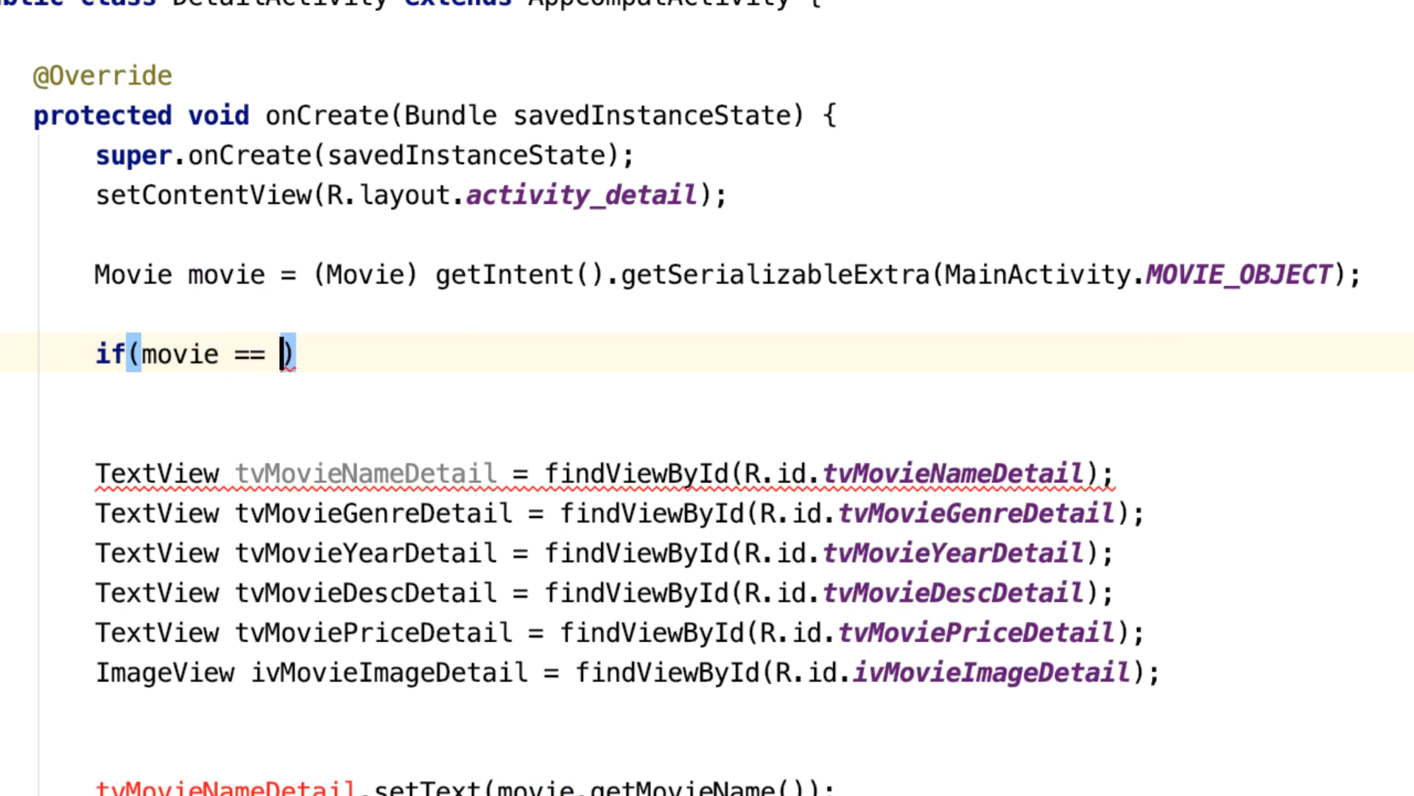
type("null){")
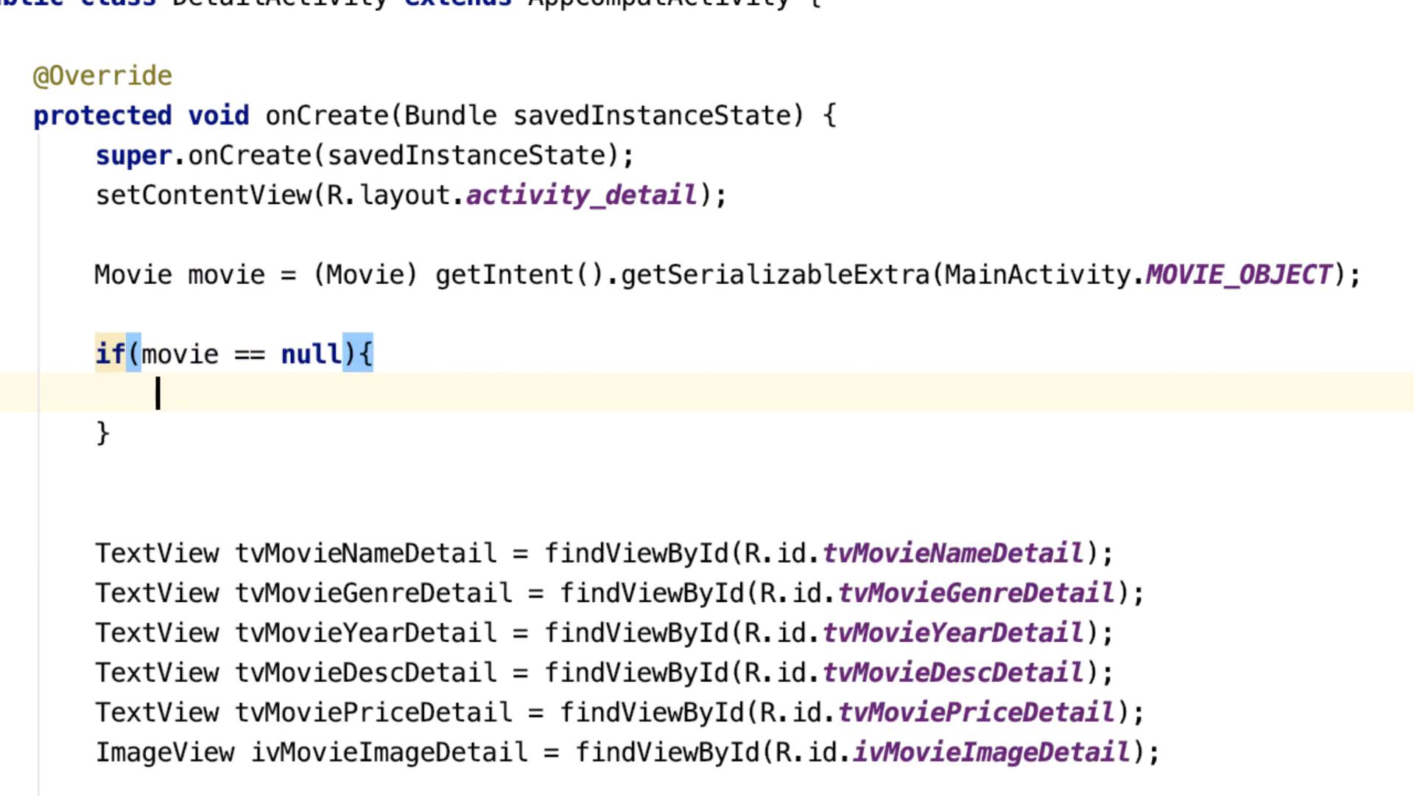
type("Toast")
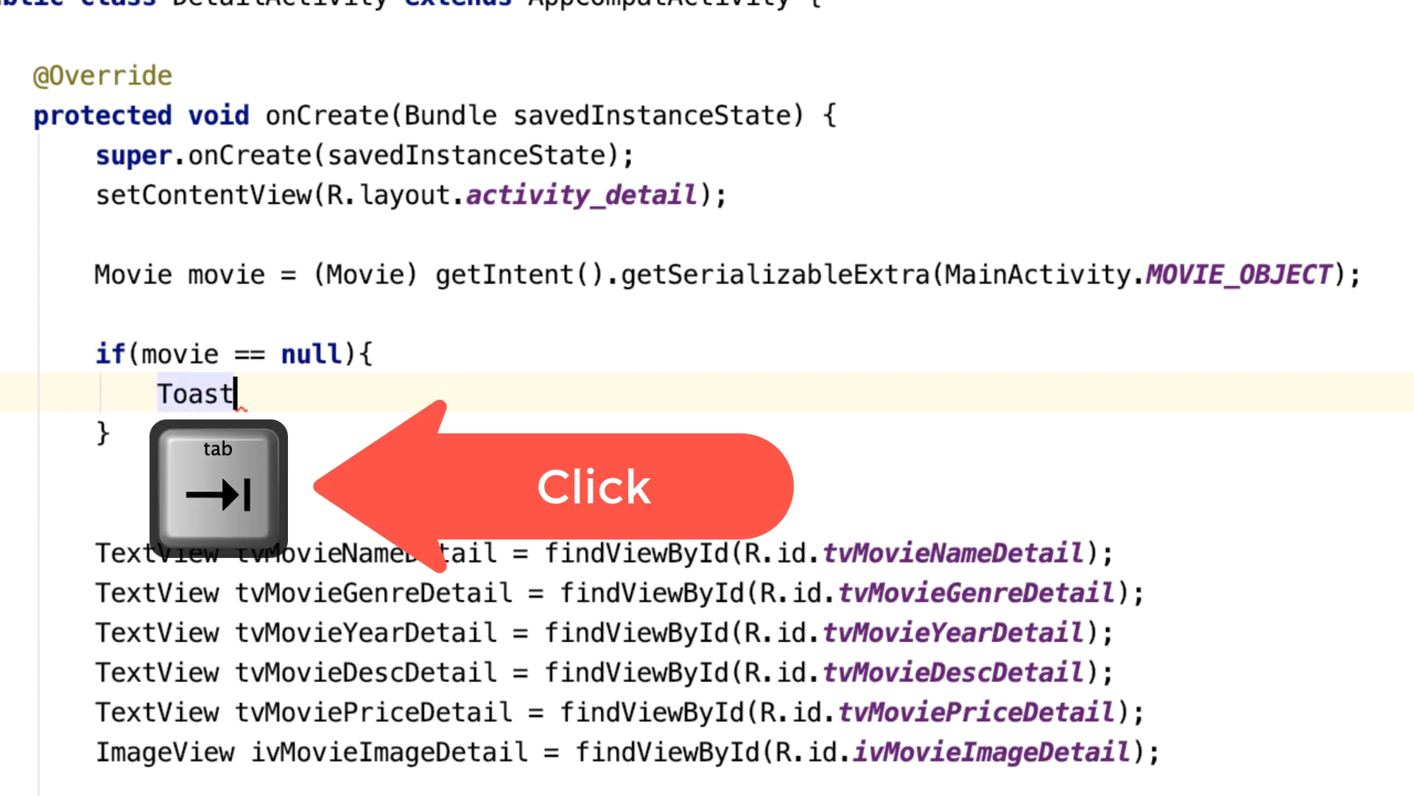
key("tab")
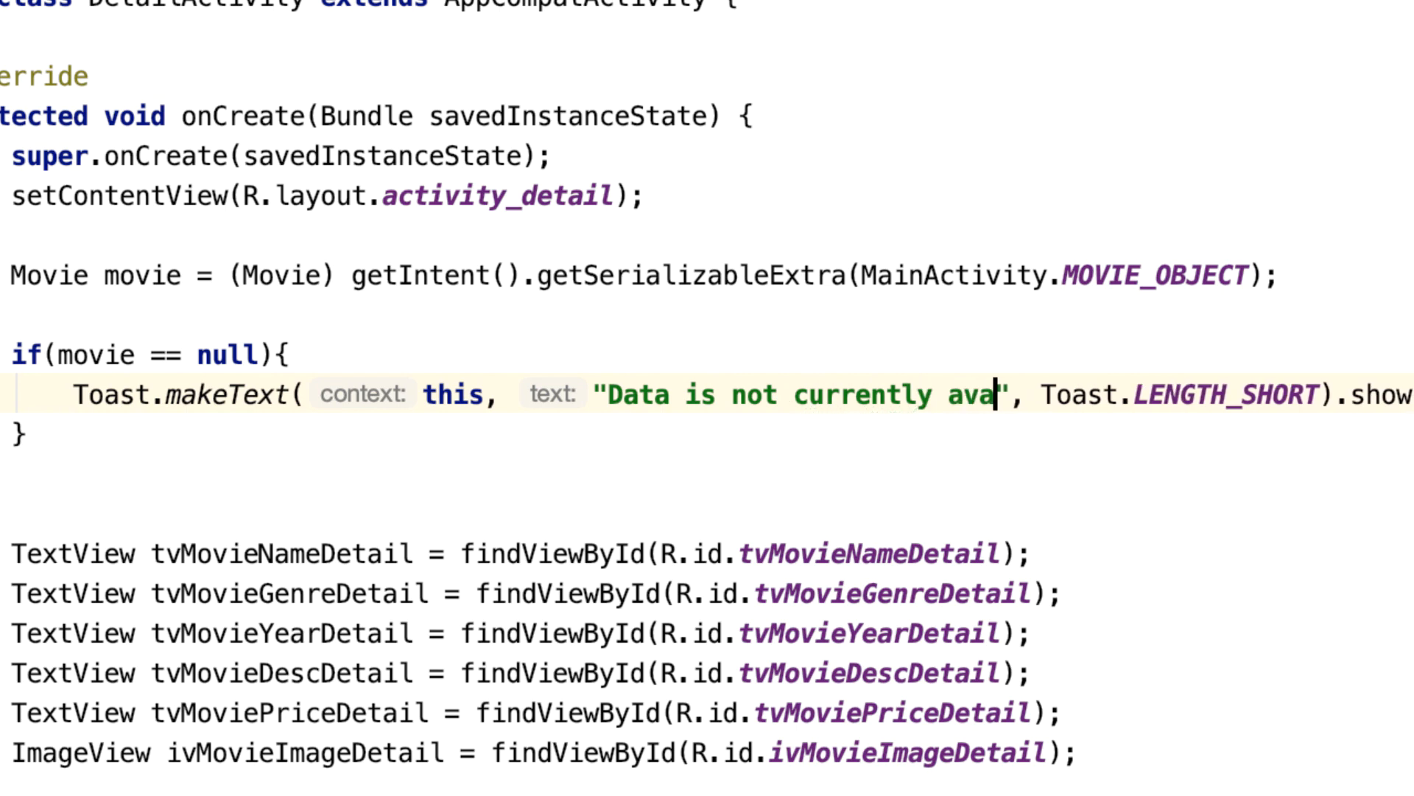
type("ilable")
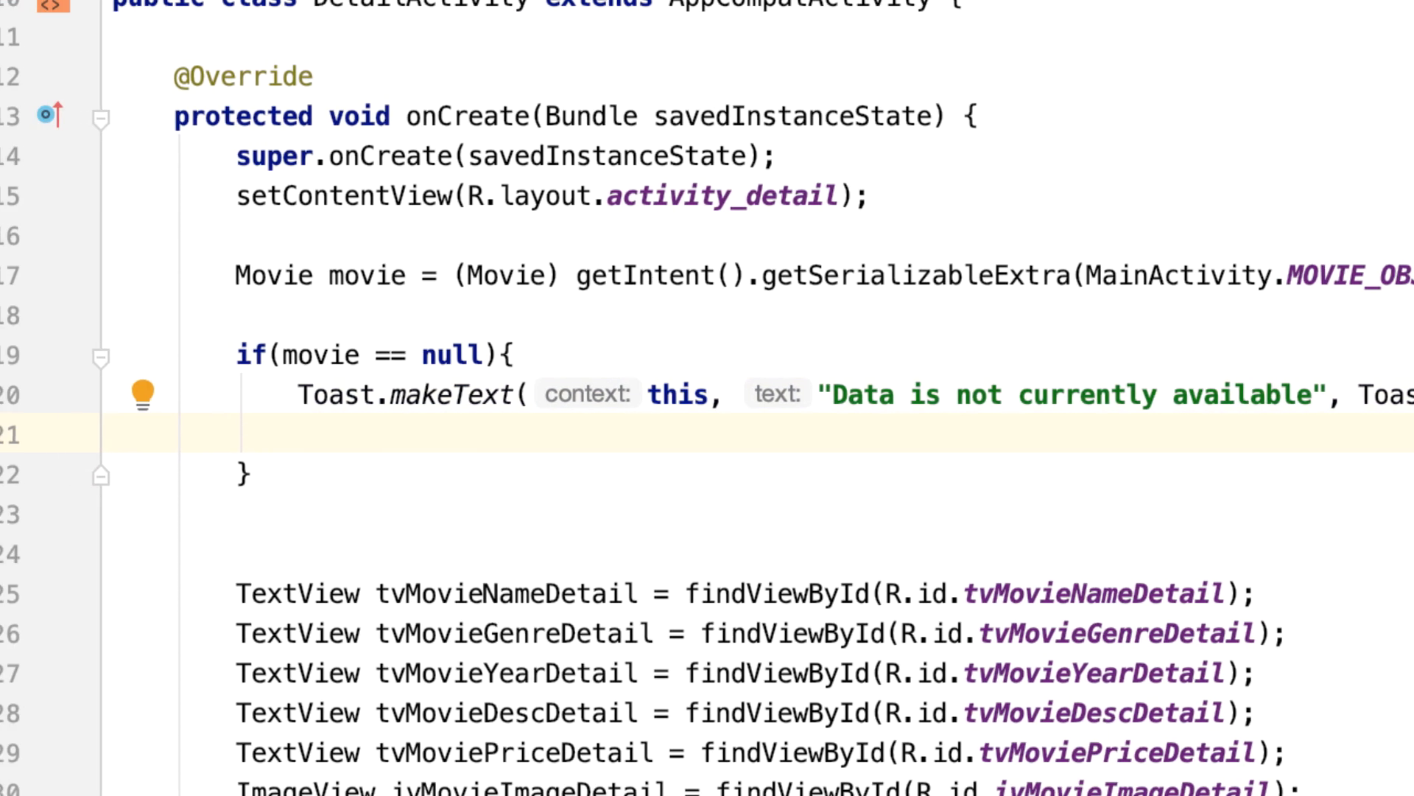
type("return;")
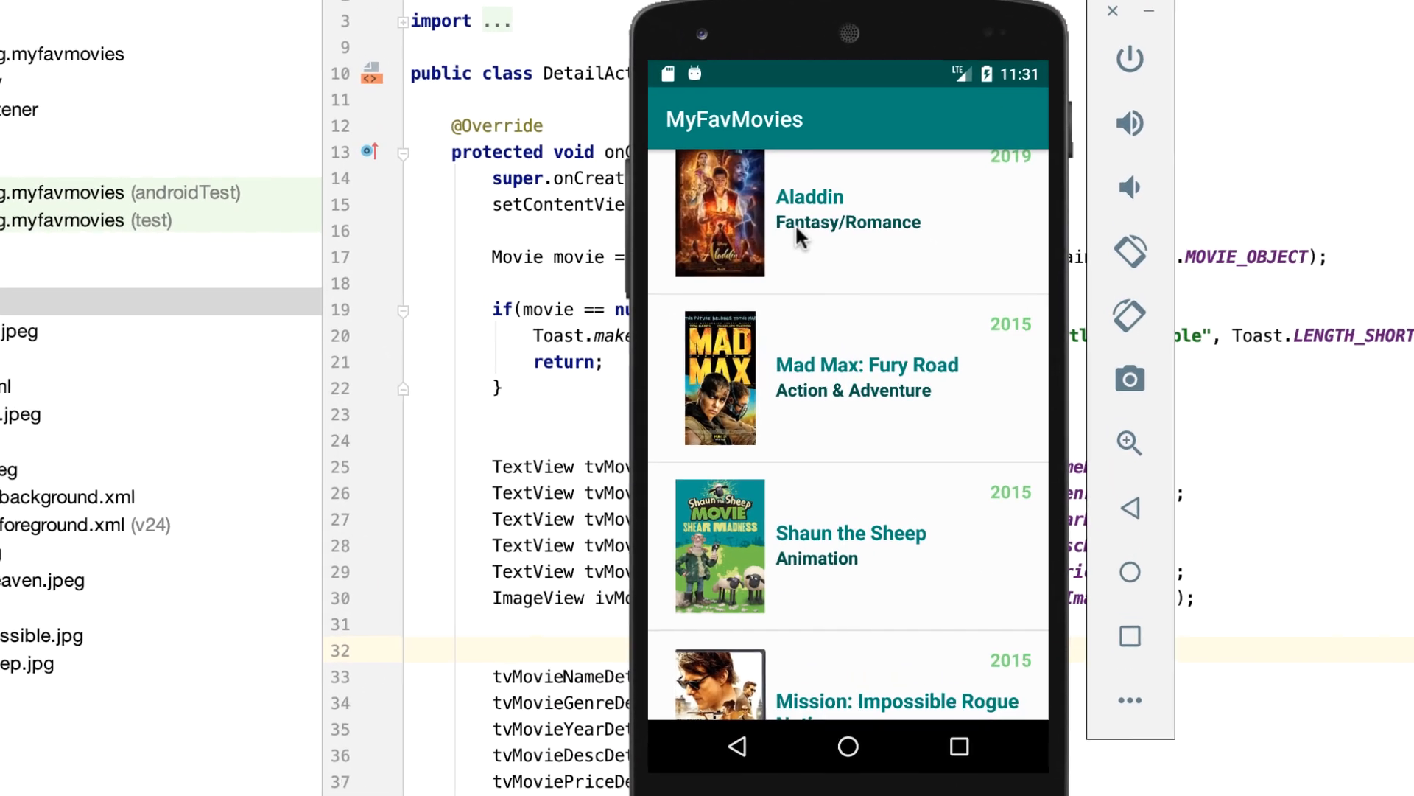
Step: Open Aladdin's detail screen in the emulator and go back to the list
left_click(813, 193)
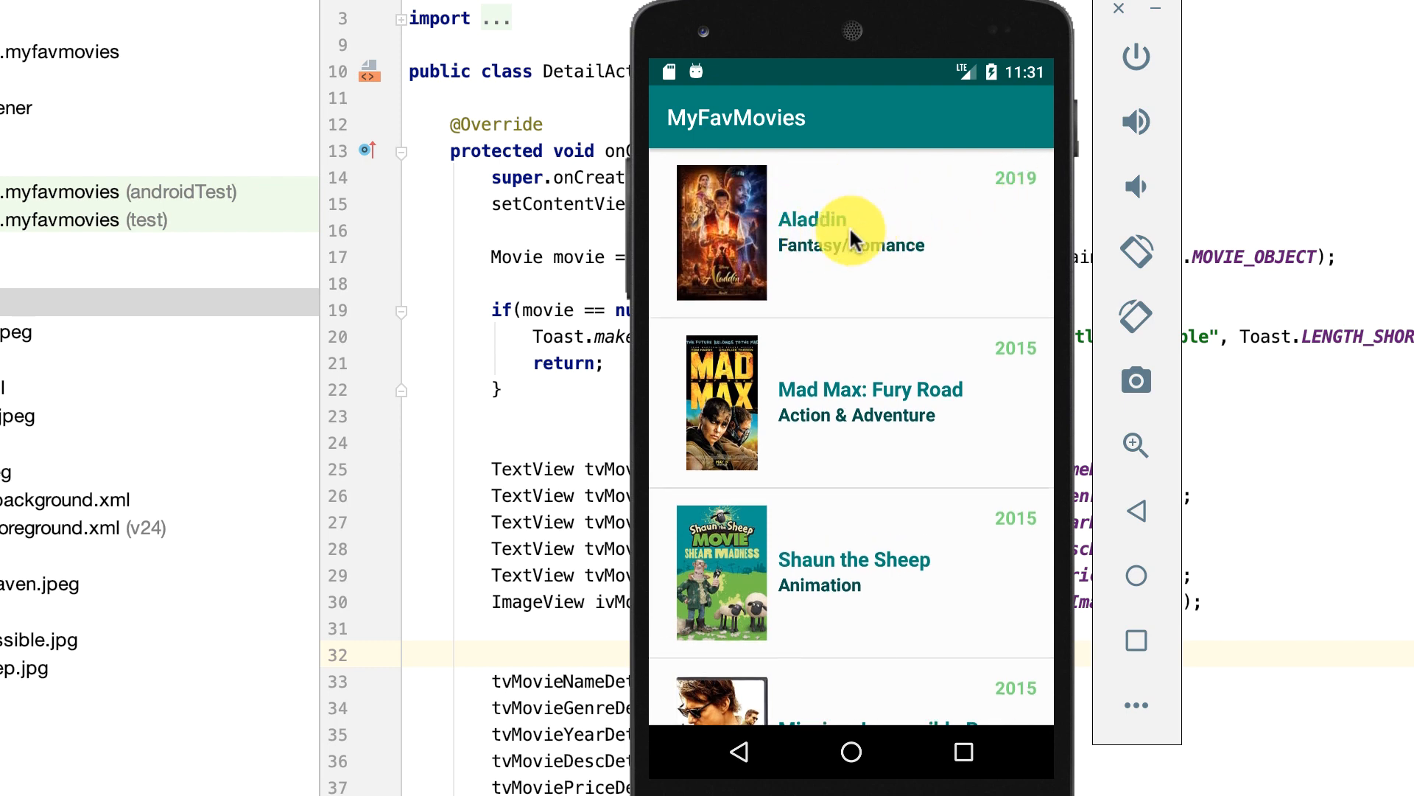
left_click(848, 231)
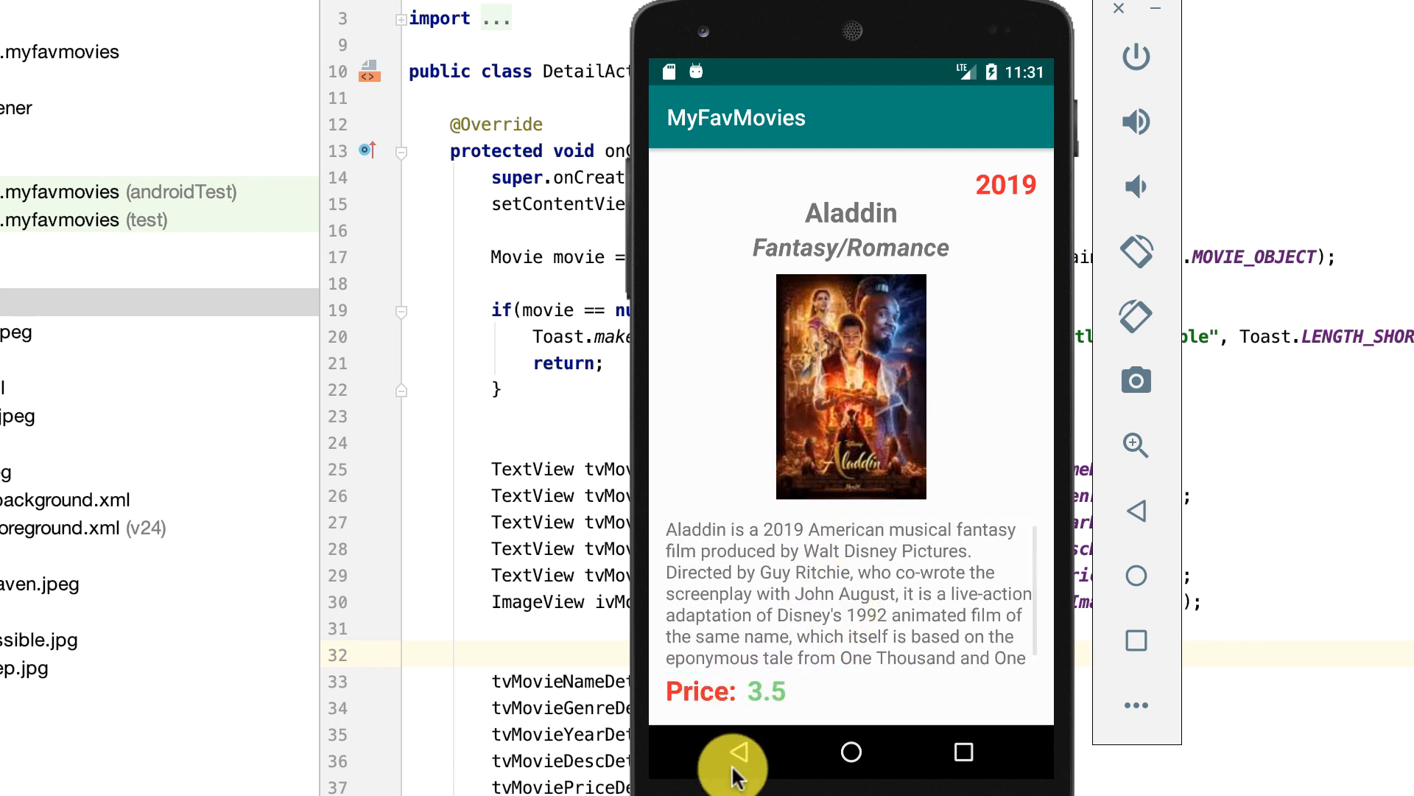
left_click(734, 763)
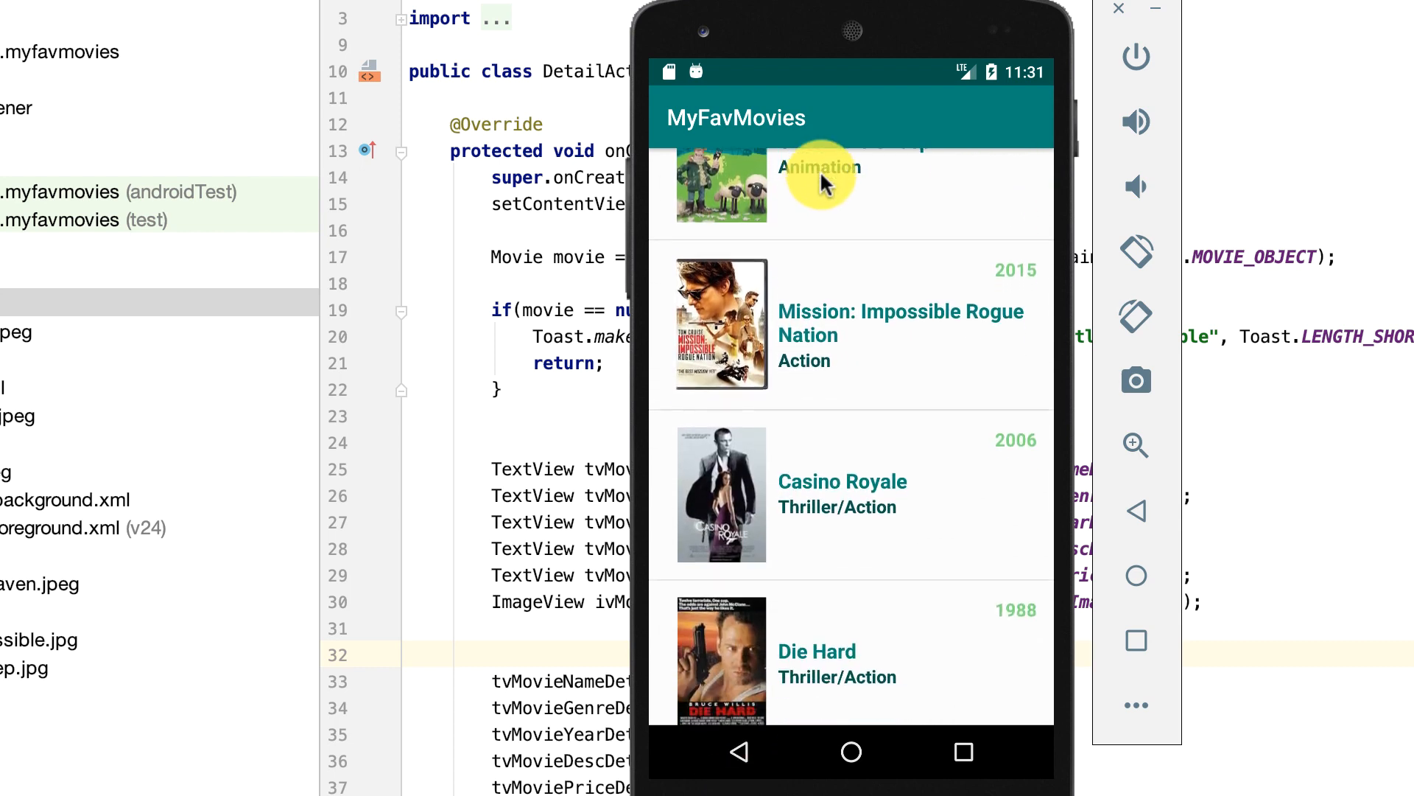
Step: Scroll down and open Kingdom of Heaven's details showing poster, description and price 6.2
scroll("down", 3)
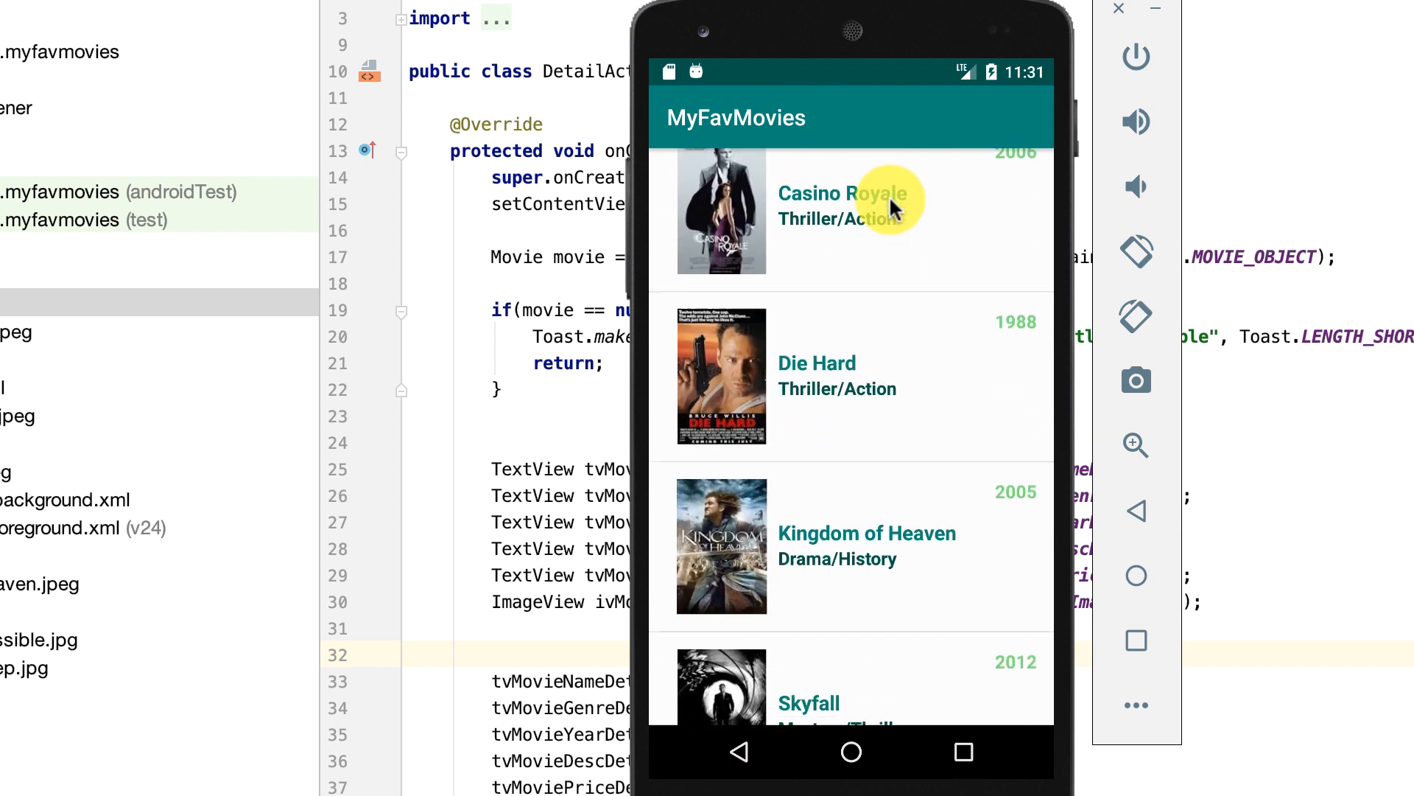
scroll("down", 3)
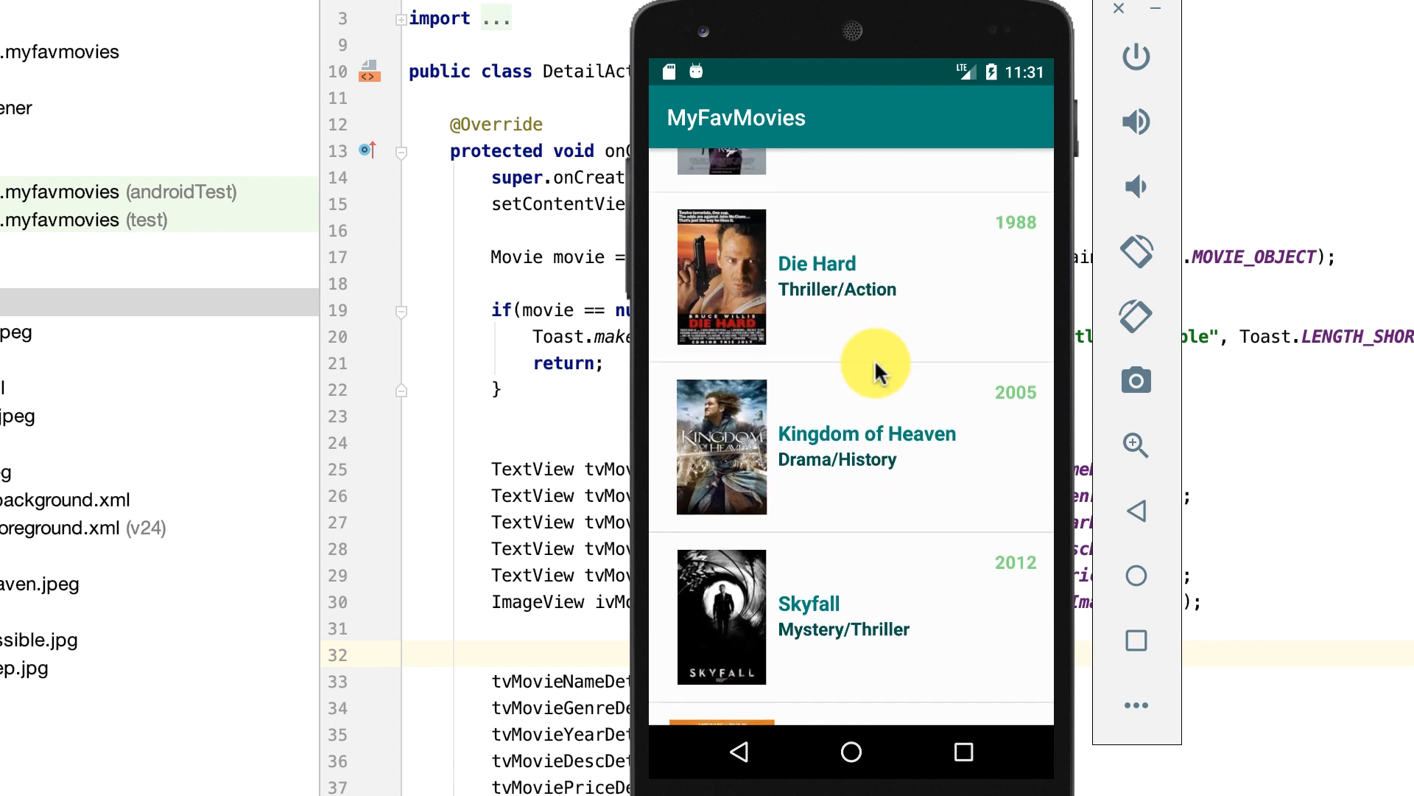
mouse_move(859, 442)
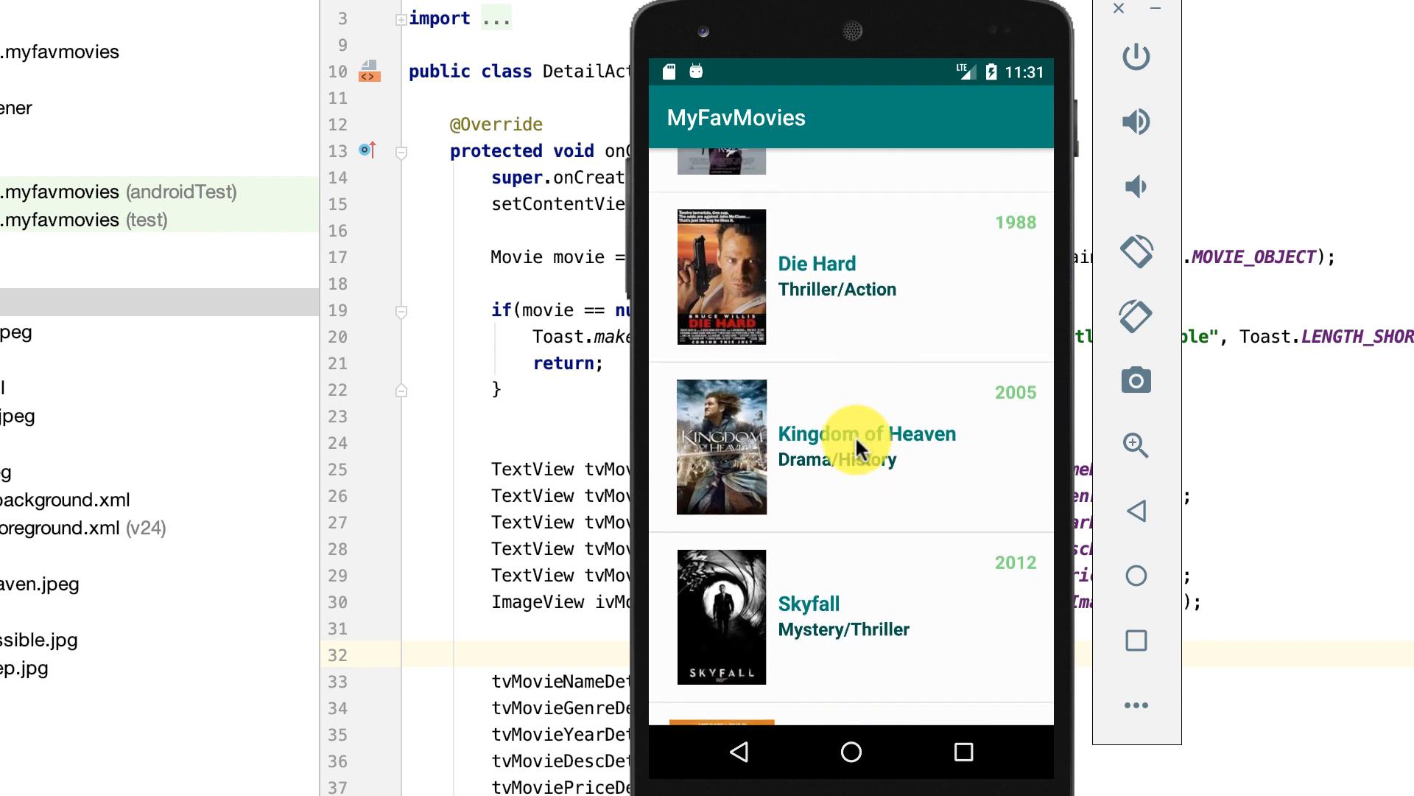
left_click(867, 446)
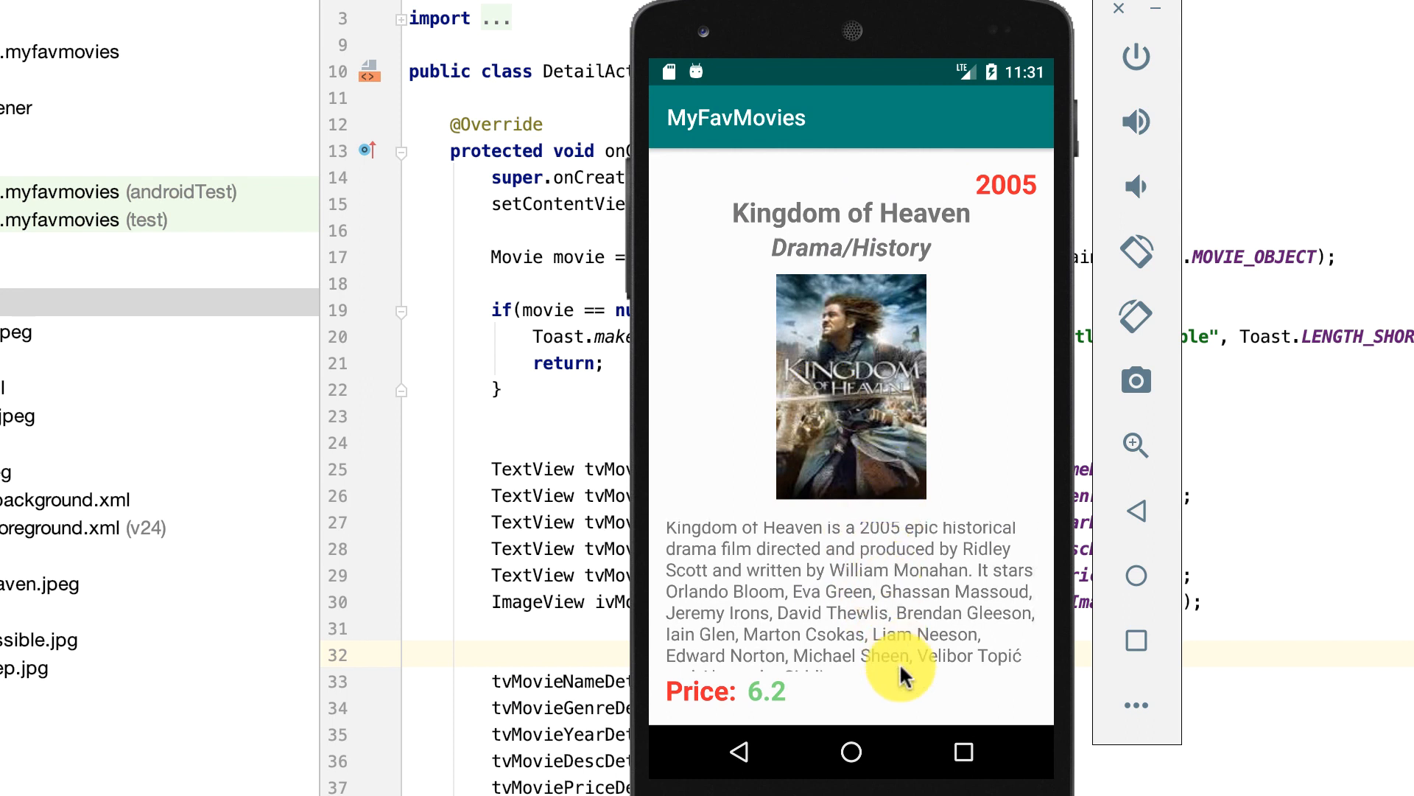
mouse_move(868, 496)
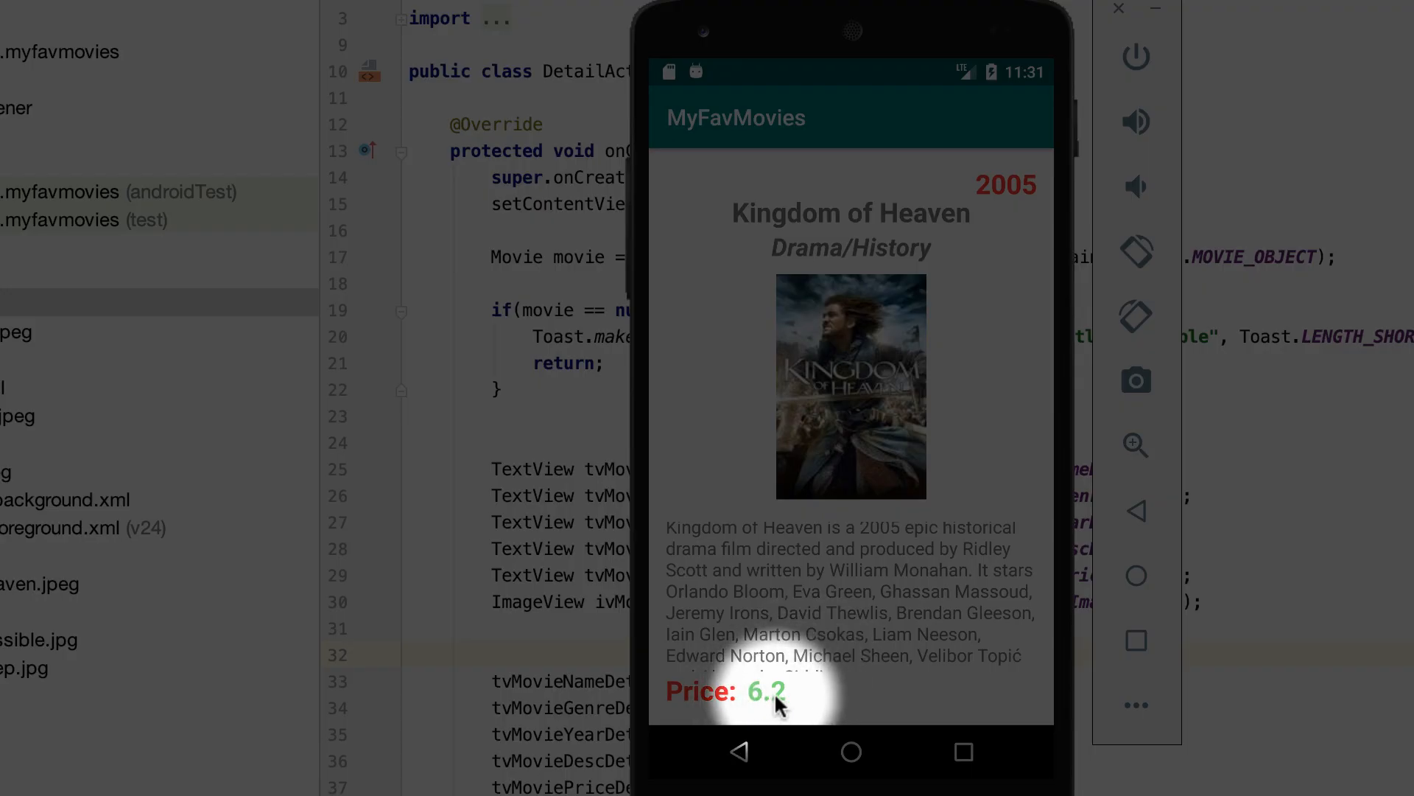
mouse_move(791, 703)
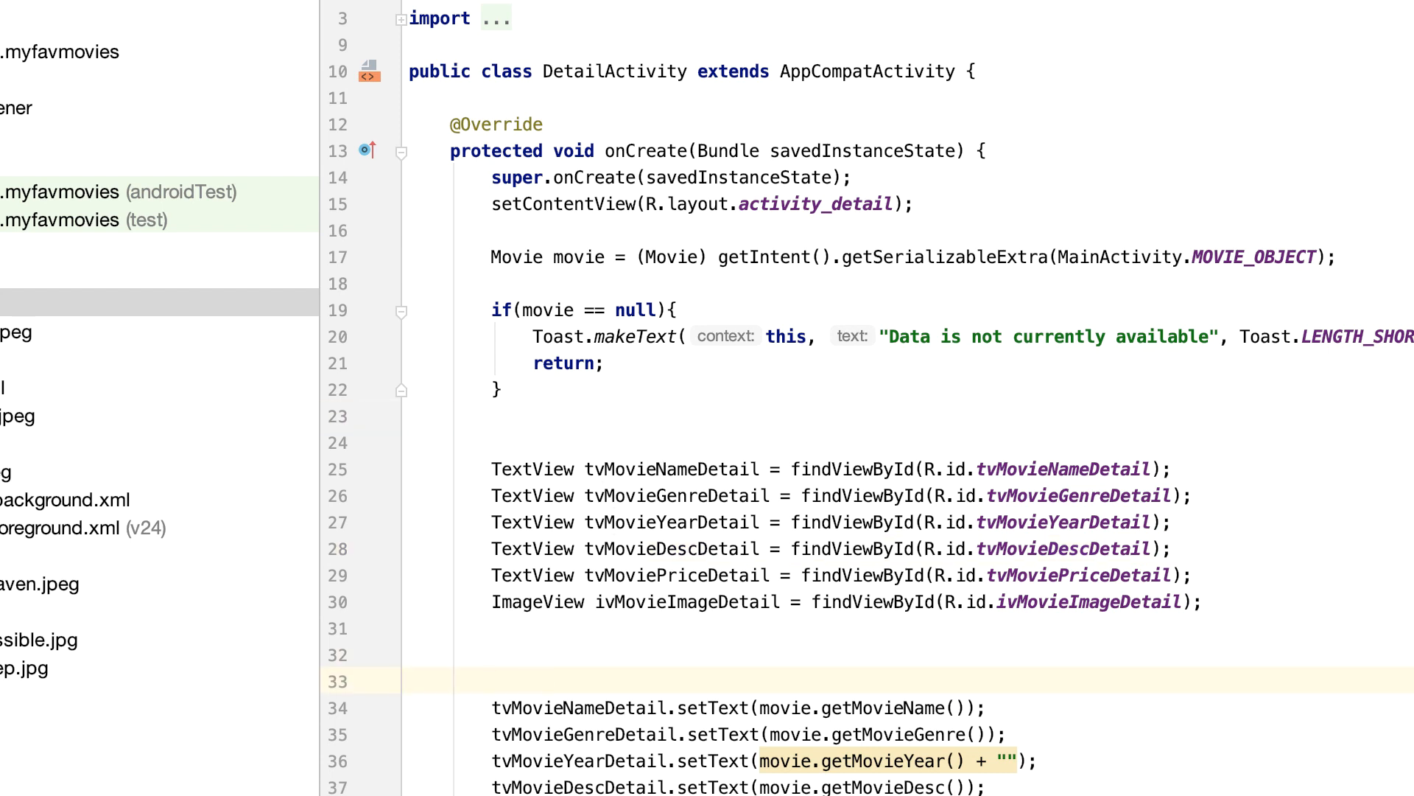
Step: Add setTitle(movie.getMovieName()) in onCreate and append " OMR" to the price text
type("setTi")
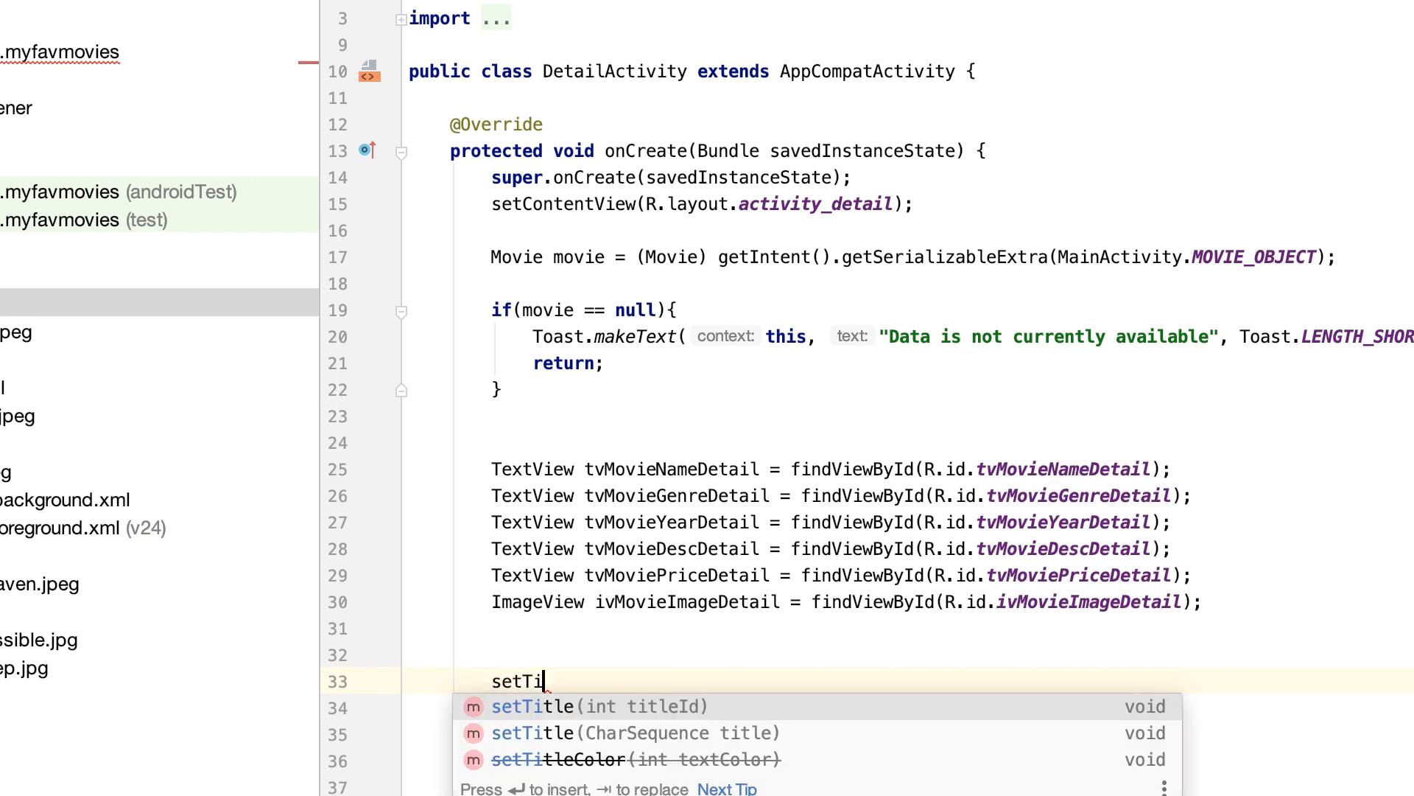
key("Down")
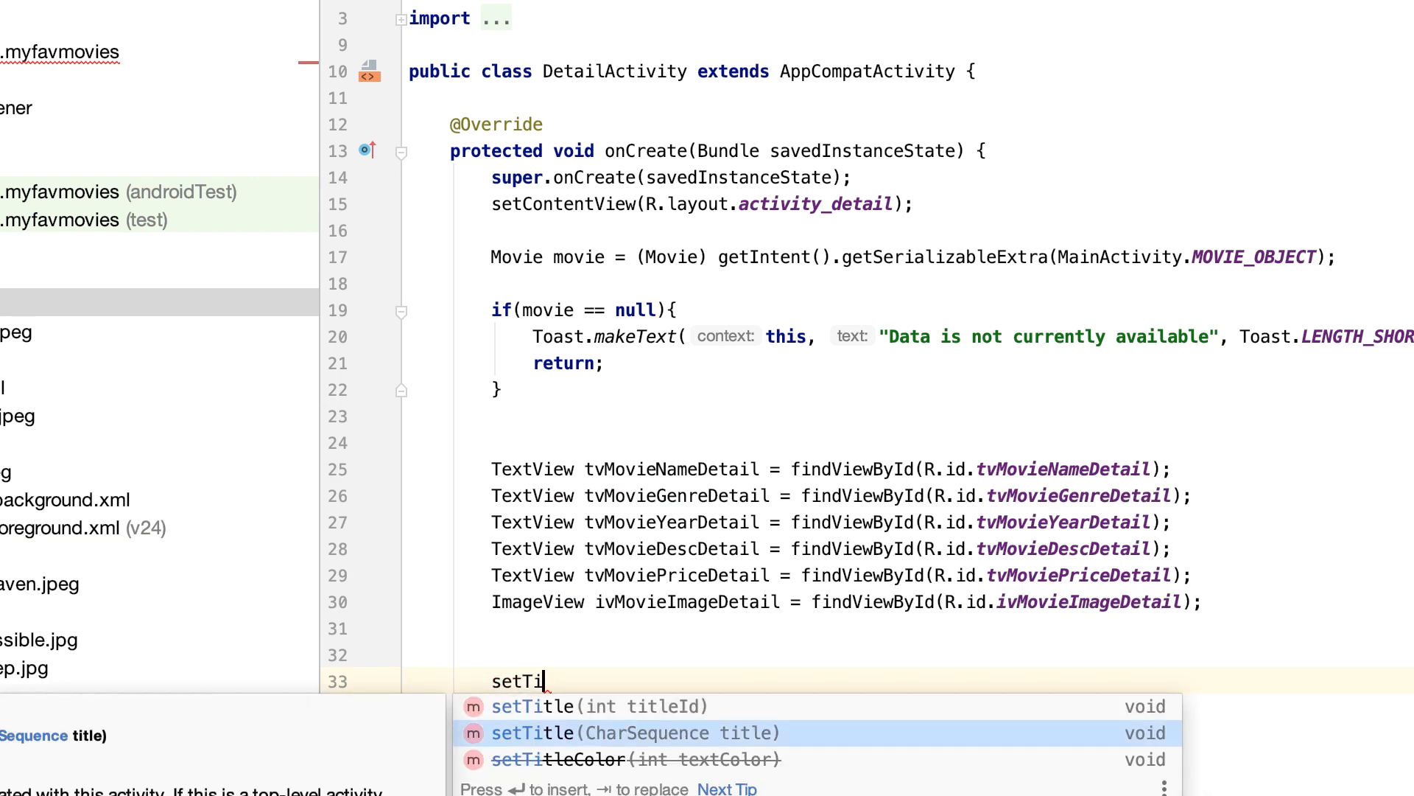
type("tle(movie.);")
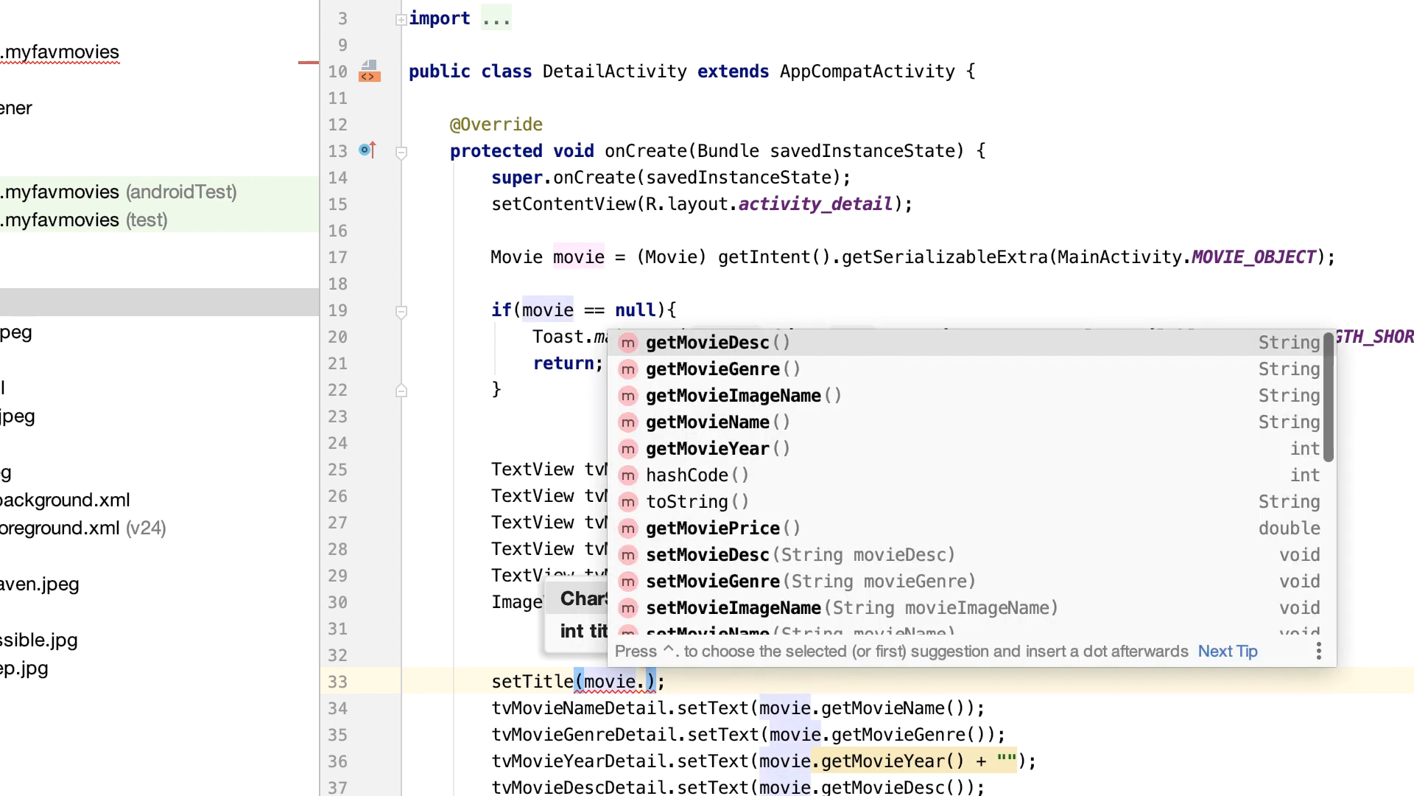
type("getMovieName(")
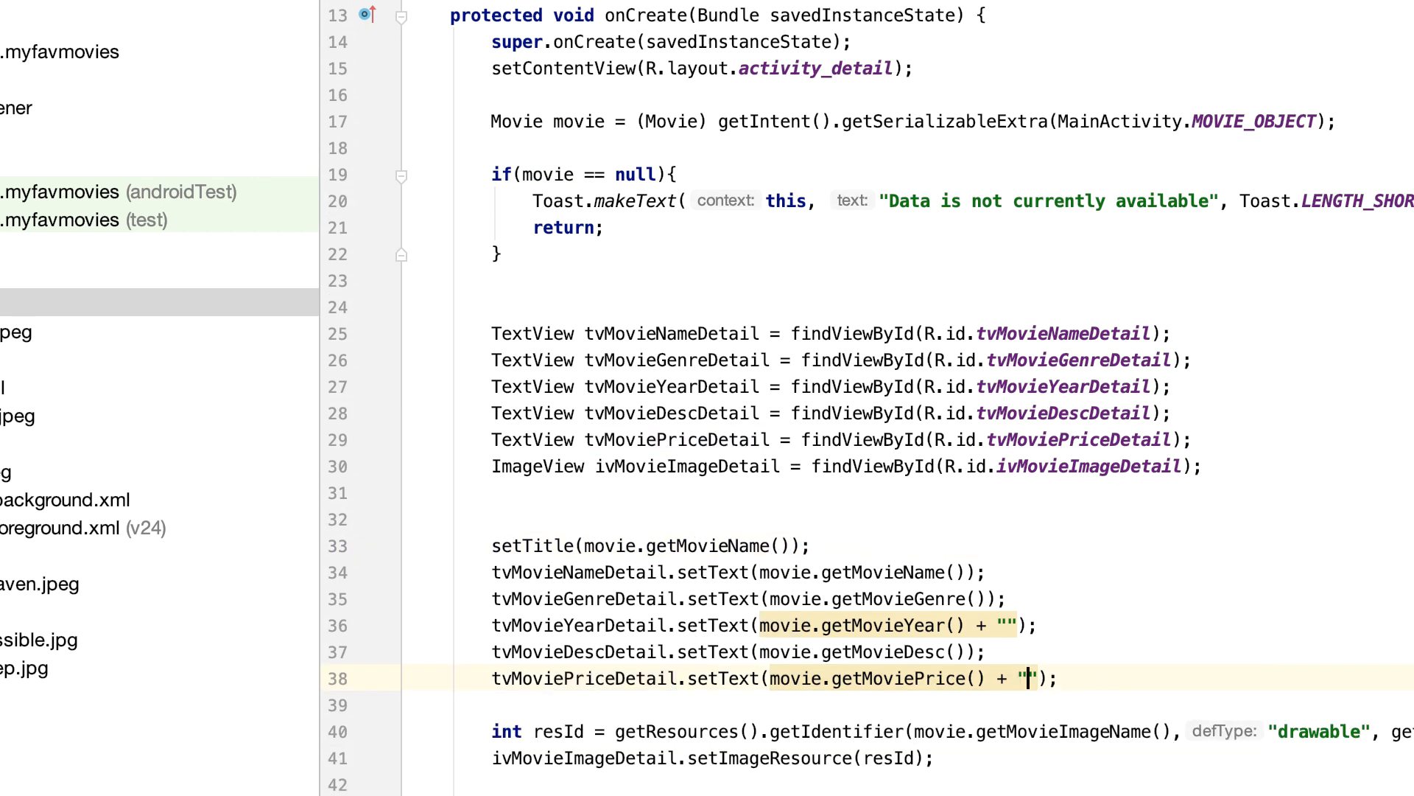
type("OMR")
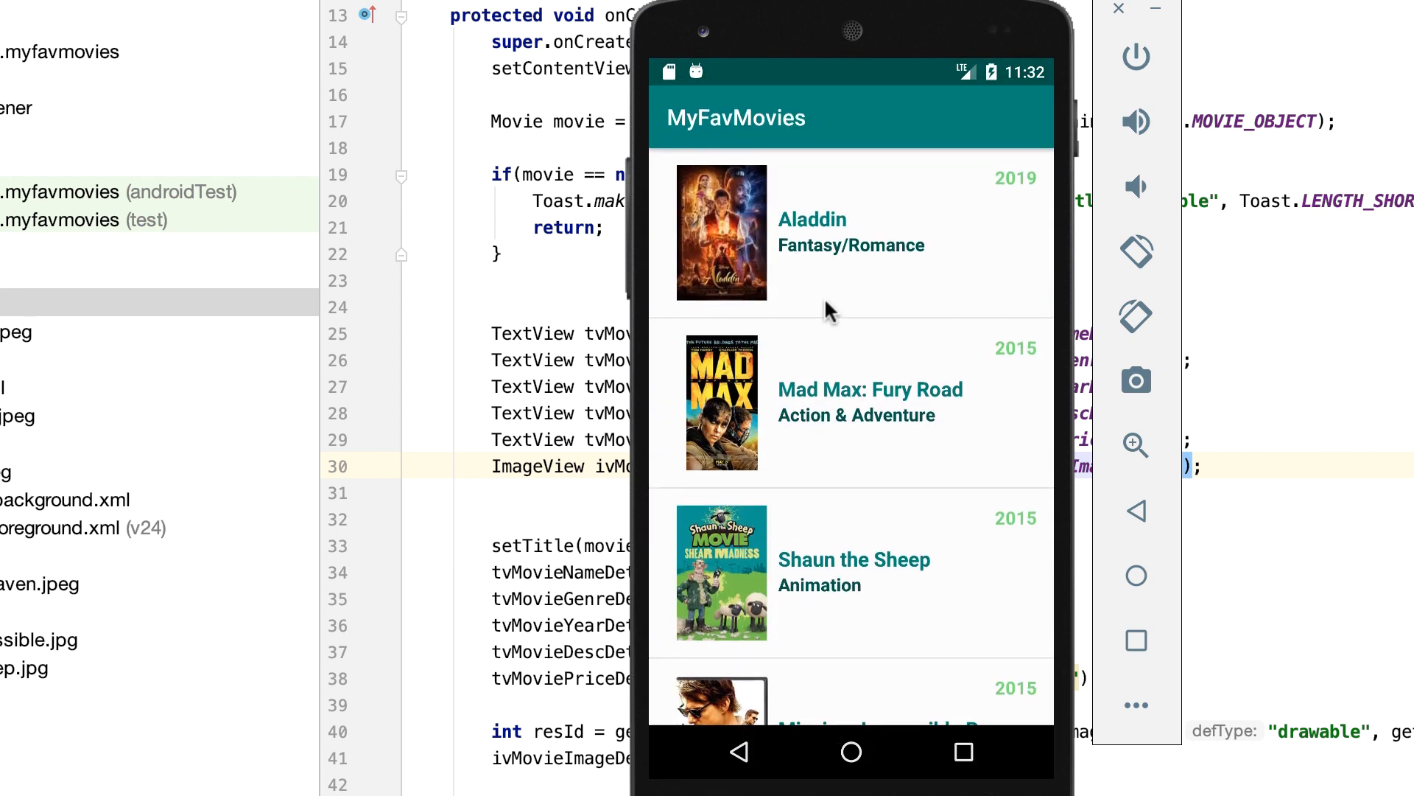
mouse_move(807, 242)
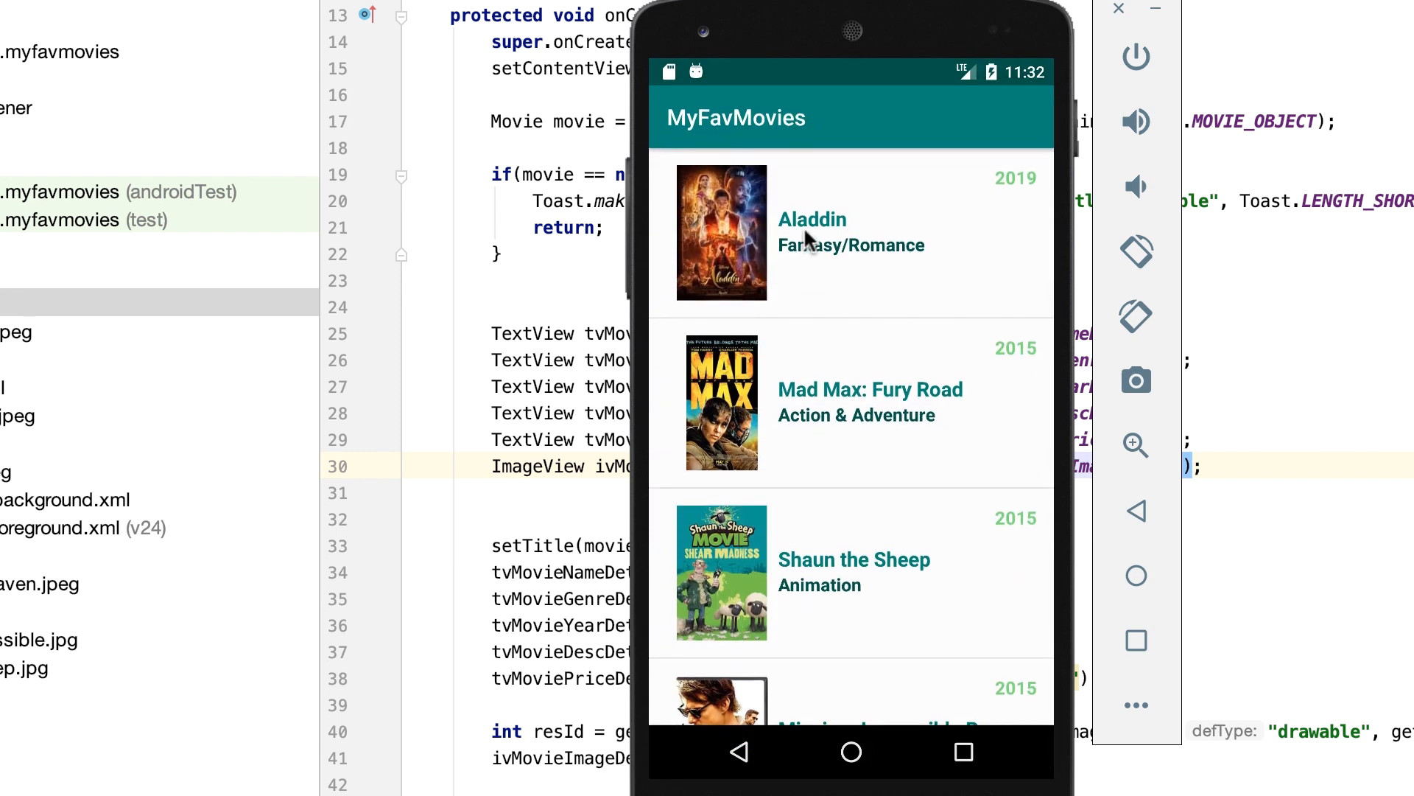
Step: Open Aladdin in the emulator to confirm the title and 3.5 OMR price
left_click(812, 233)
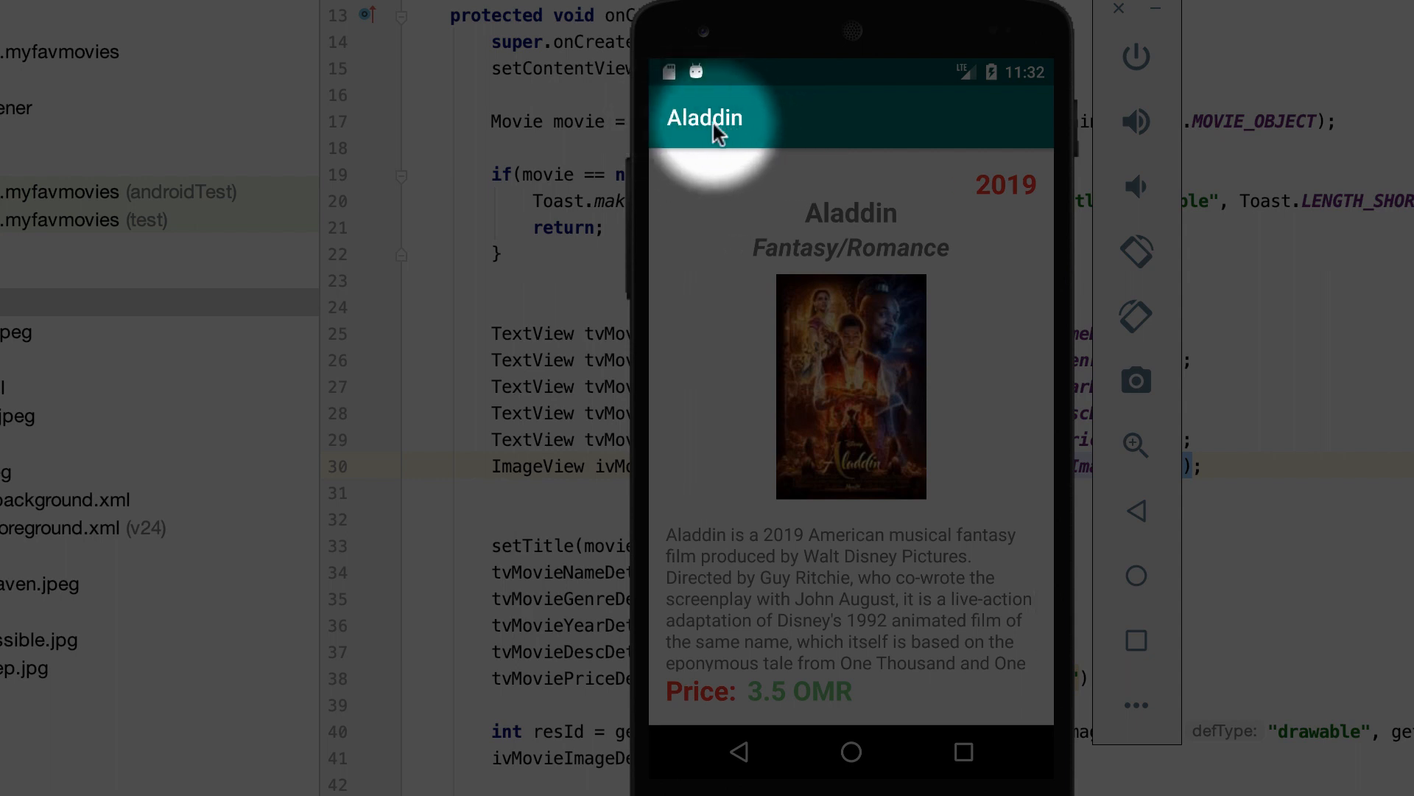